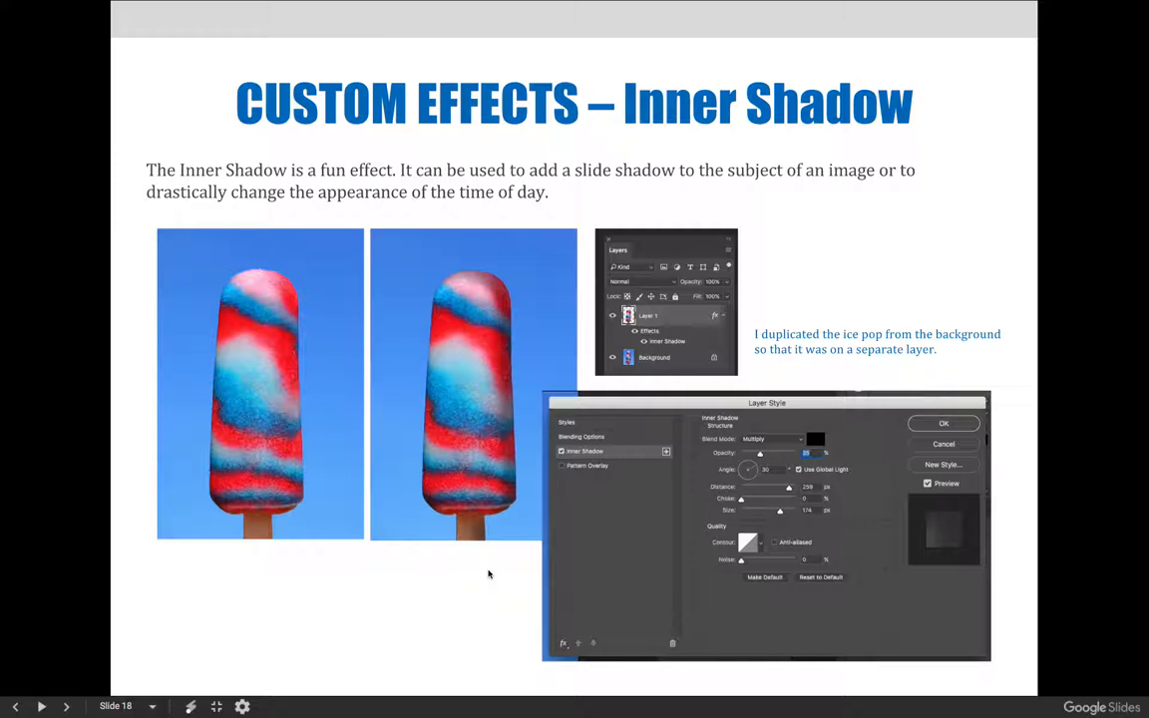
# Leave the Google Slides presentation and bring up the ice pop document in Photoshop
pyautogui.click(706, 700)
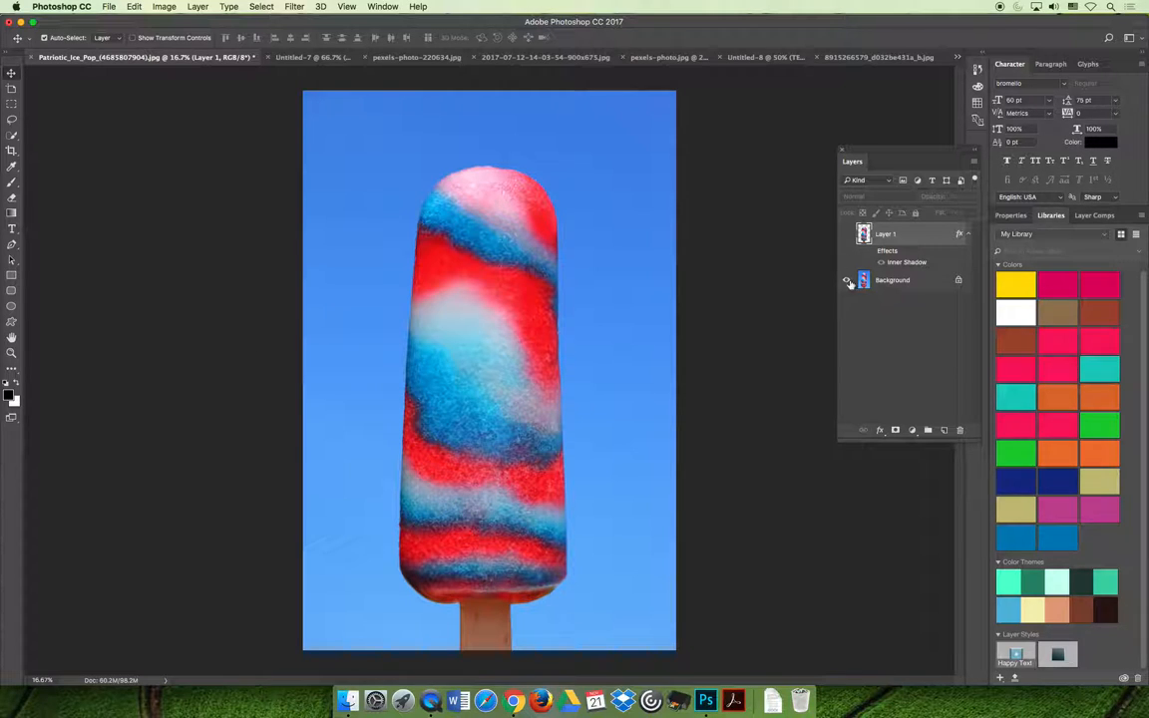
pyautogui.click(847, 279)
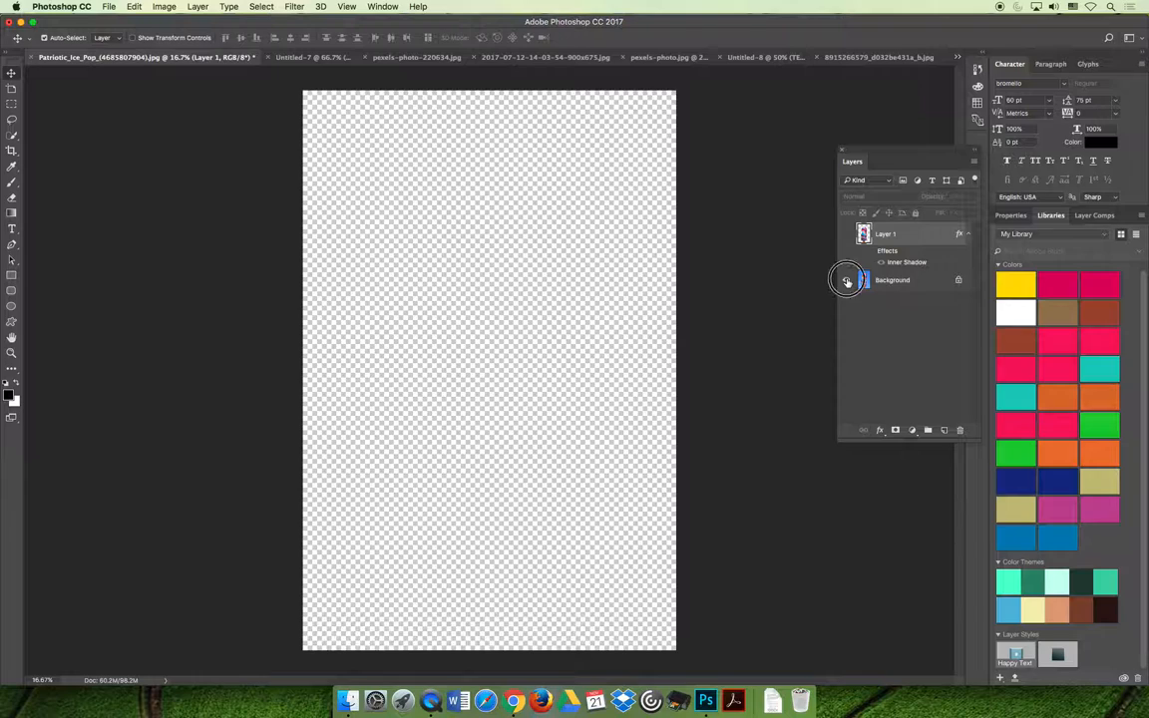
pyautogui.click(847, 279)
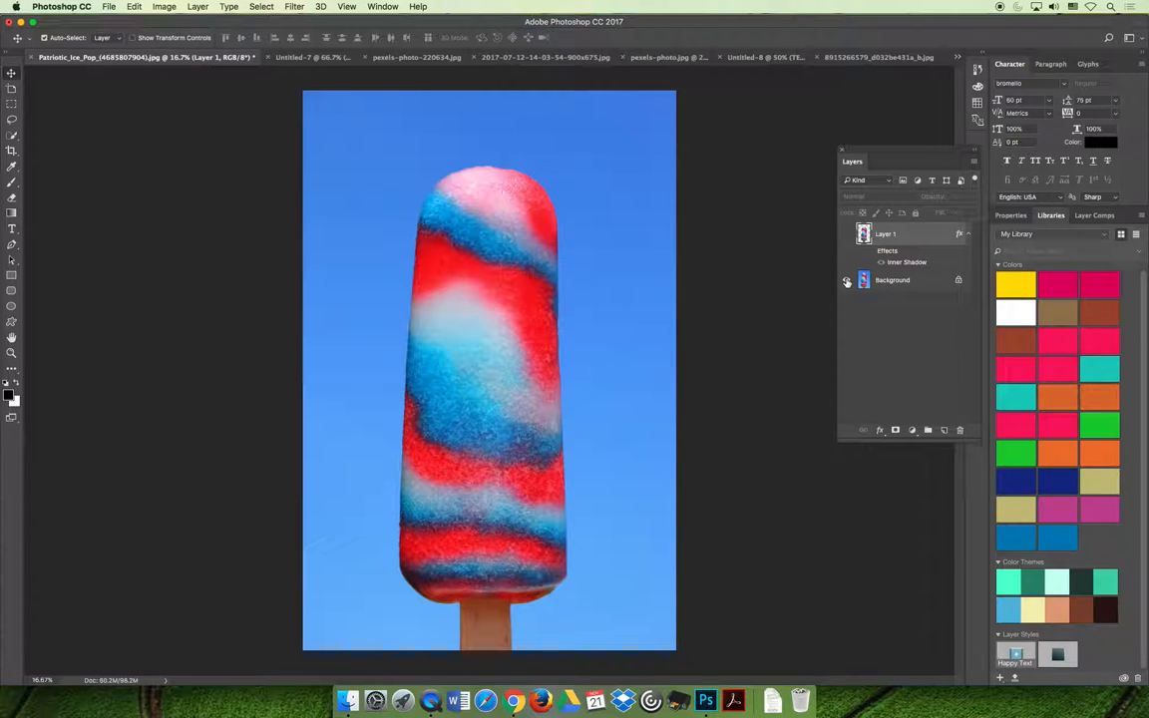
pyautogui.click(846, 279)
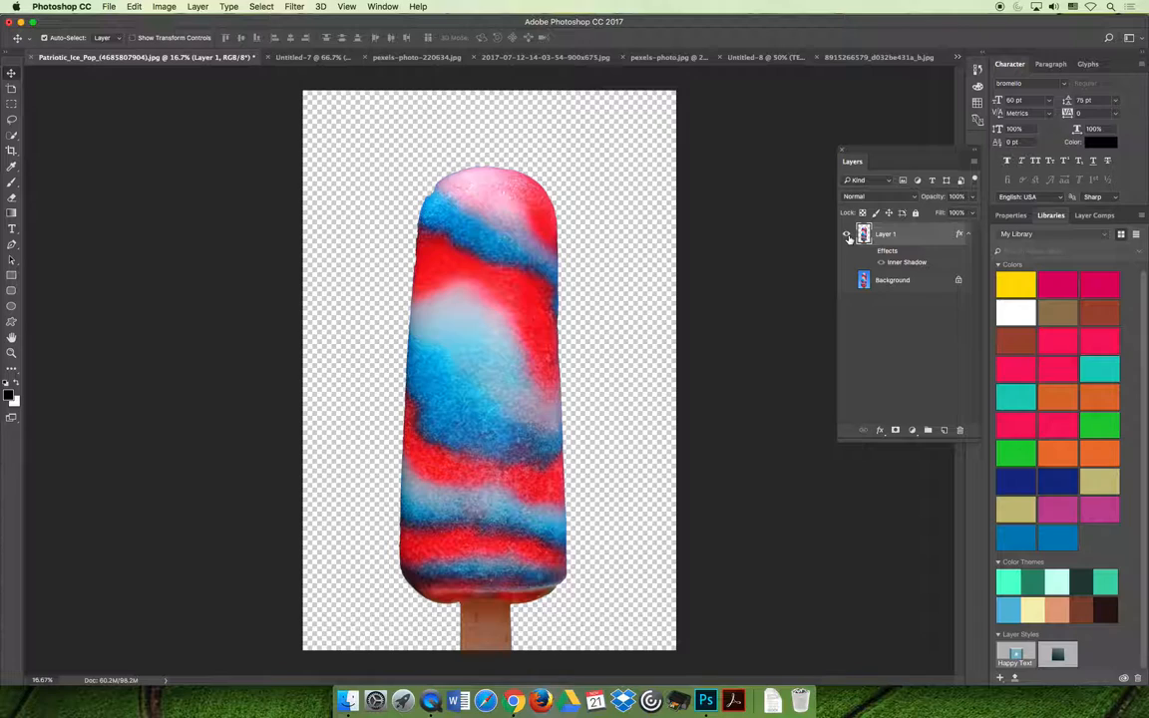
pyautogui.moveTo(847, 233)
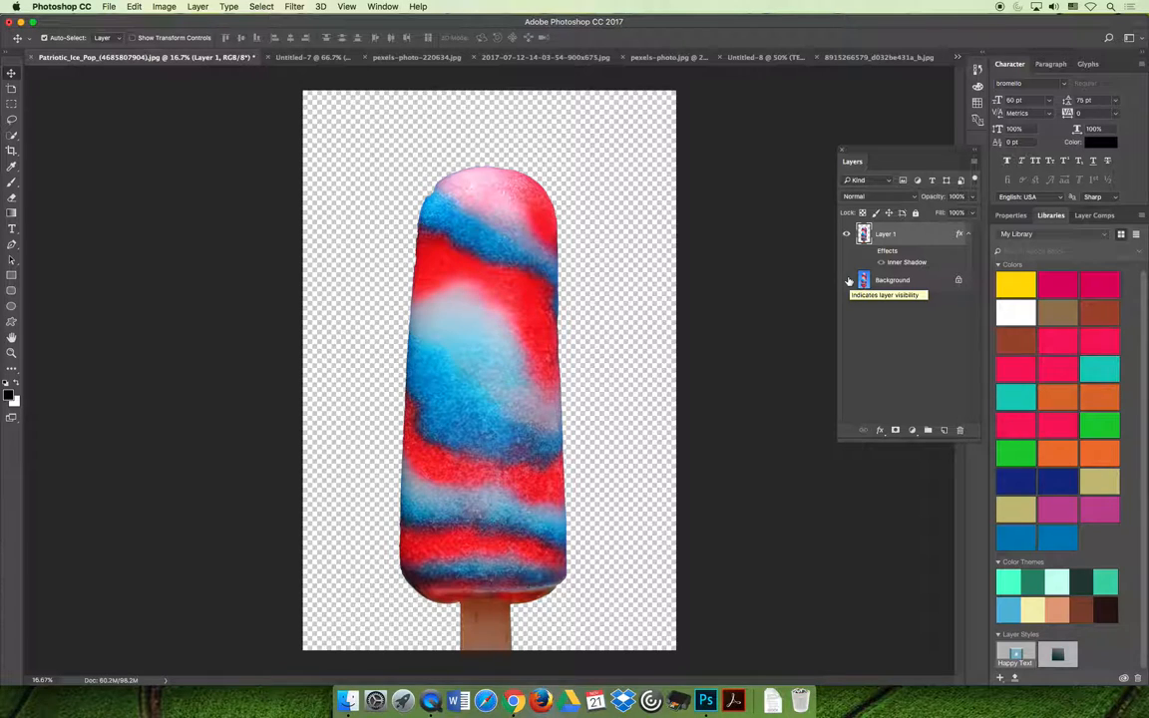
pyautogui.click(847, 280)
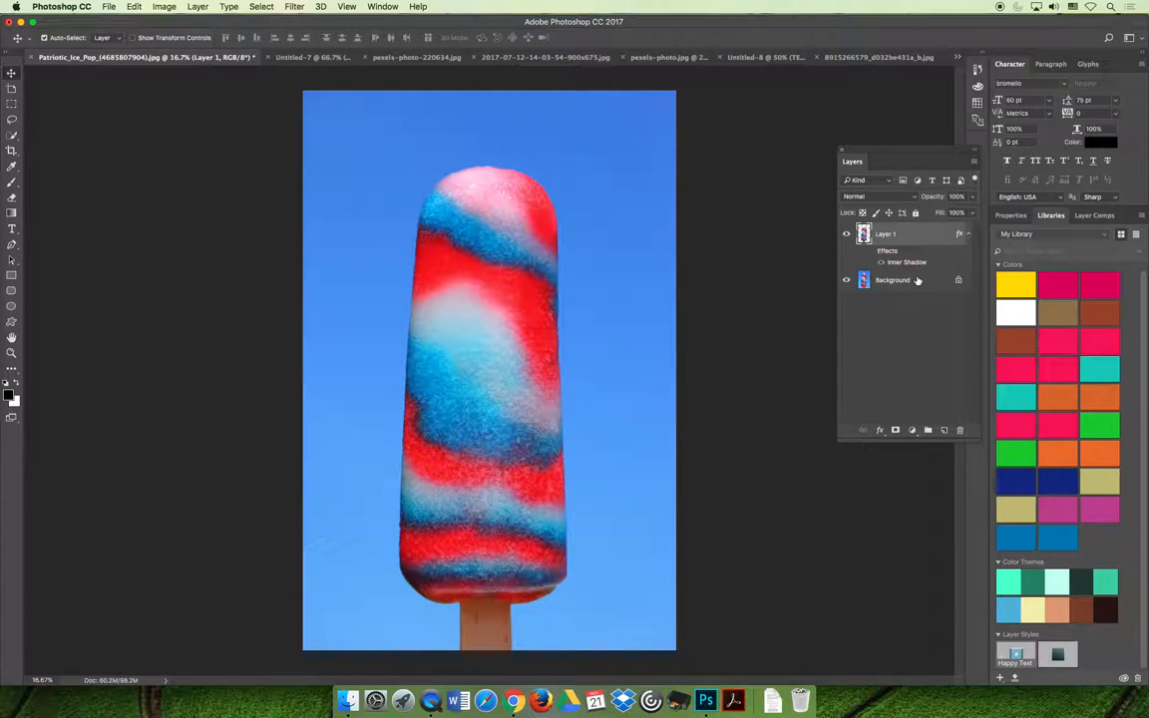
pyautogui.moveTo(695, 292)
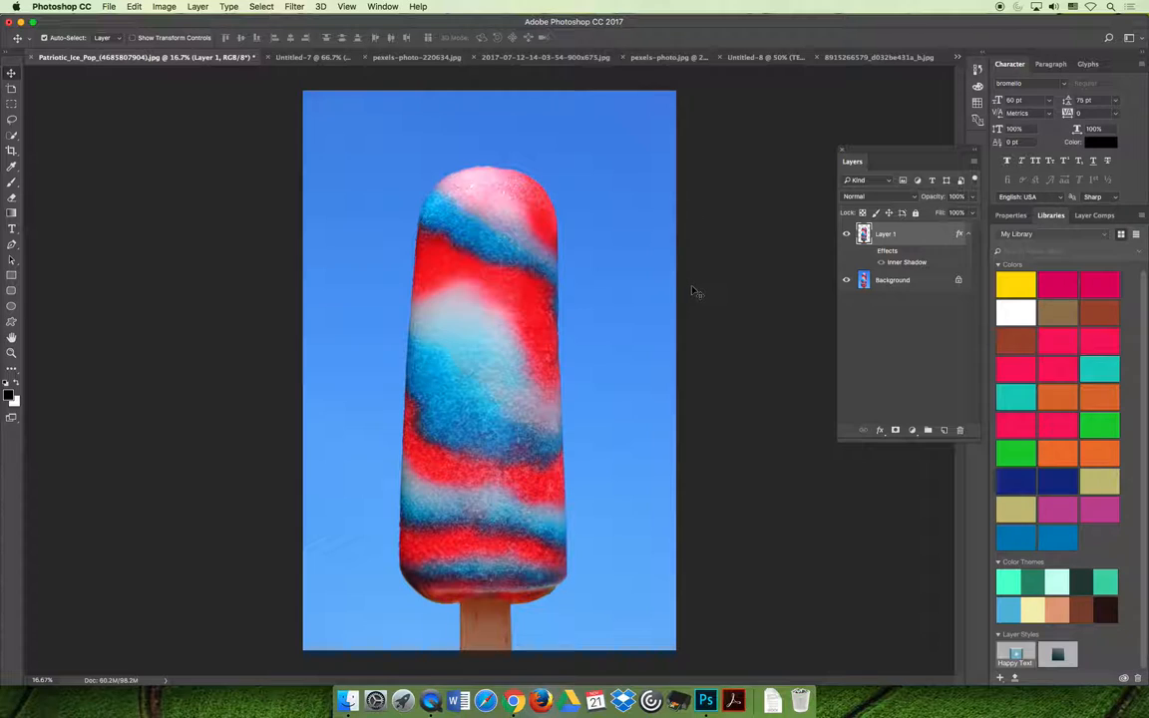
pyautogui.moveTo(869, 256)
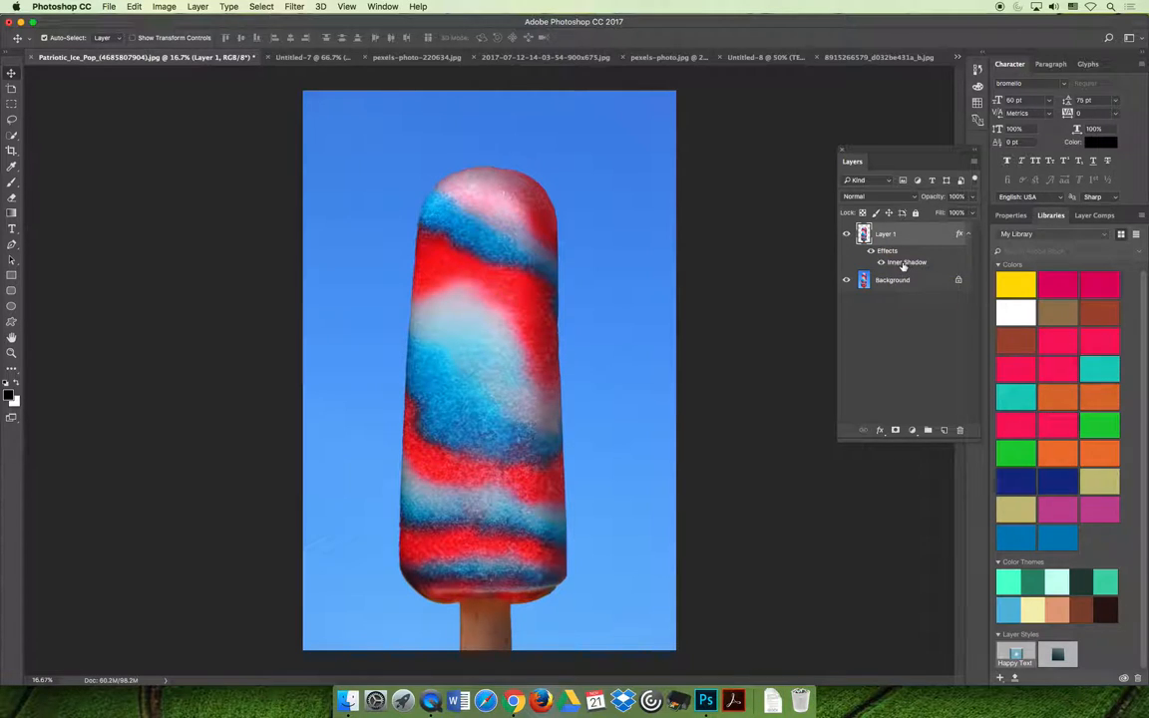
# Rework Layer 1's Inner Shadow distance, settling on 286 px, and confirm
pyautogui.doubleClick(905, 261)
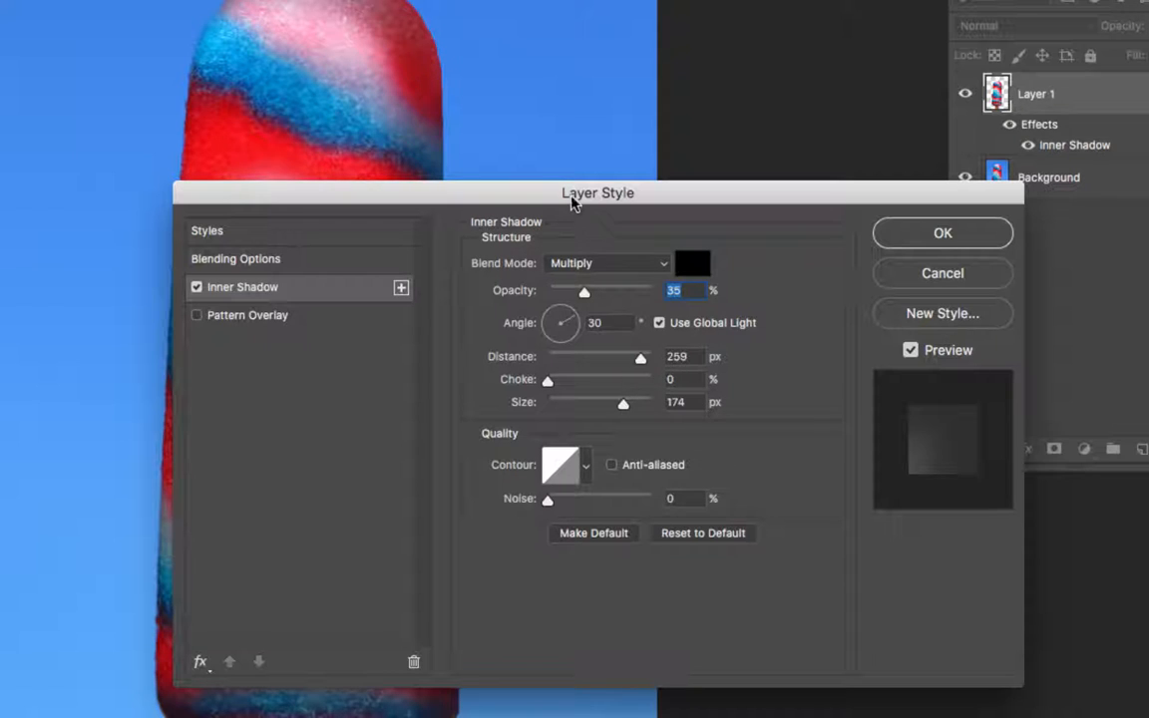
pyautogui.moveTo(573, 193); pyautogui.dragTo(862, 101)
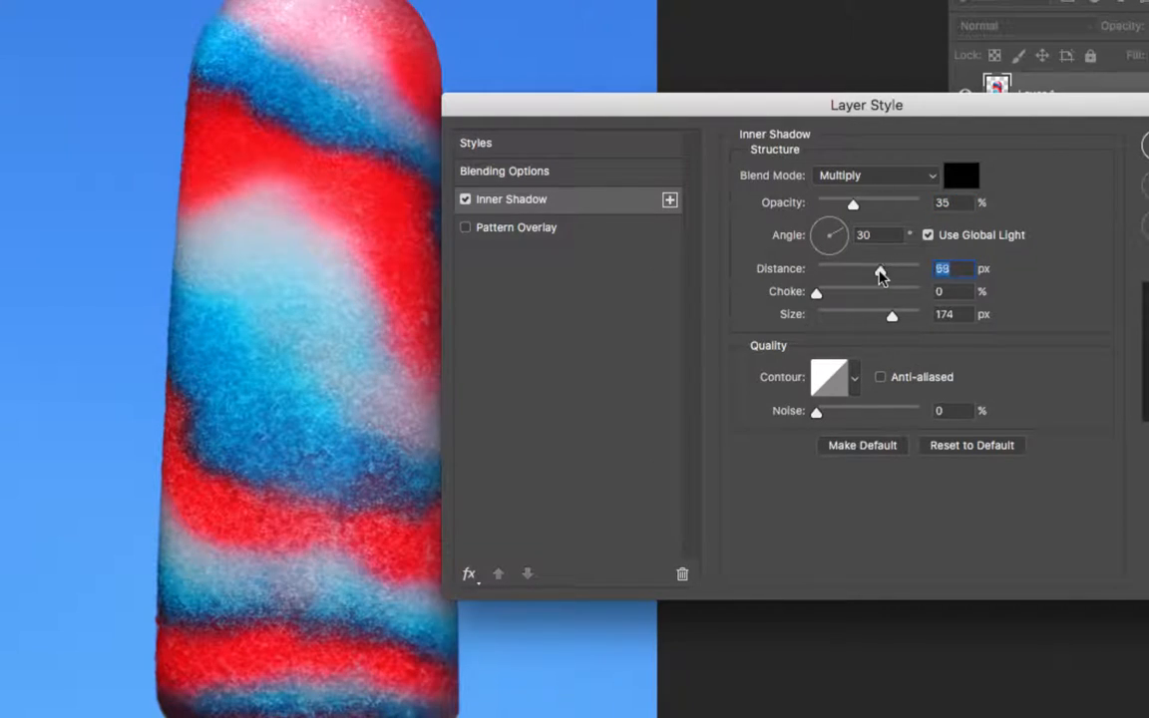
pyautogui.moveTo(879, 275); pyautogui.dragTo(893, 274)
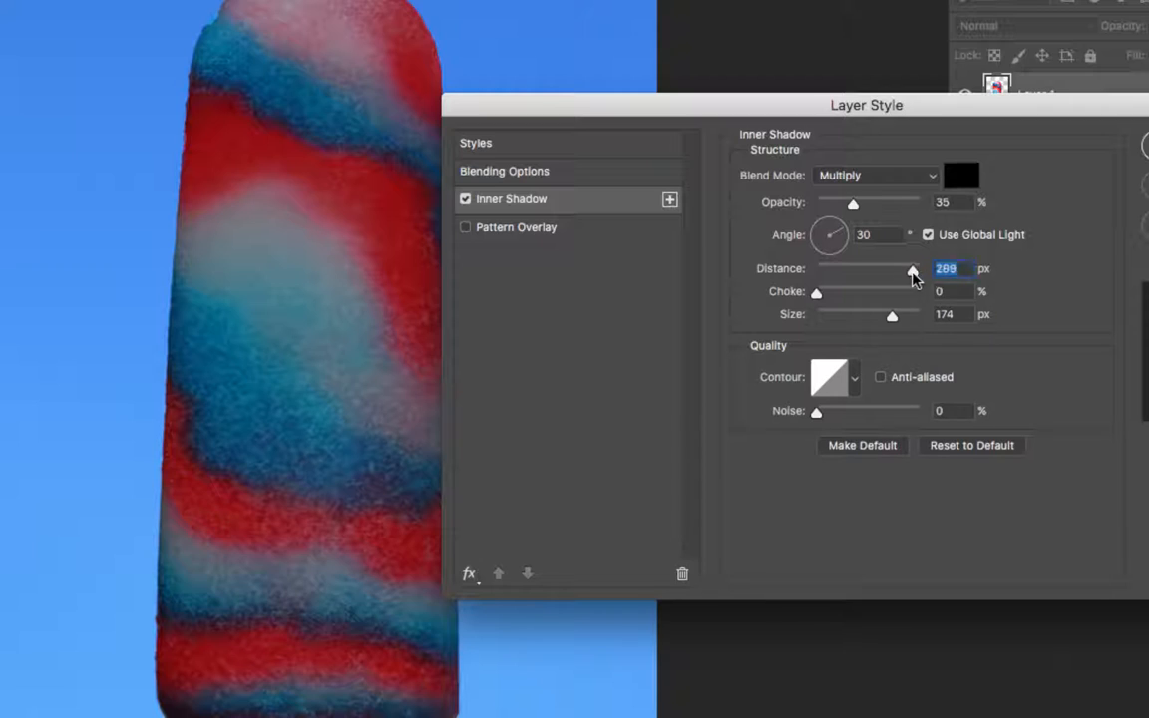
pyautogui.moveTo(910, 269); pyautogui.dragTo(898, 270)
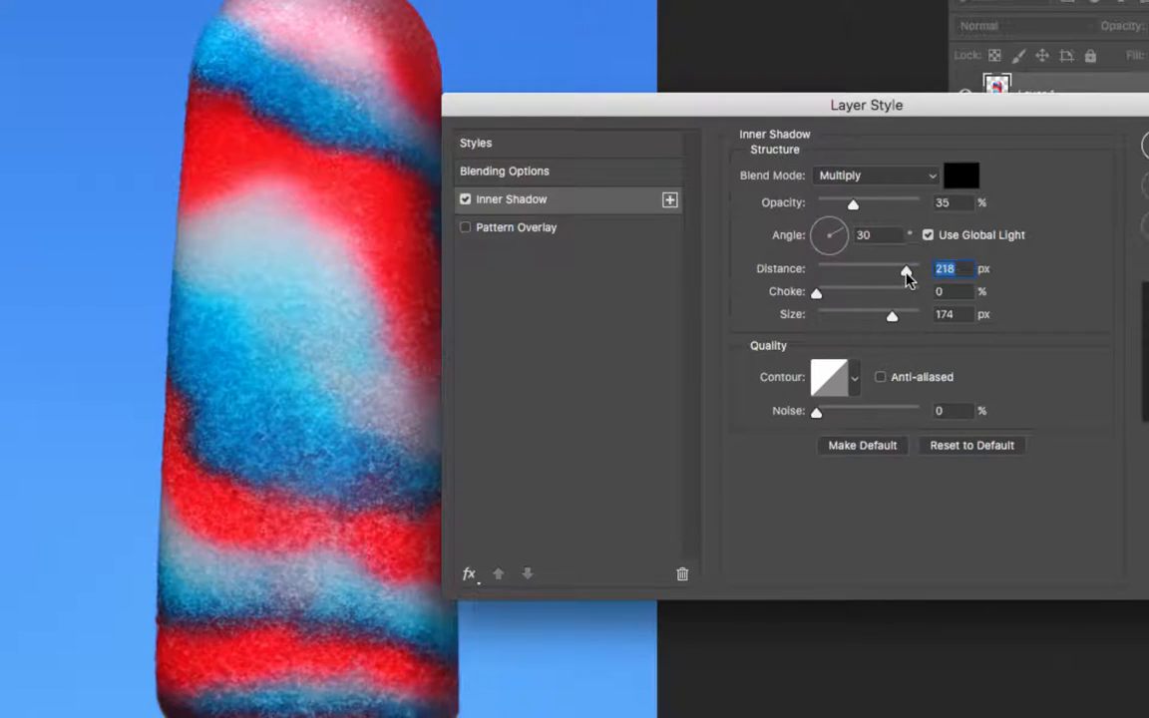
pyautogui.moveTo(897, 268); pyautogui.dragTo(911, 268)
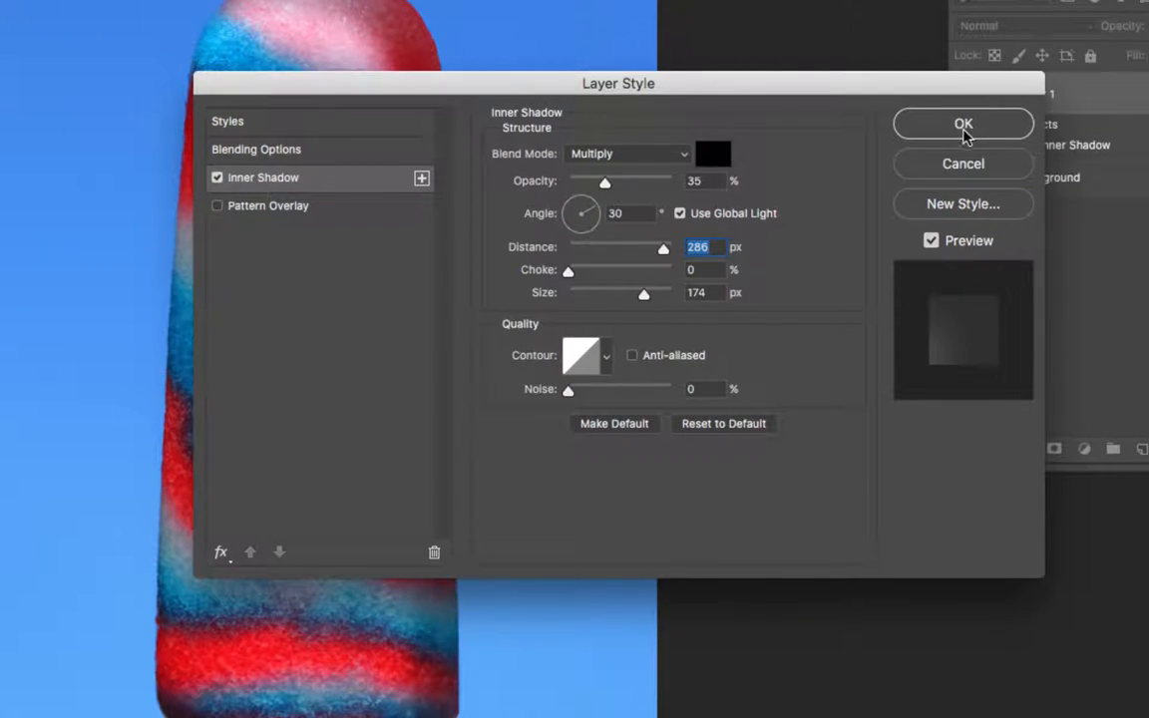
pyautogui.click(963, 123)
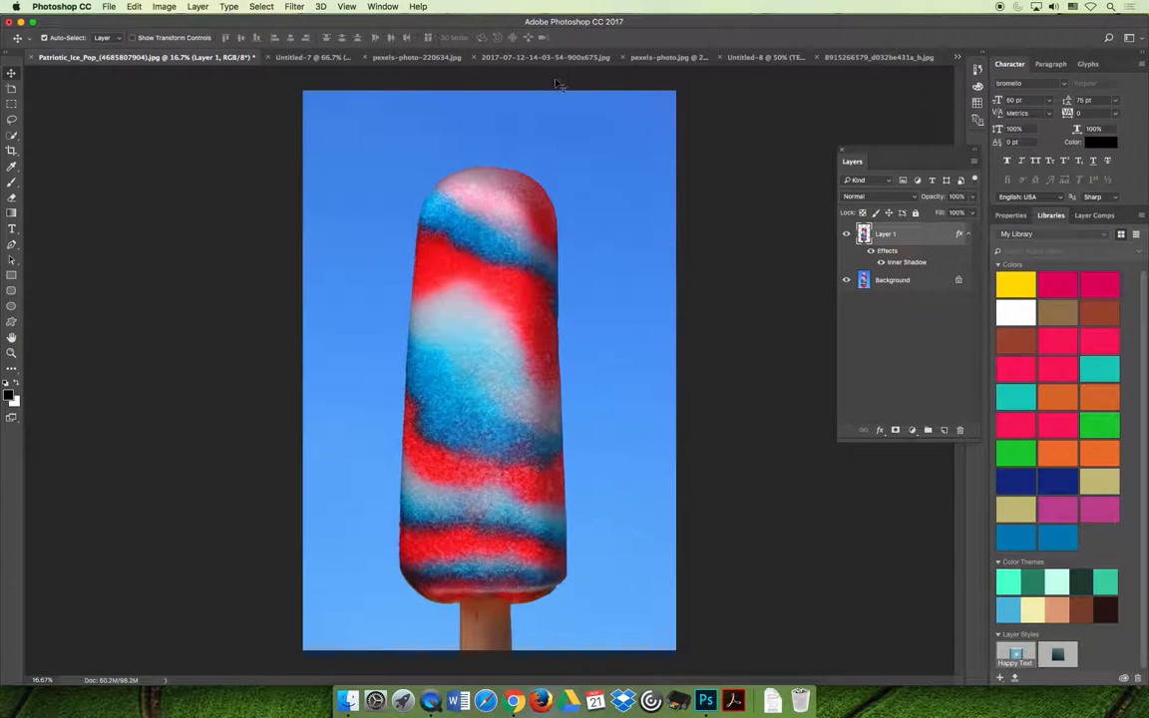
# Show the Untitled-7 'Applying Strokes' document and move the Layers panel over the canvas
pyautogui.click(264, 56)
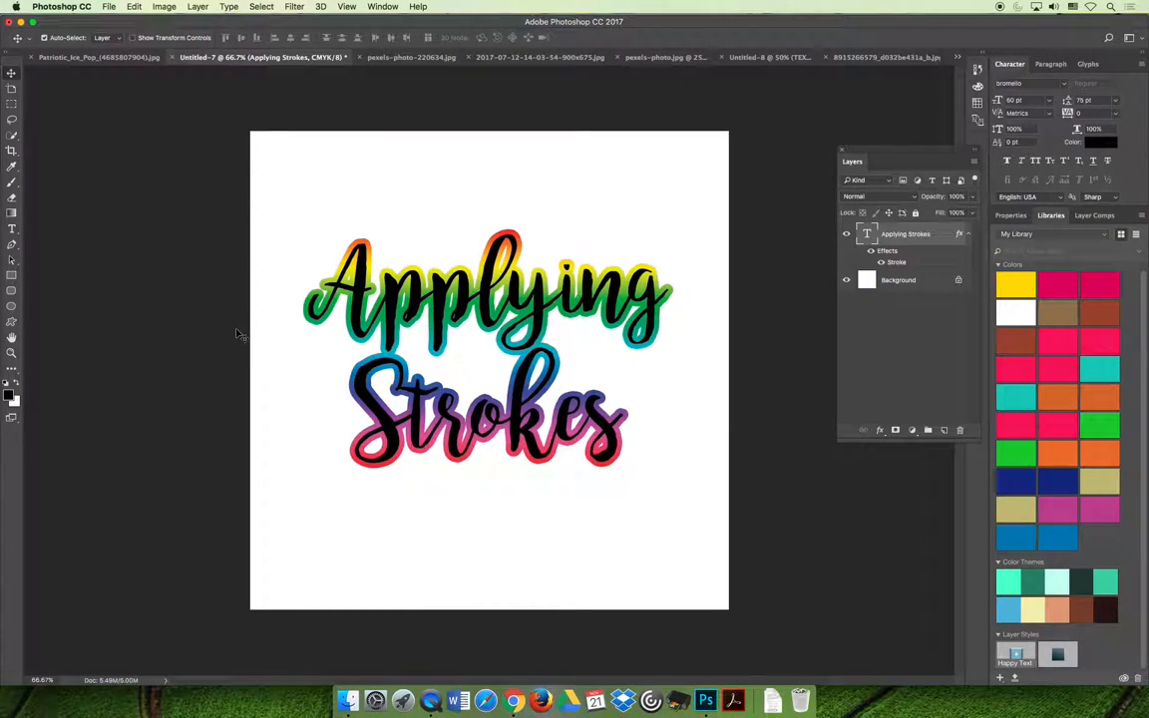
pyautogui.moveTo(286, 354)
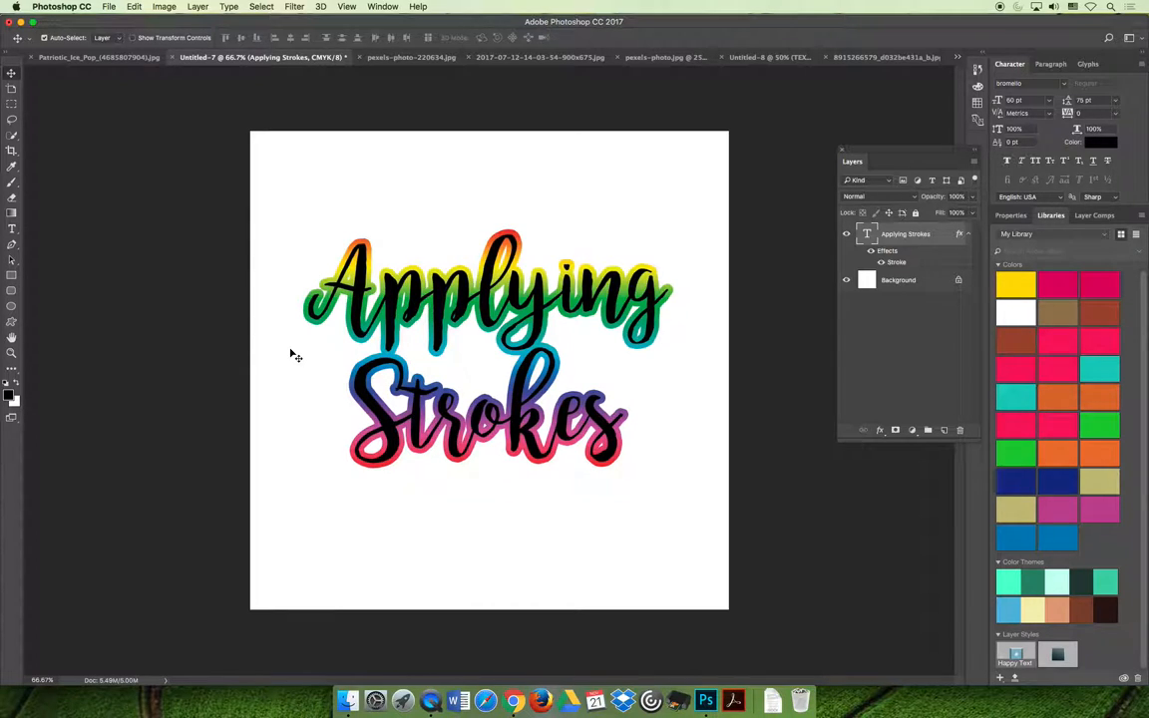
pyautogui.moveTo(852, 161); pyautogui.dragTo(731, 224)
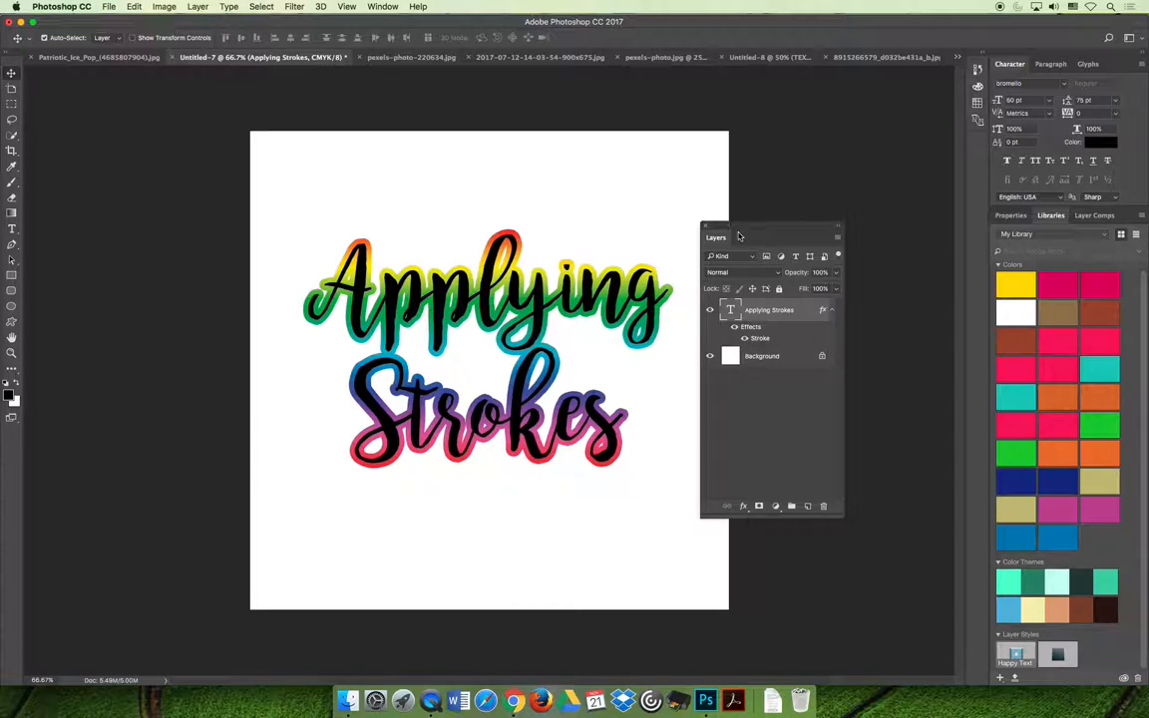
pyautogui.moveTo(796, 443)
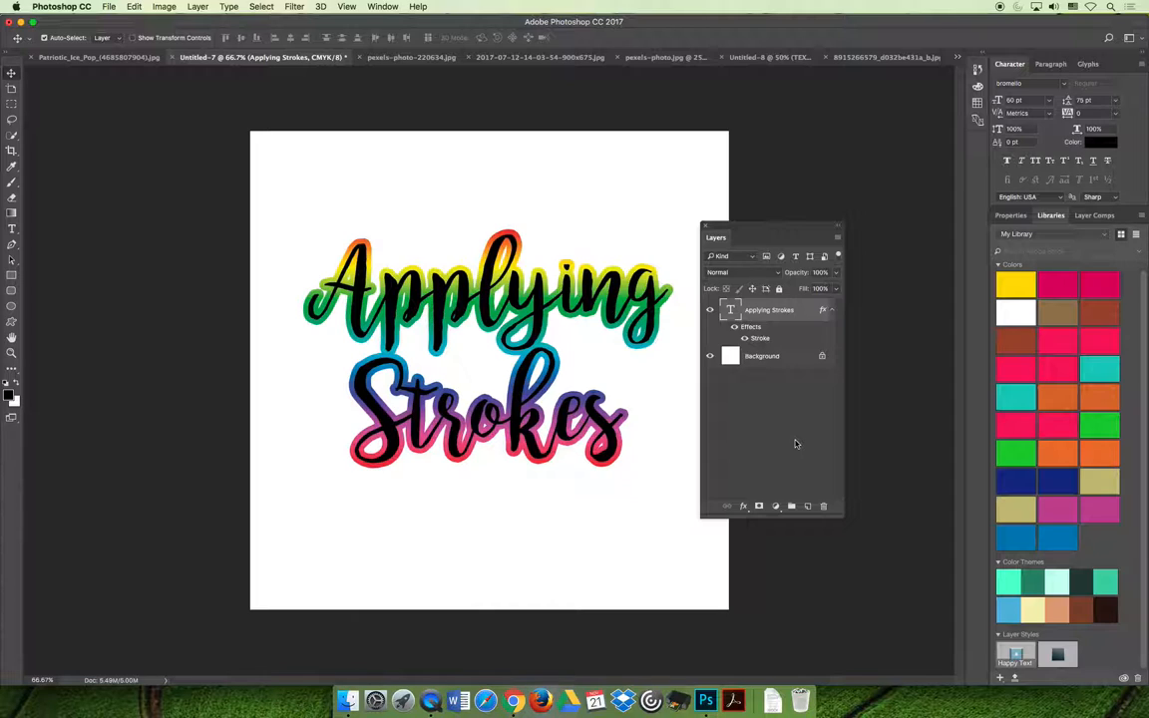
pyautogui.moveTo(783, 422)
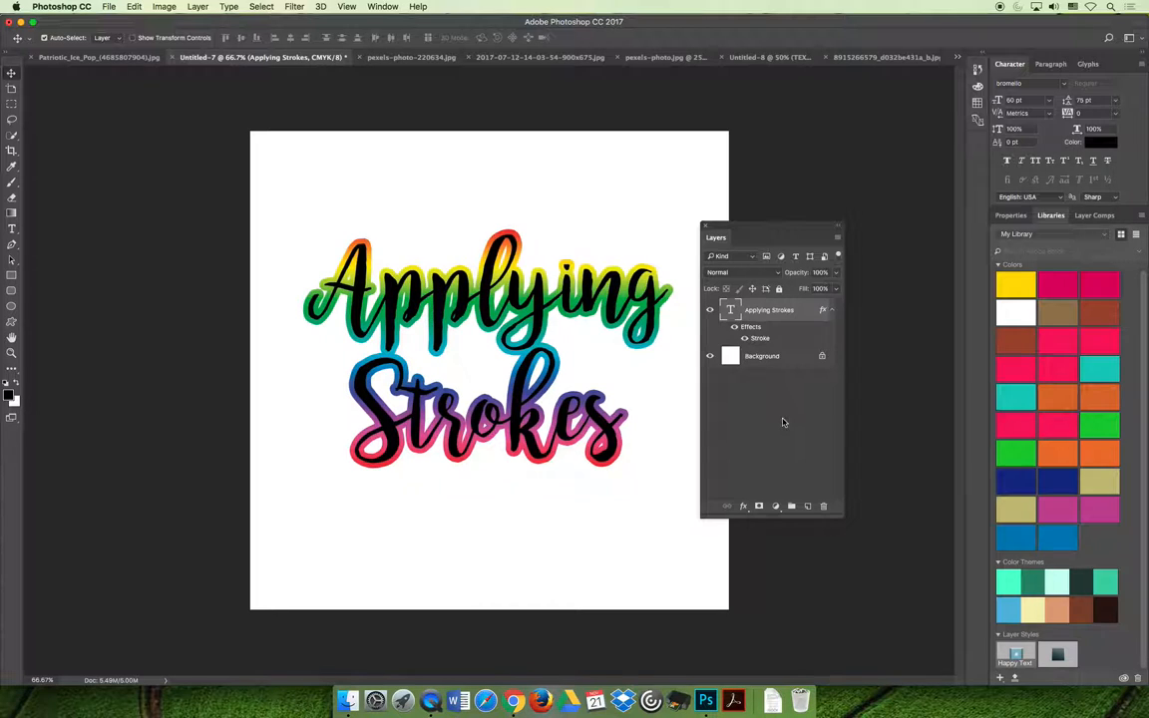
pyautogui.moveTo(768, 417)
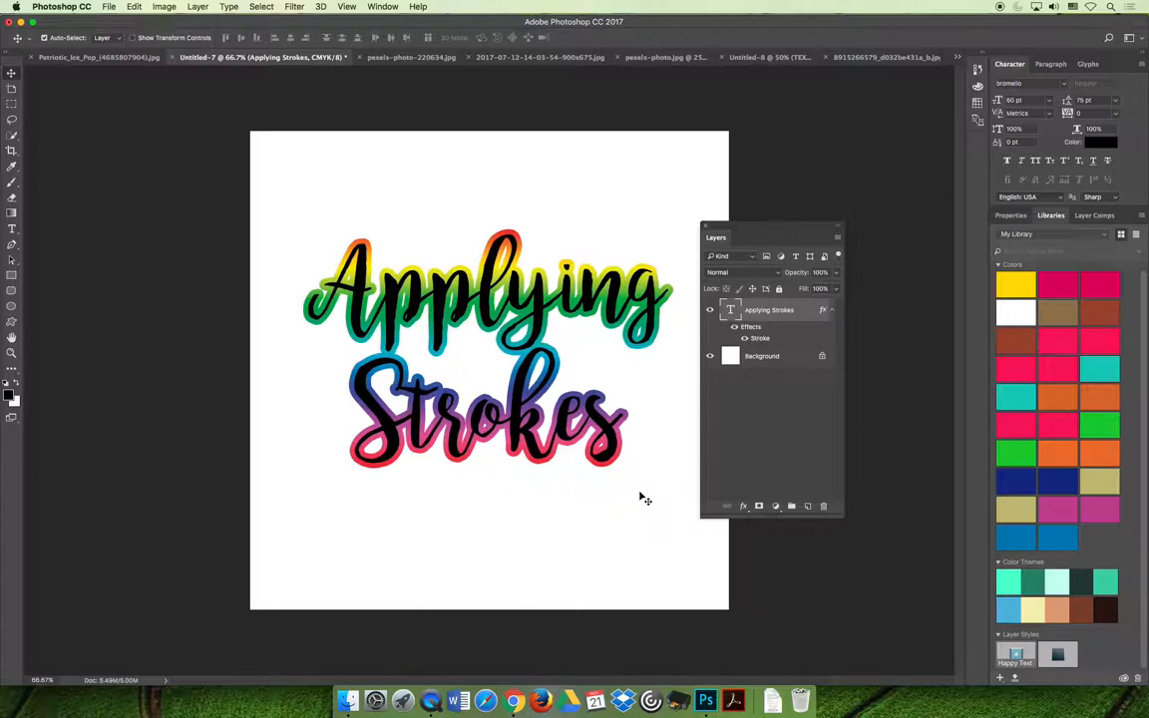
pyautogui.moveTo(637, 424)
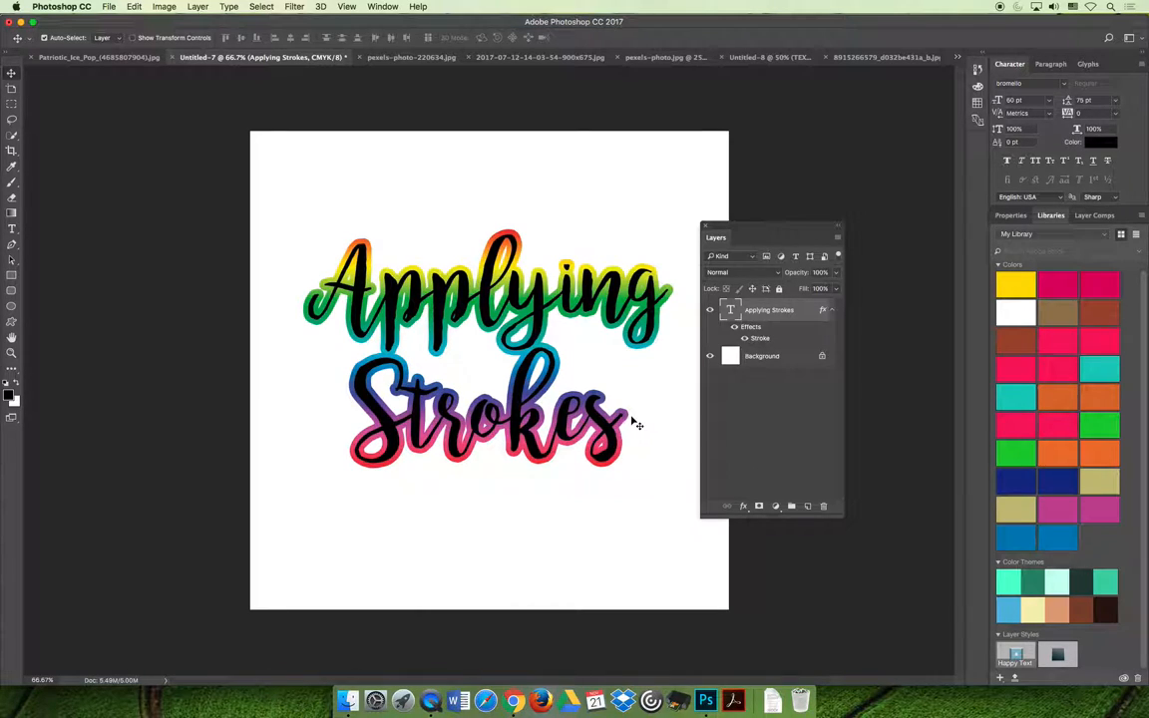
pyautogui.moveTo(686, 430)
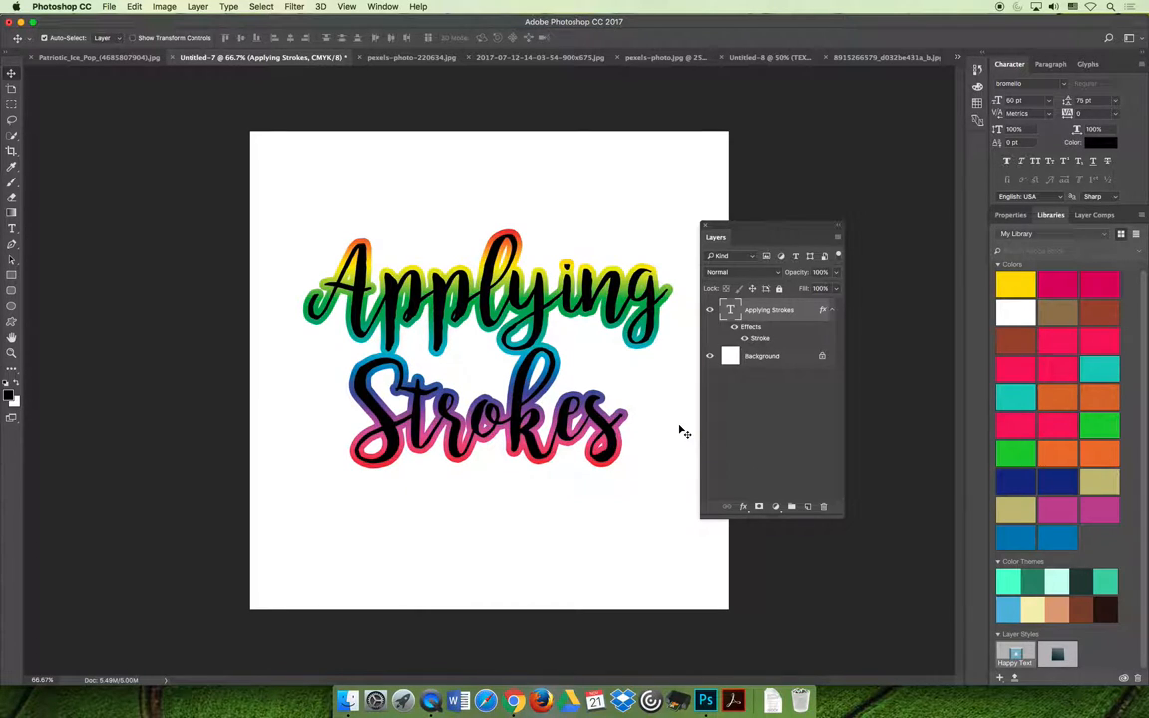
pyautogui.doubleClick(760, 339)
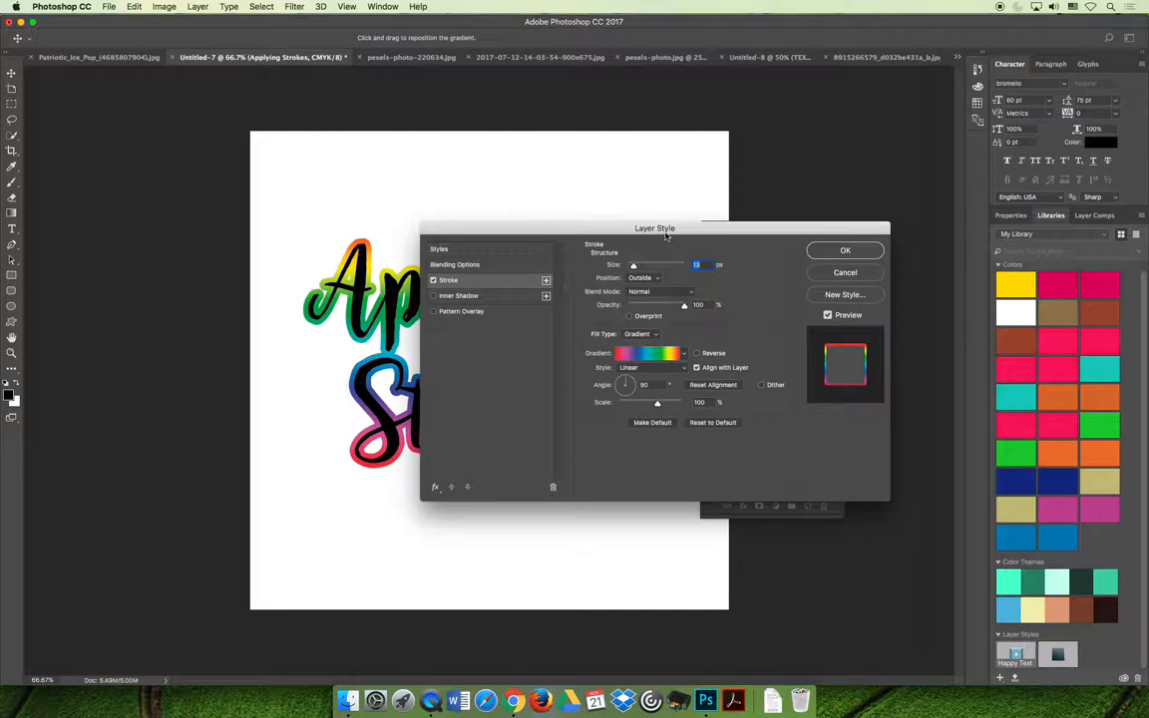
pyautogui.moveTo(656, 229); pyautogui.dragTo(897, 111)
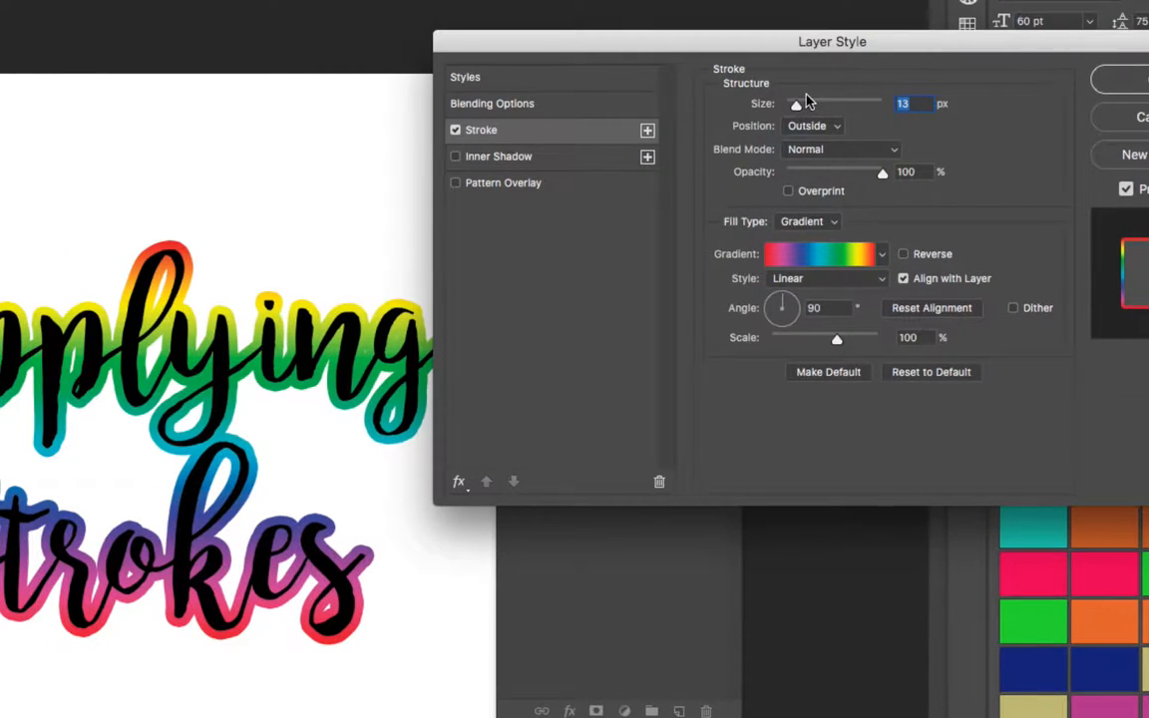
pyautogui.moveTo(859, 117)
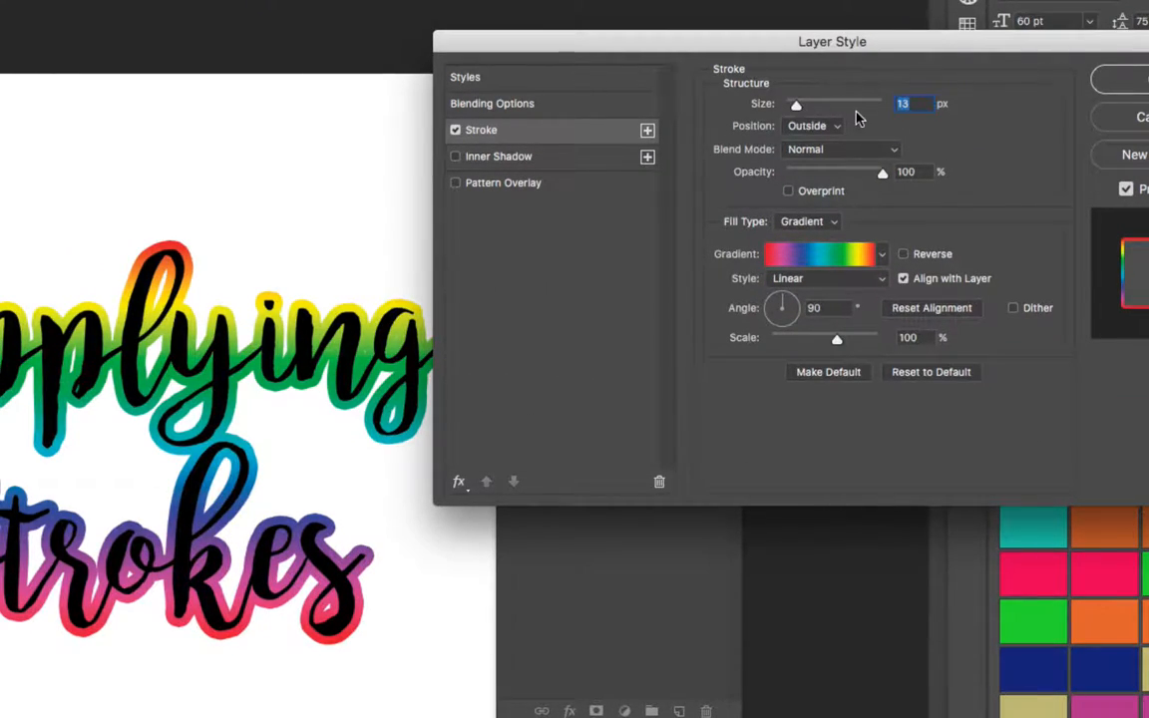
pyautogui.click(813, 125)
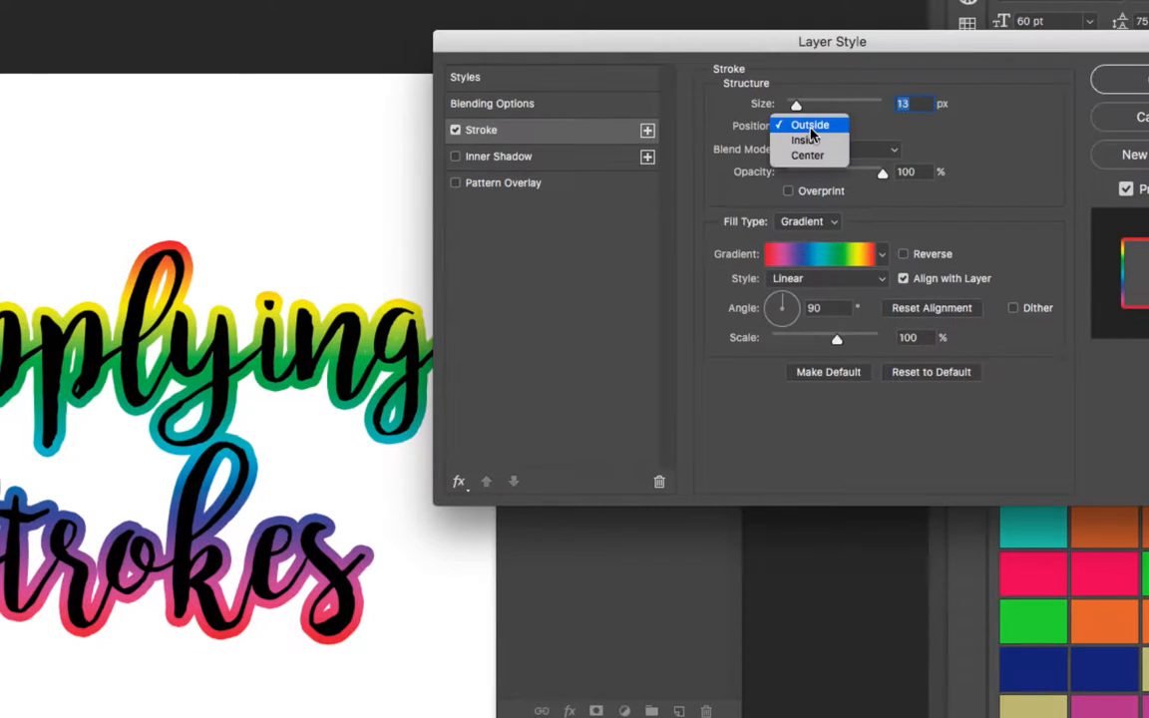
pyautogui.moveTo(806, 140)
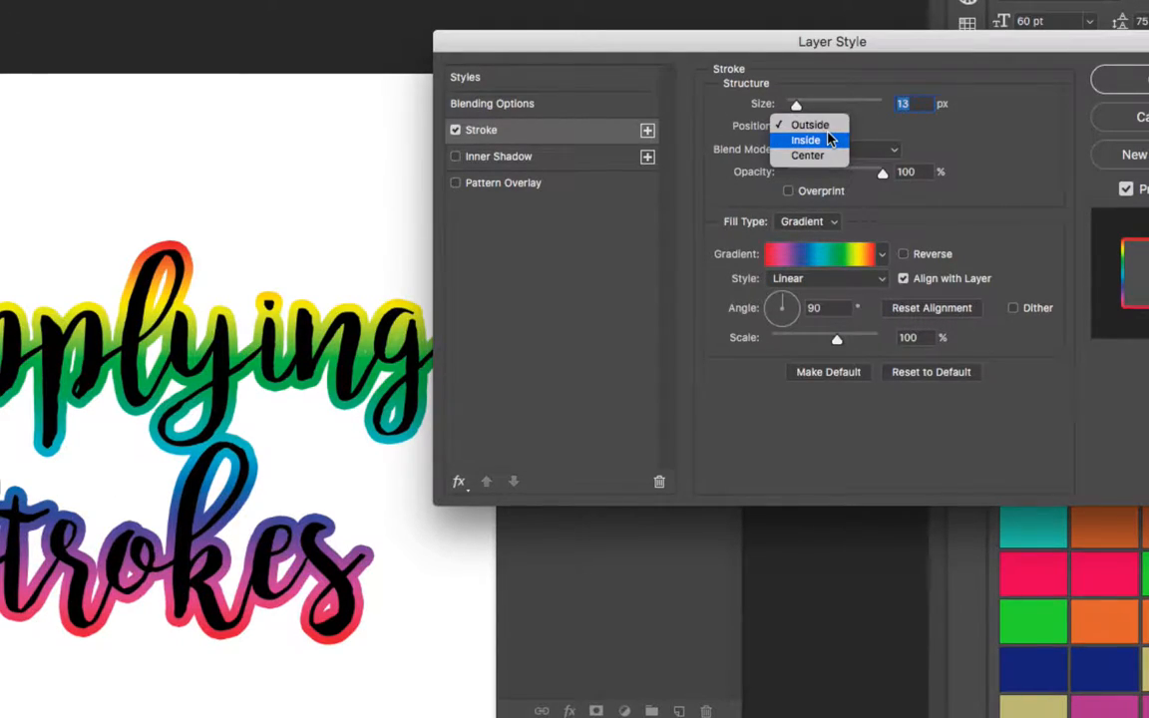
pyautogui.click(805, 140)
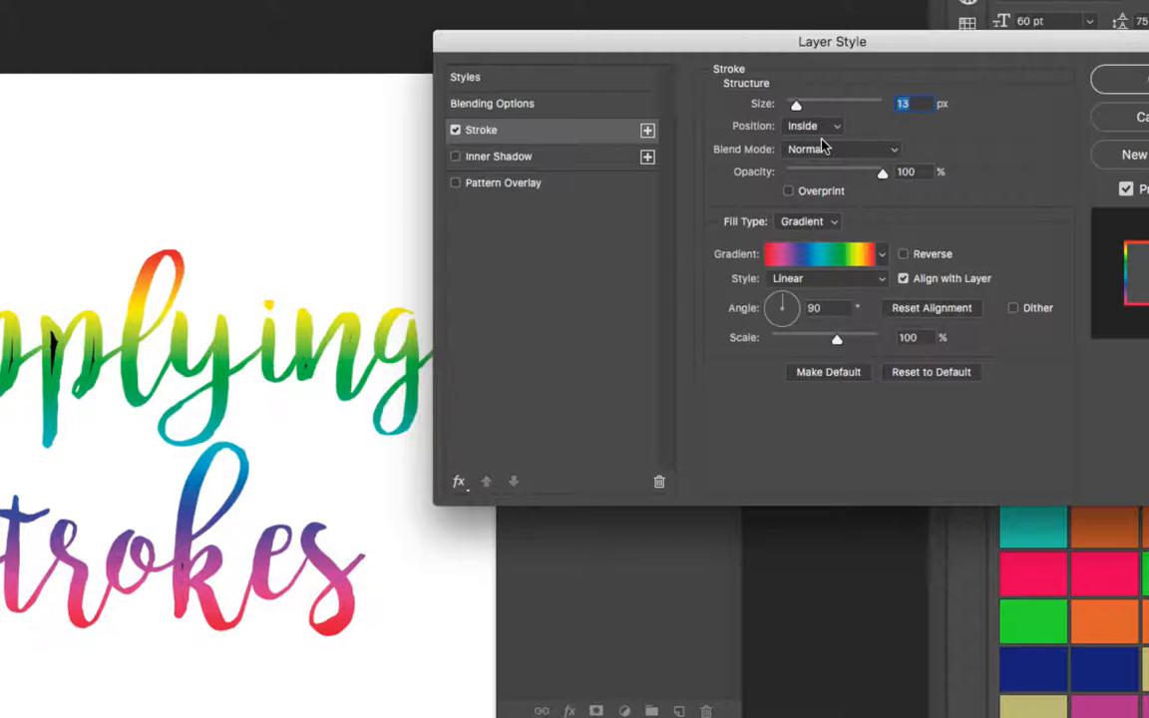
pyautogui.click(811, 126)
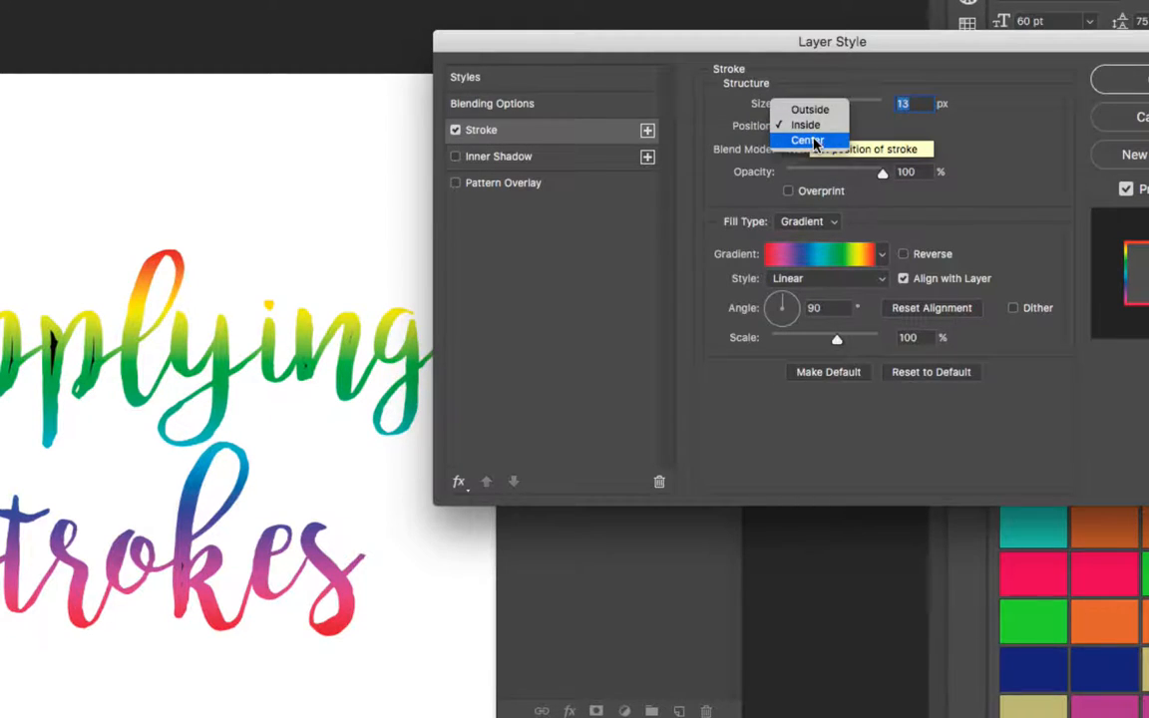
pyautogui.click(807, 140)
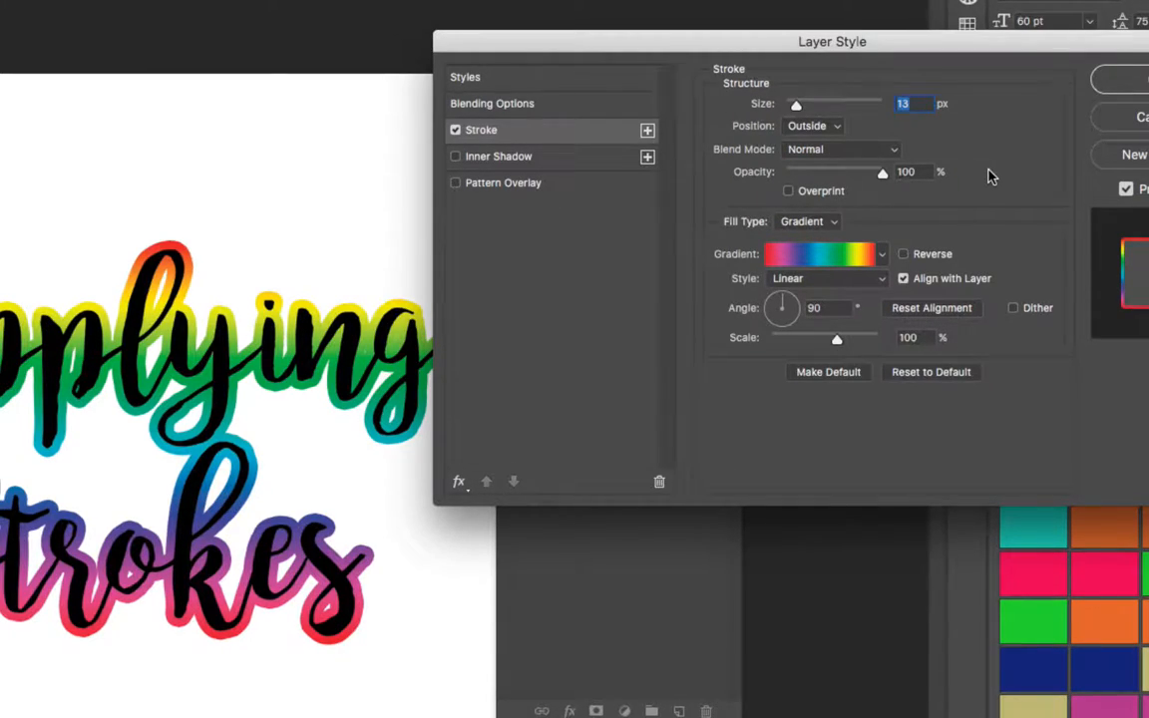
pyautogui.moveTo(394, 364)
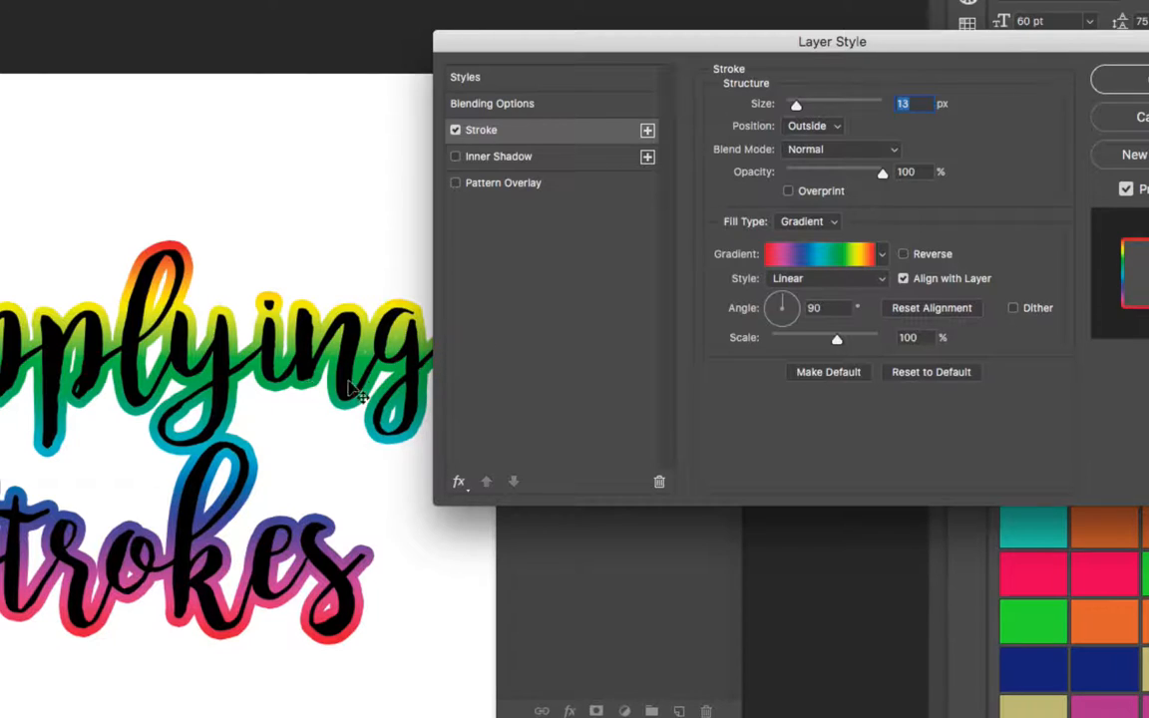
pyautogui.moveTo(798, 159)
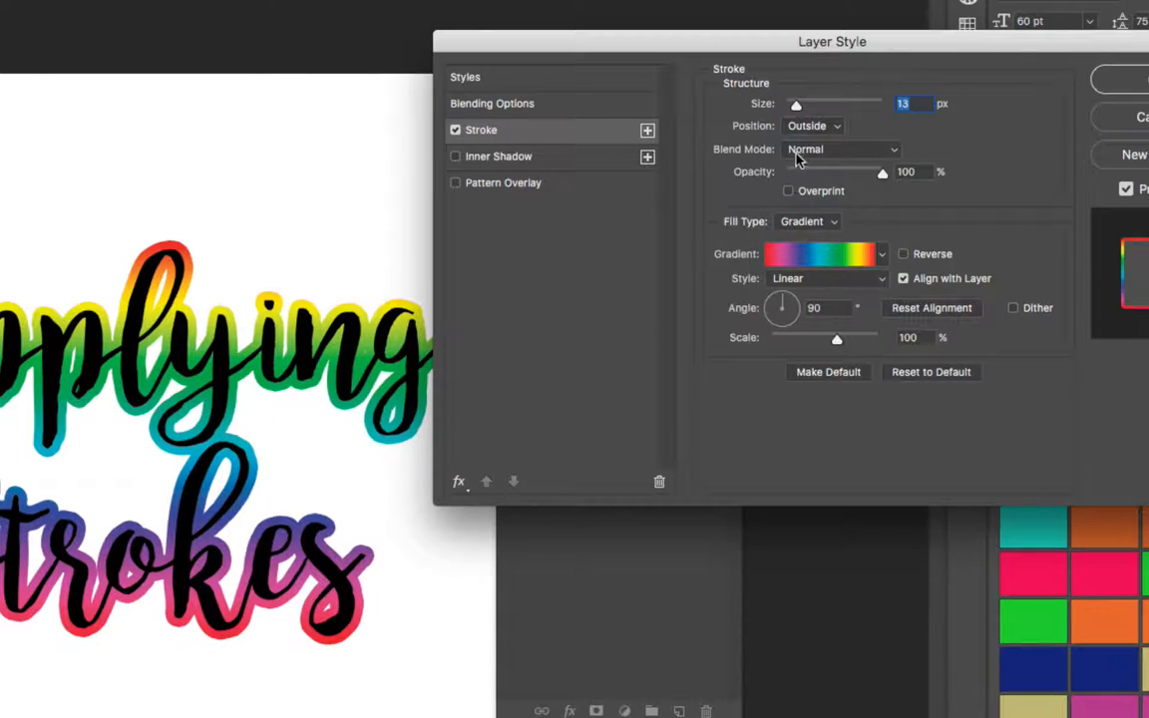
pyautogui.moveTo(930, 152)
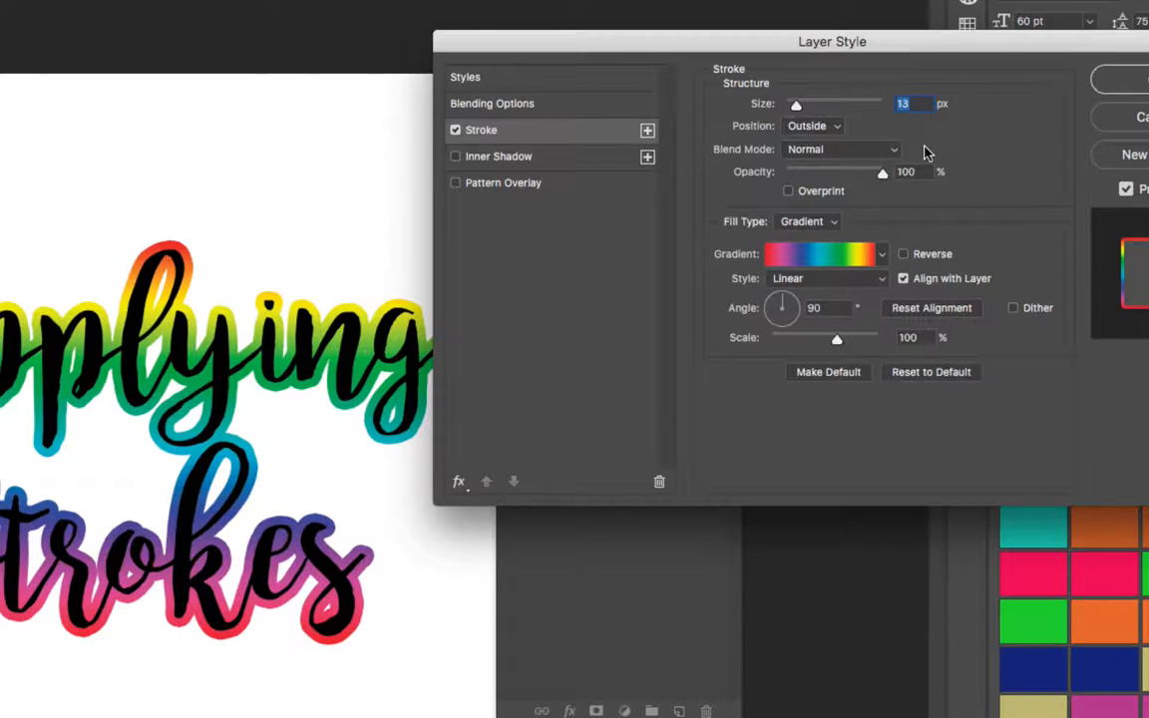
pyautogui.moveTo(945, 228)
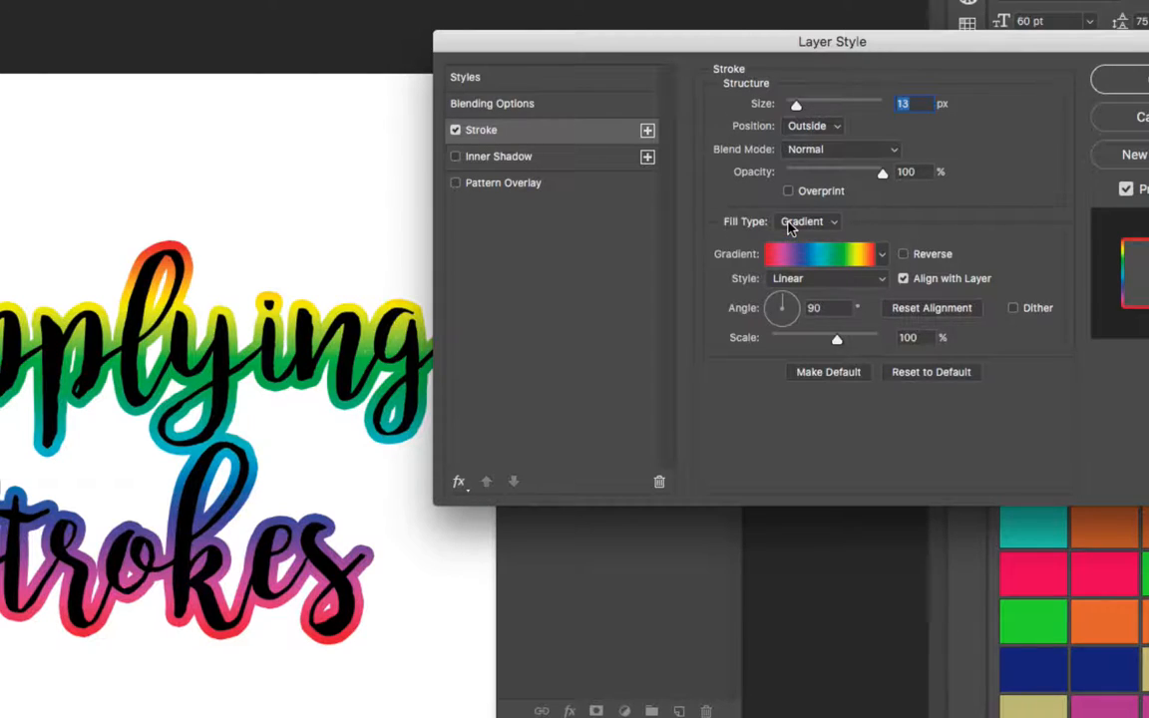
pyautogui.click(808, 221)
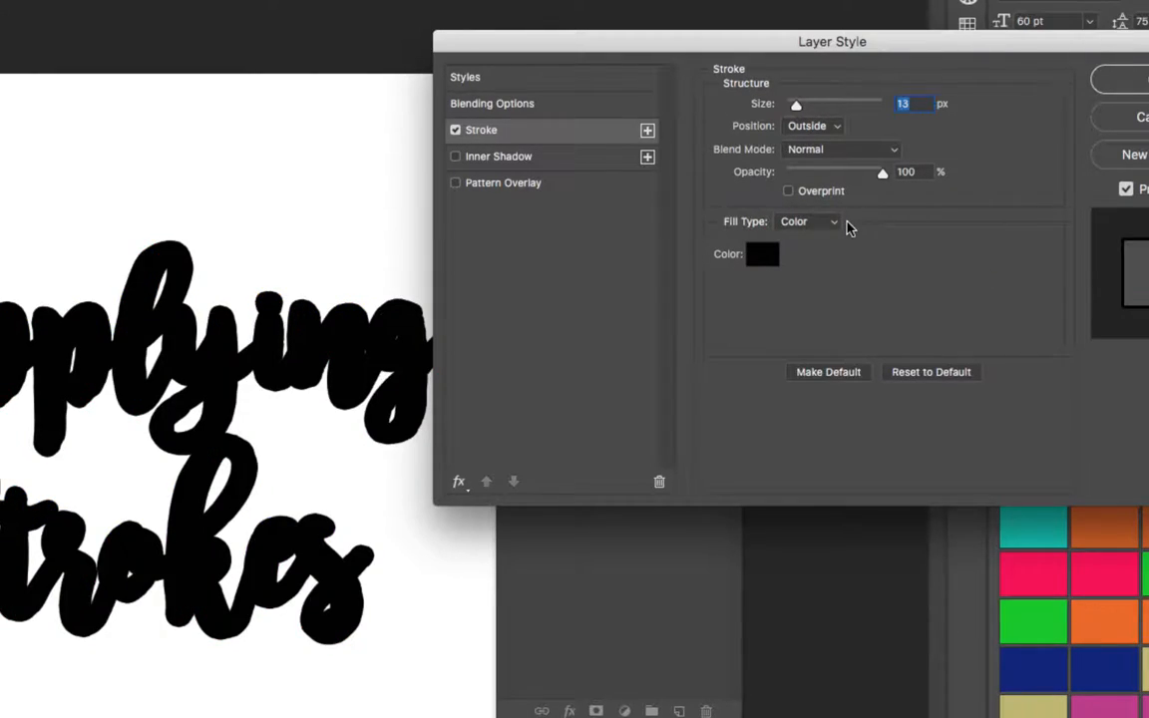
pyautogui.click(763, 254)
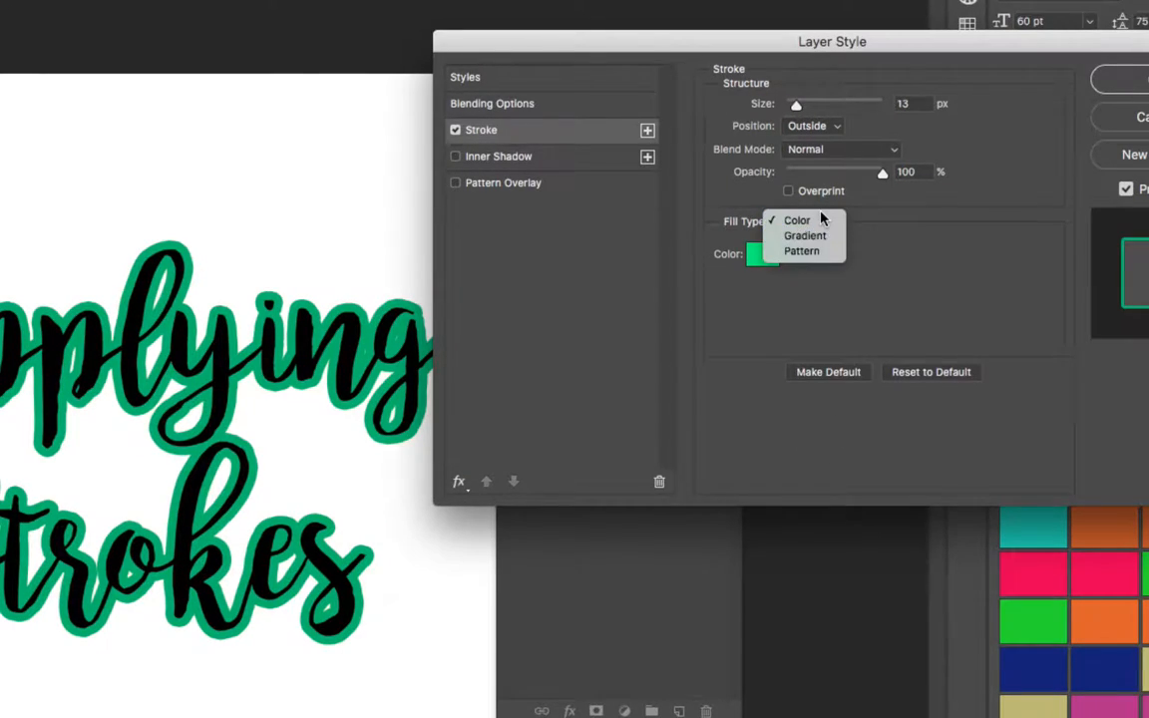
pyautogui.click(805, 235)
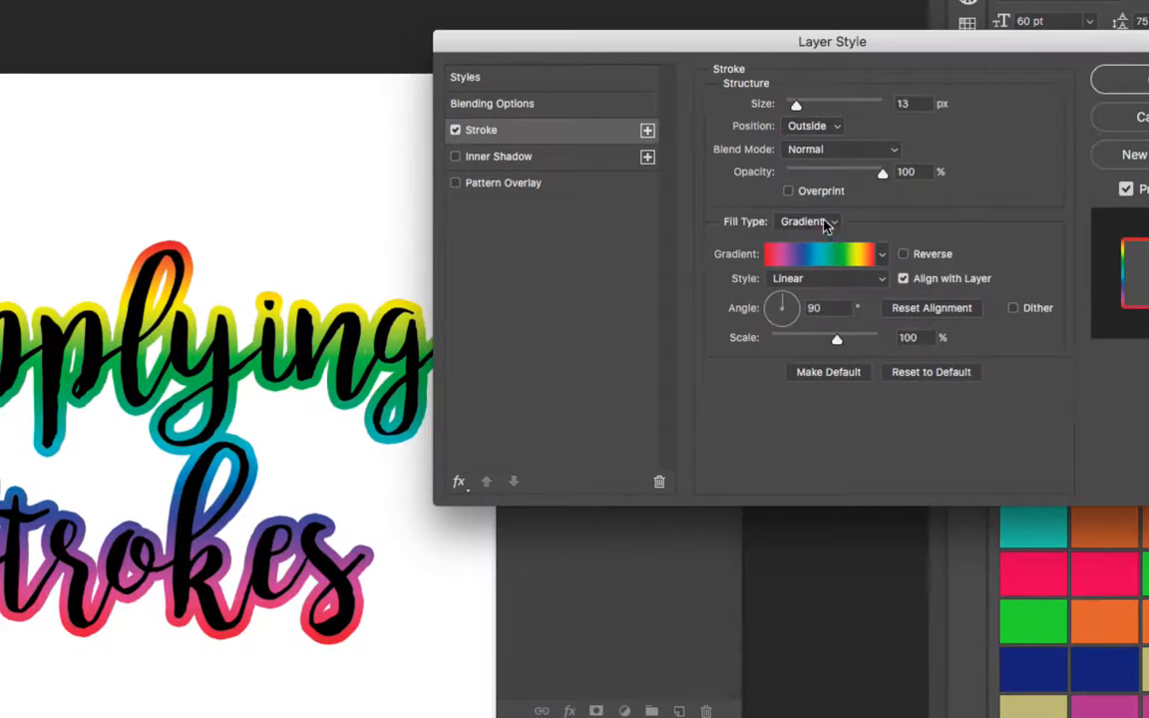
# Fill the lettering's stroke with the grey texture pattern scaled to 43%
pyautogui.click(808, 221)
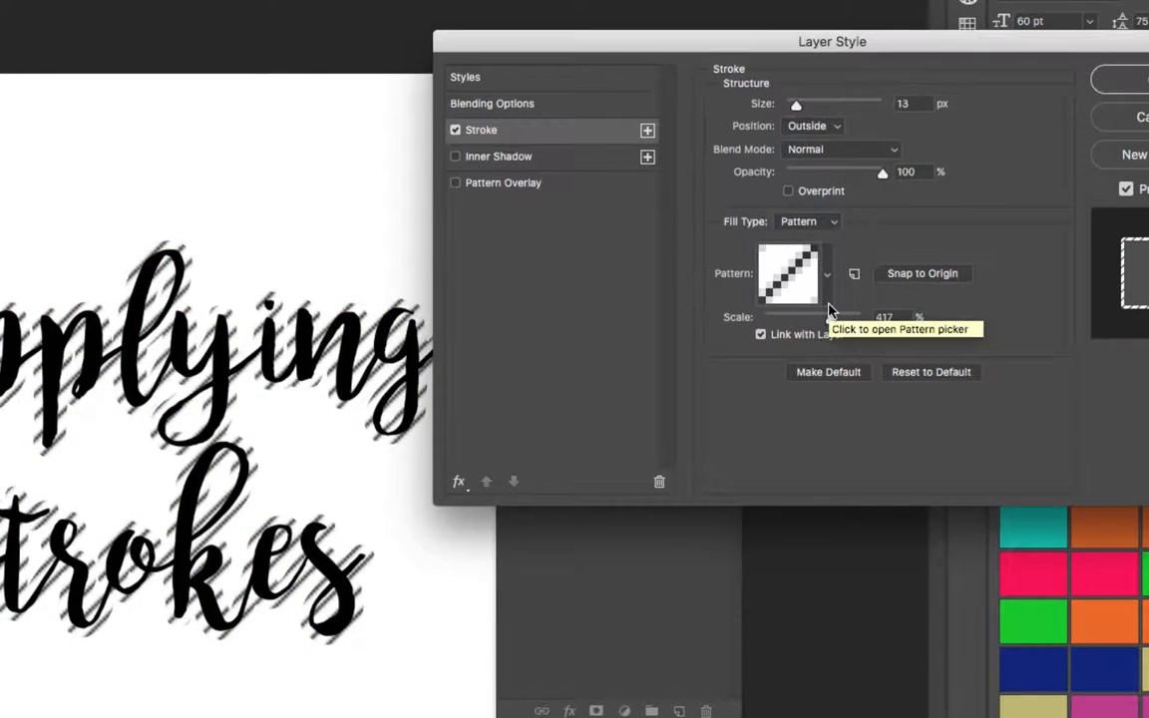
pyautogui.moveTo(516, 456)
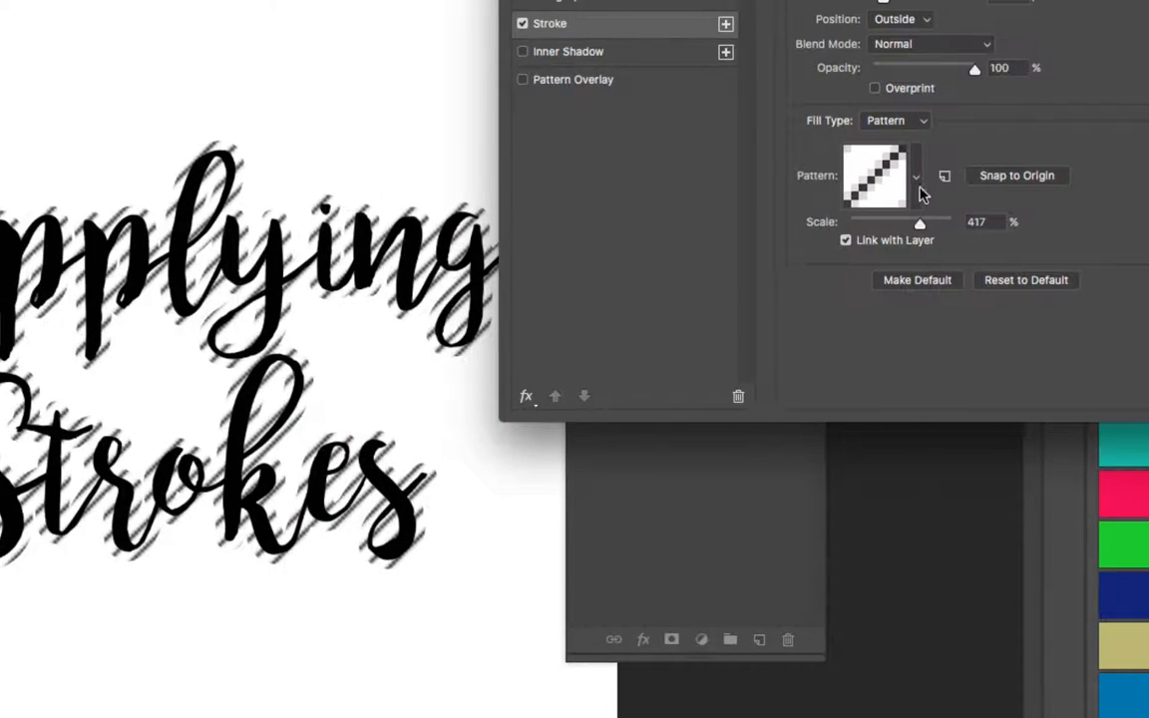
pyautogui.click(914, 175)
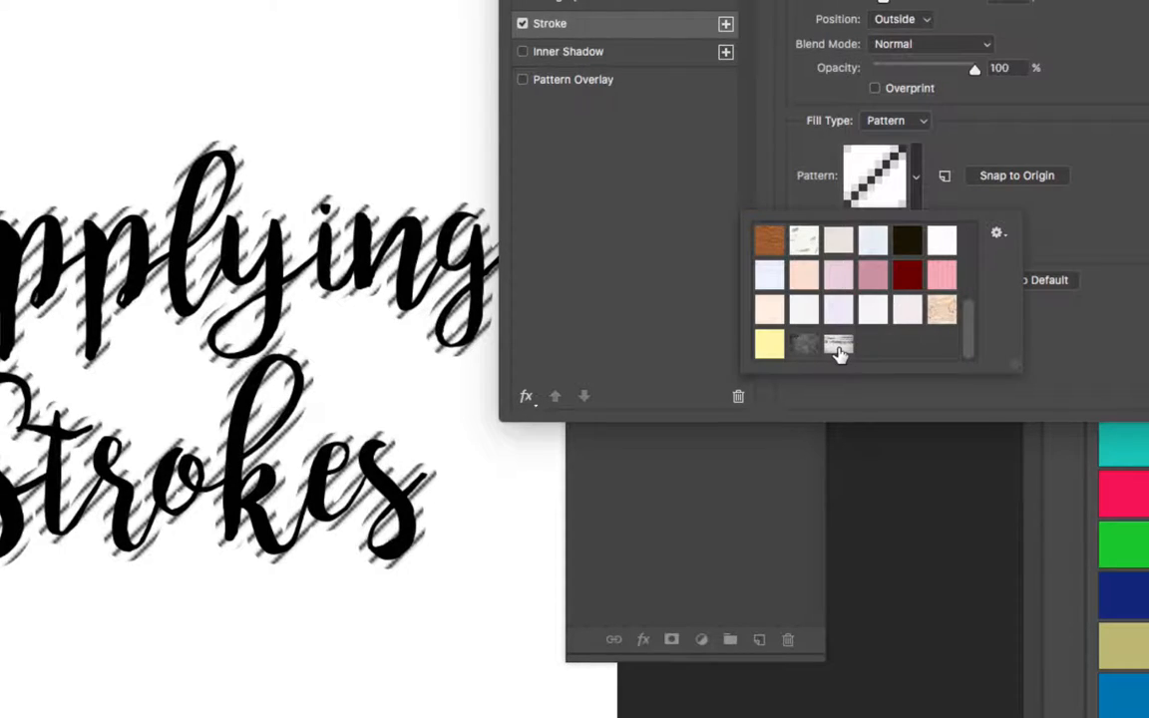
pyautogui.click(838, 343)
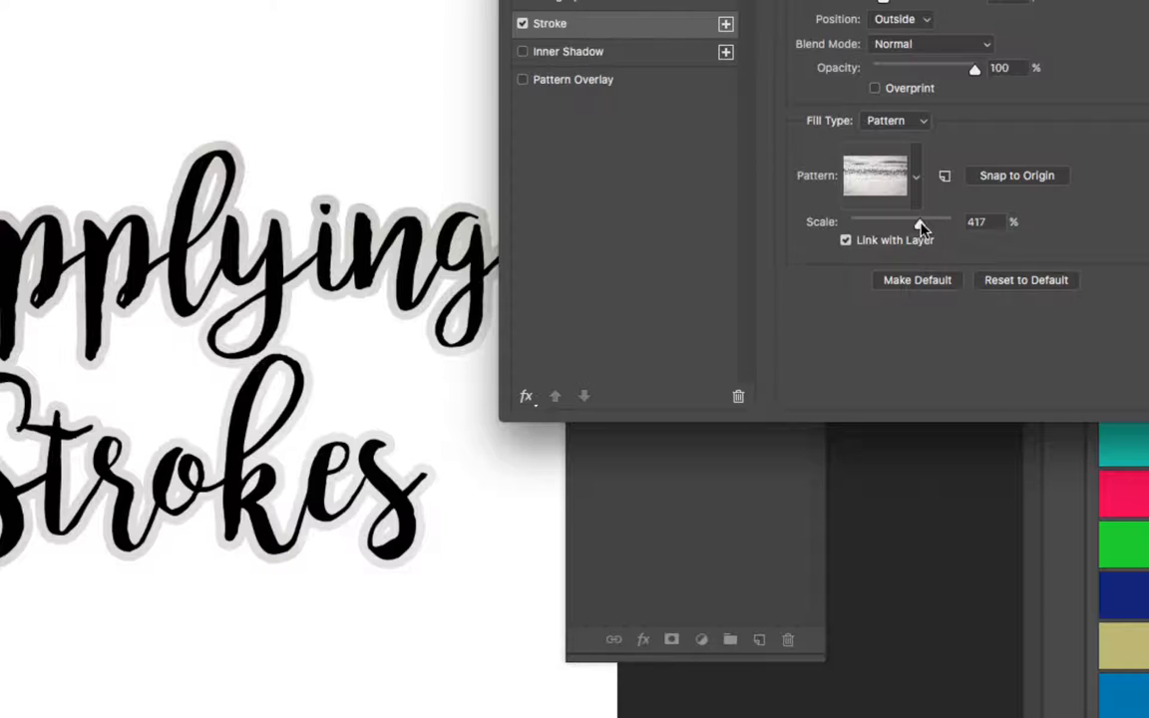
pyautogui.moveTo(918, 223); pyautogui.dragTo(879, 223)
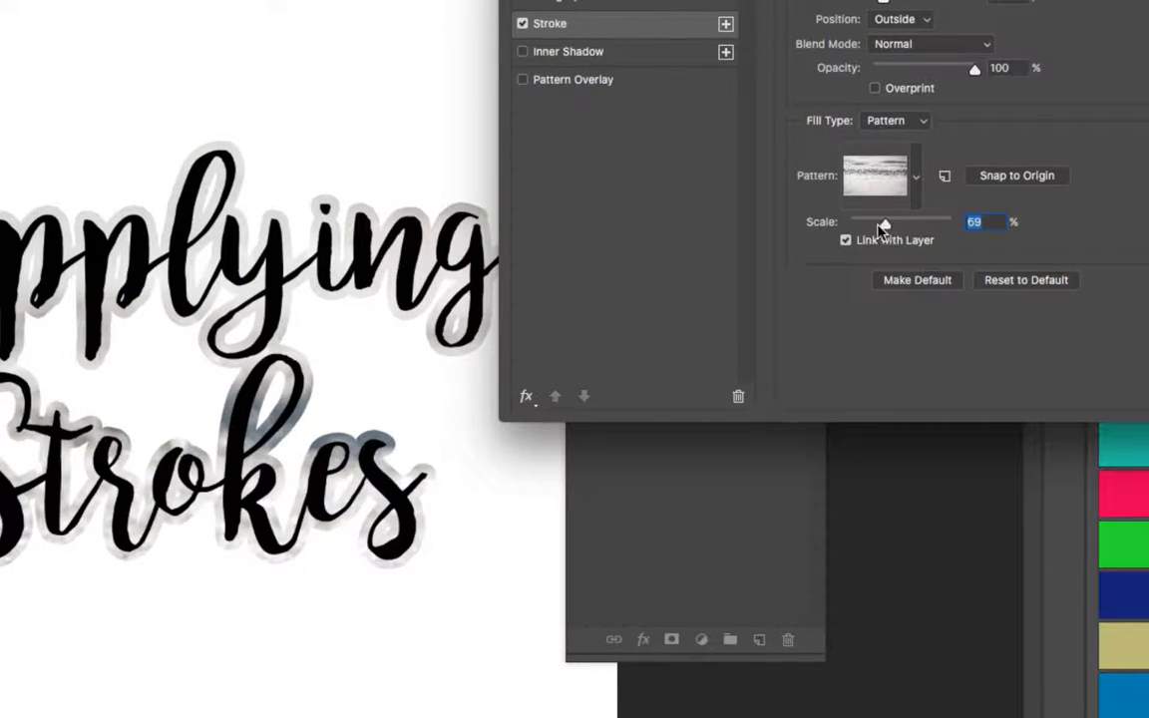
pyautogui.moveTo(883, 223); pyautogui.dragTo(870, 222)
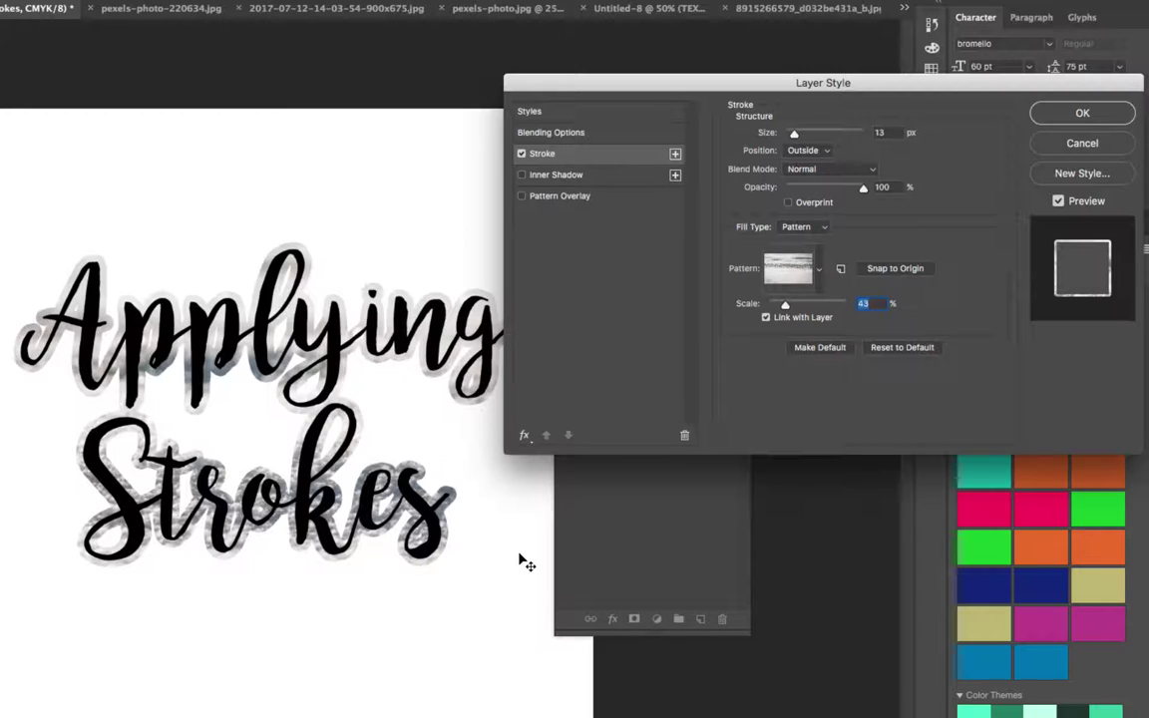
pyautogui.moveTo(492, 564)
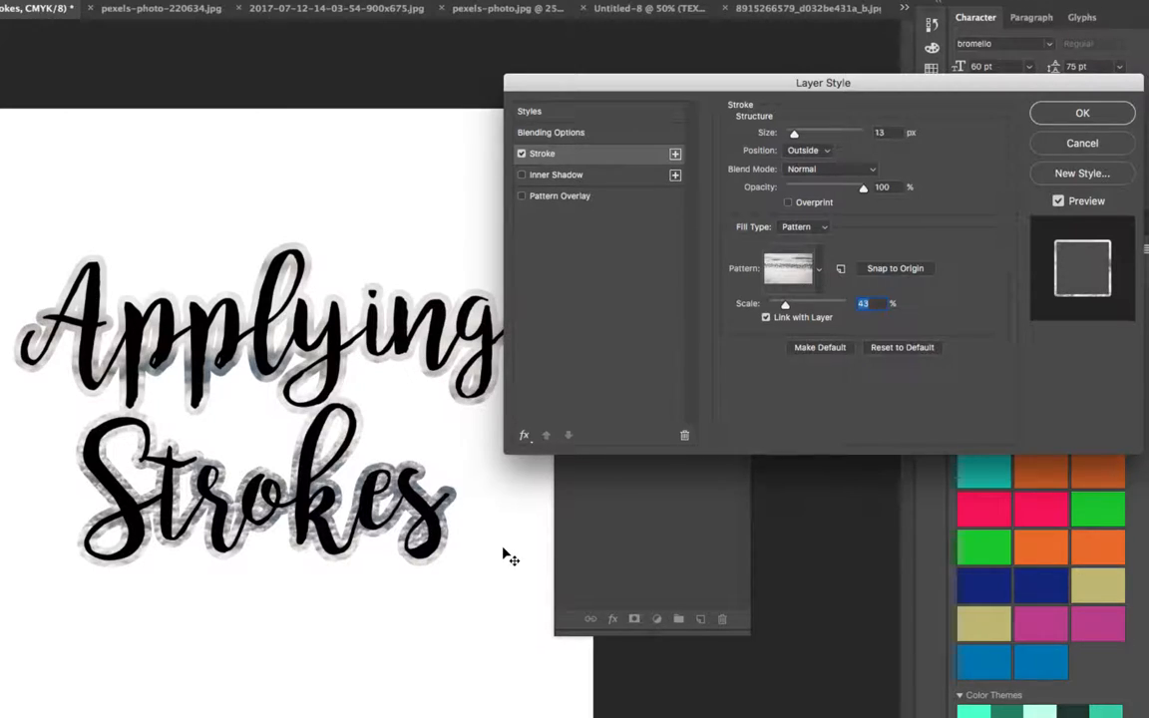
pyautogui.moveTo(639, 519)
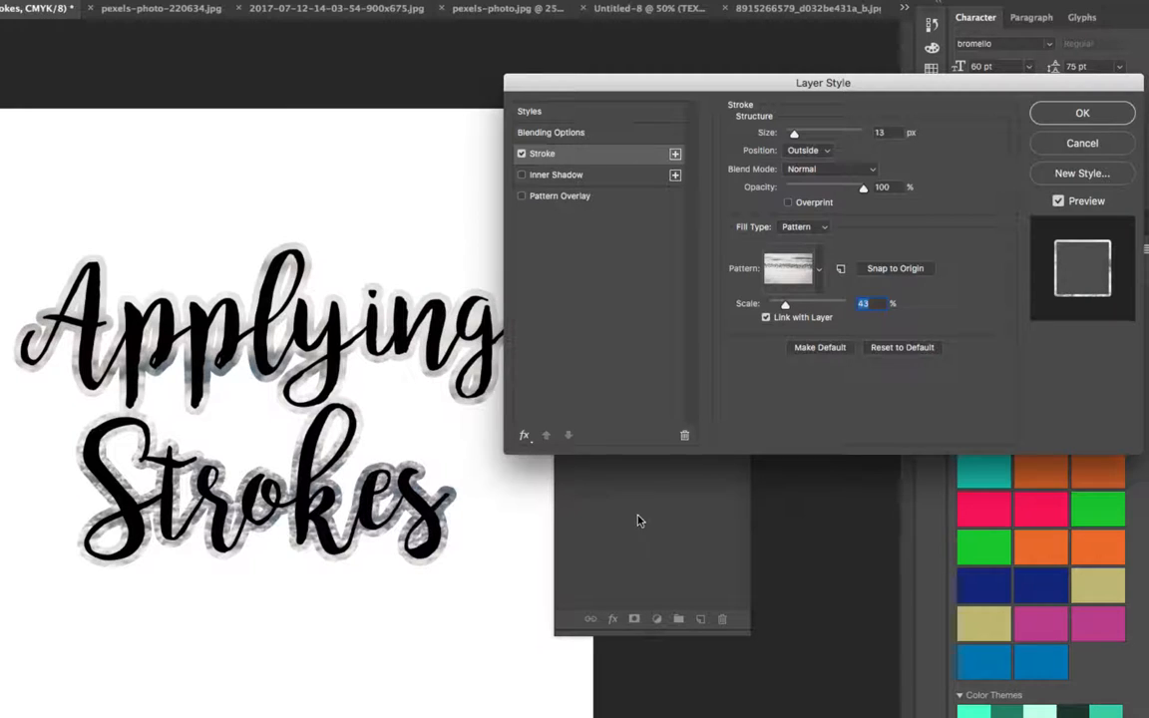
pyautogui.click(1082, 113)
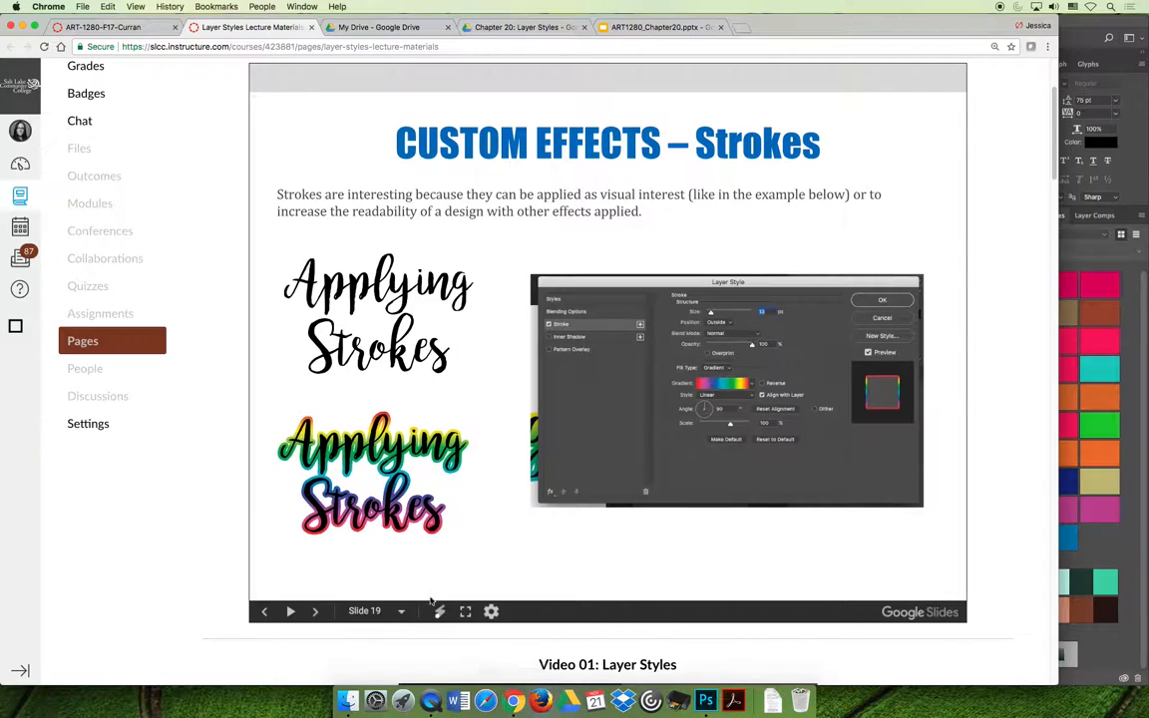
# Advance through the Emboss before-and-after and style settings slides to slide 22
pyautogui.click(465, 611)
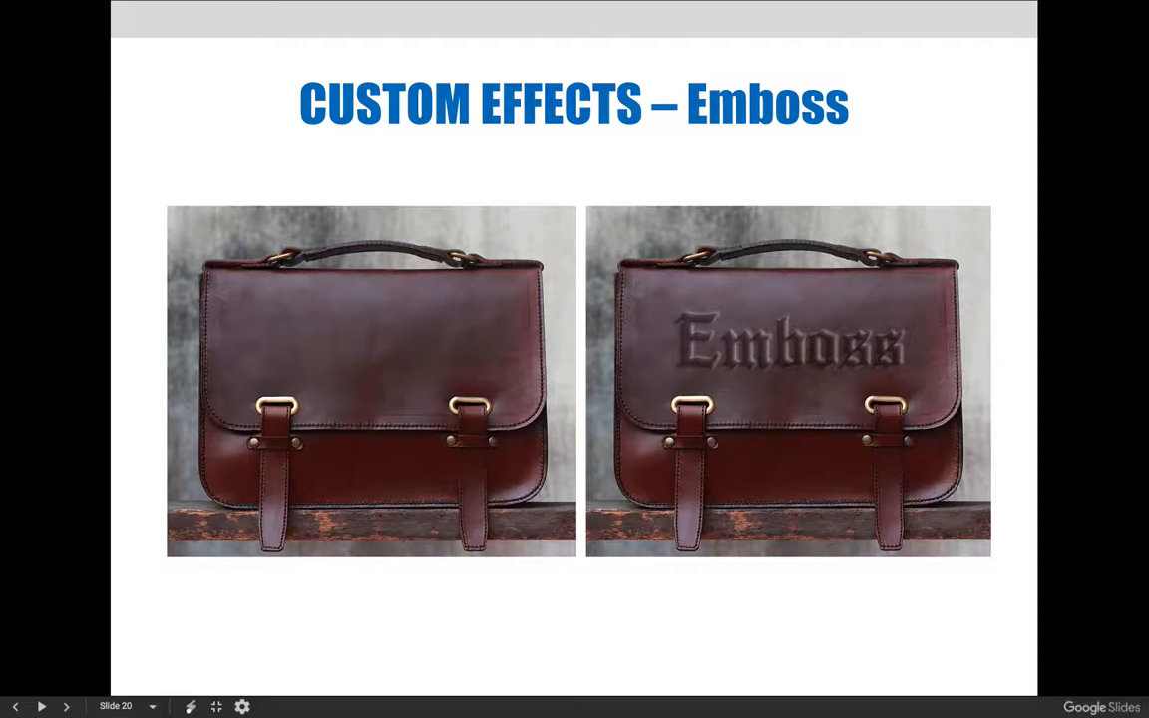
pyautogui.click(41, 706)
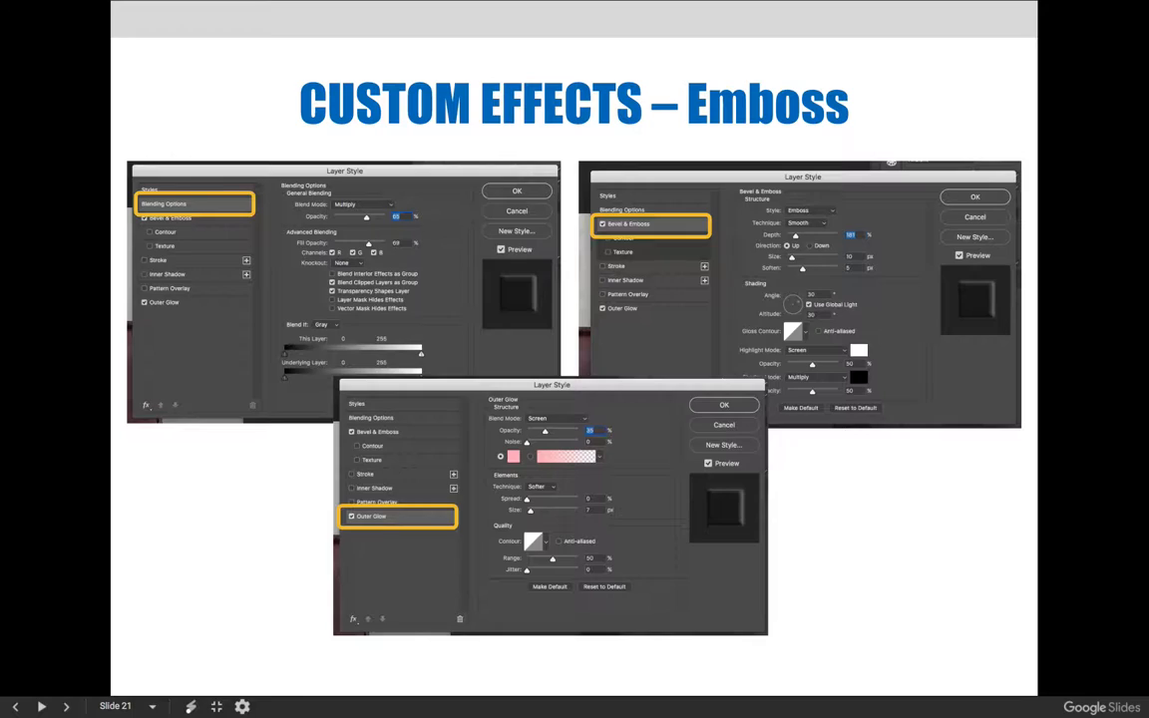
pyautogui.click(41, 707)
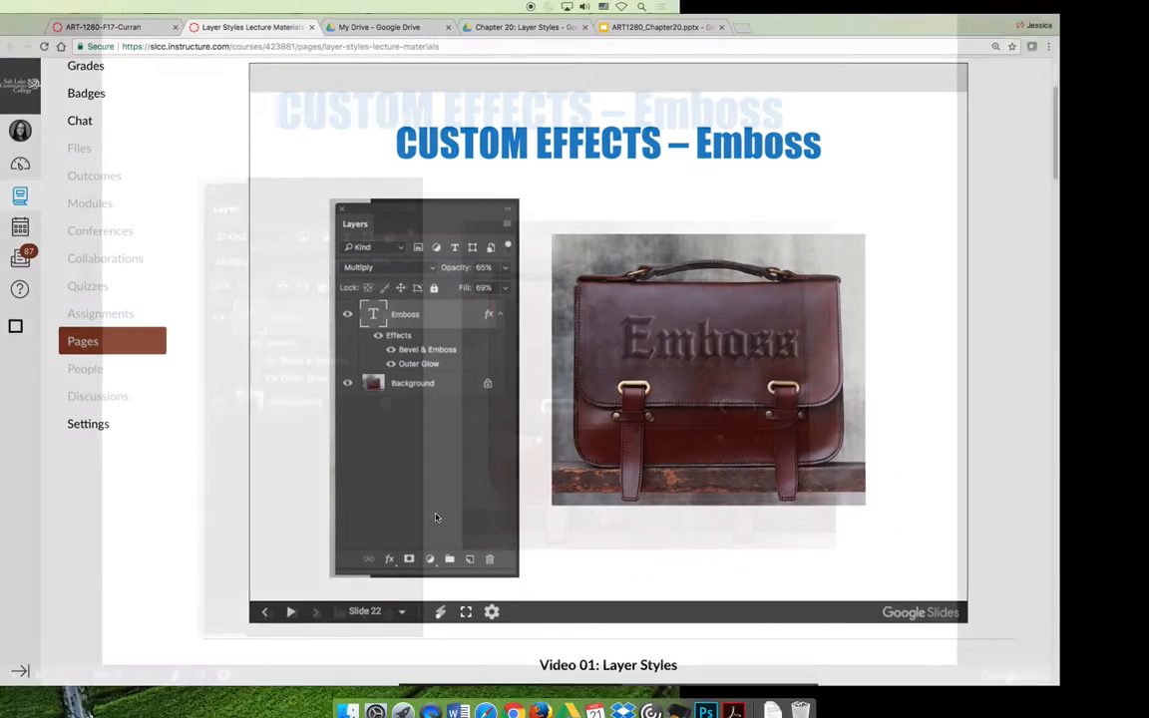
# Return to Photoshop, open the leather bag document, and start editing its Emboss text
pyautogui.click(705, 698)
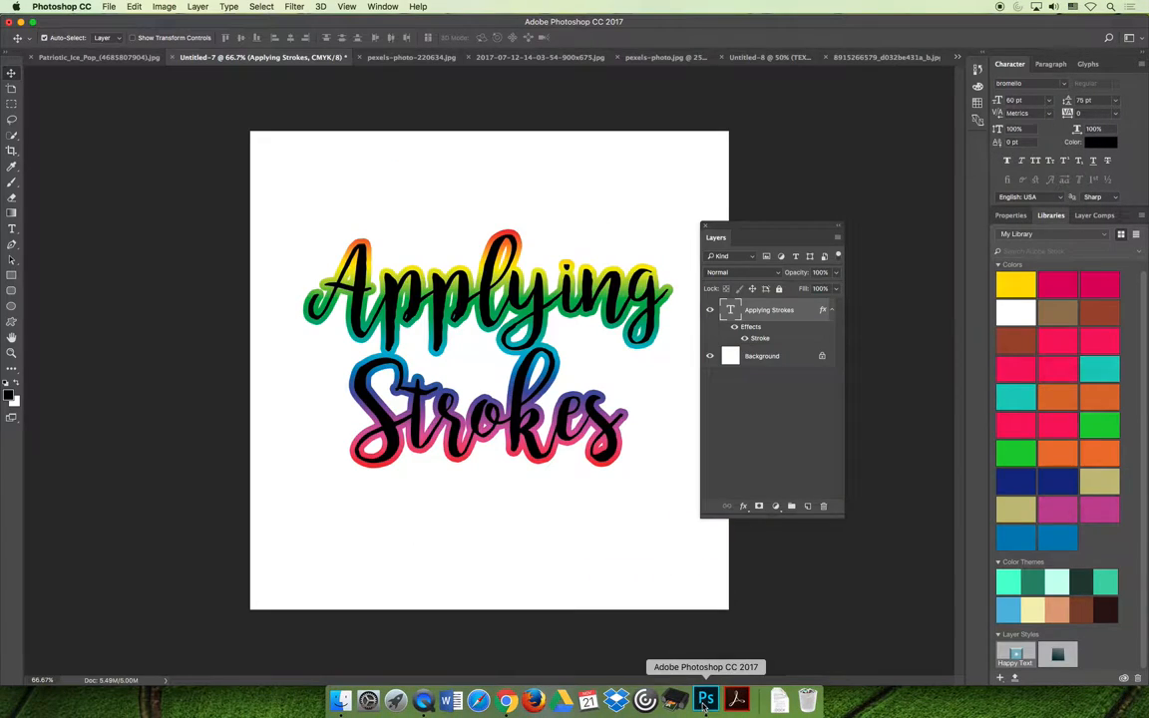
pyautogui.click(484, 57)
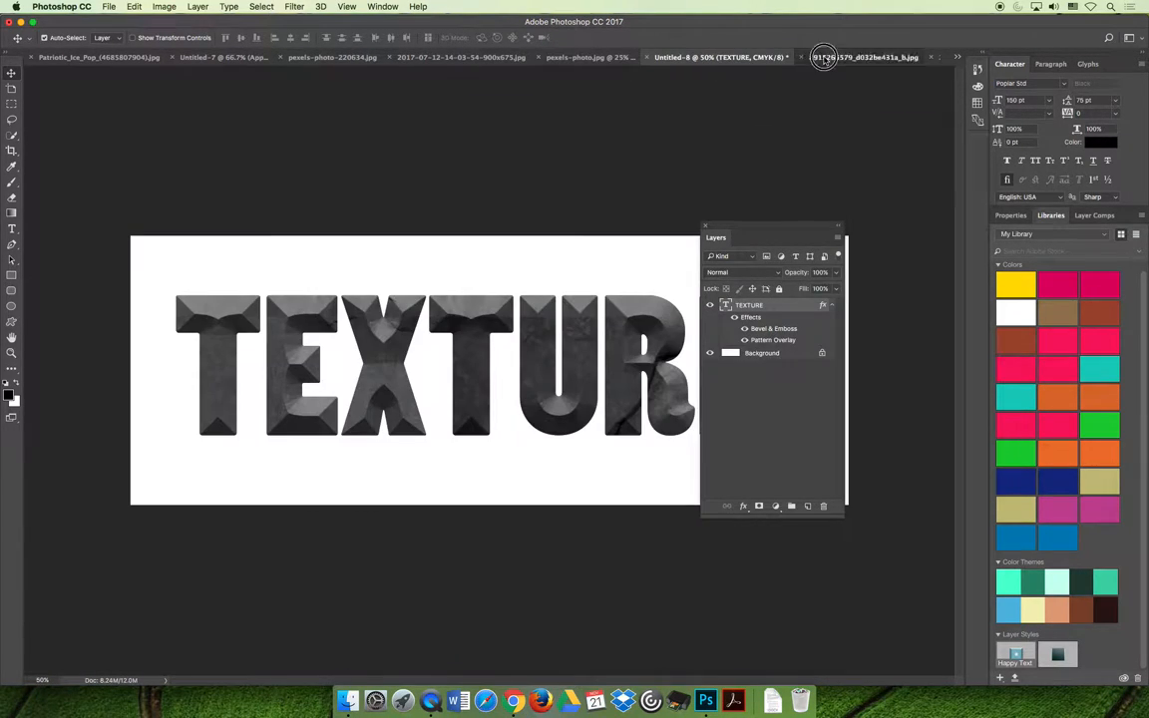
pyautogui.click(833, 57)
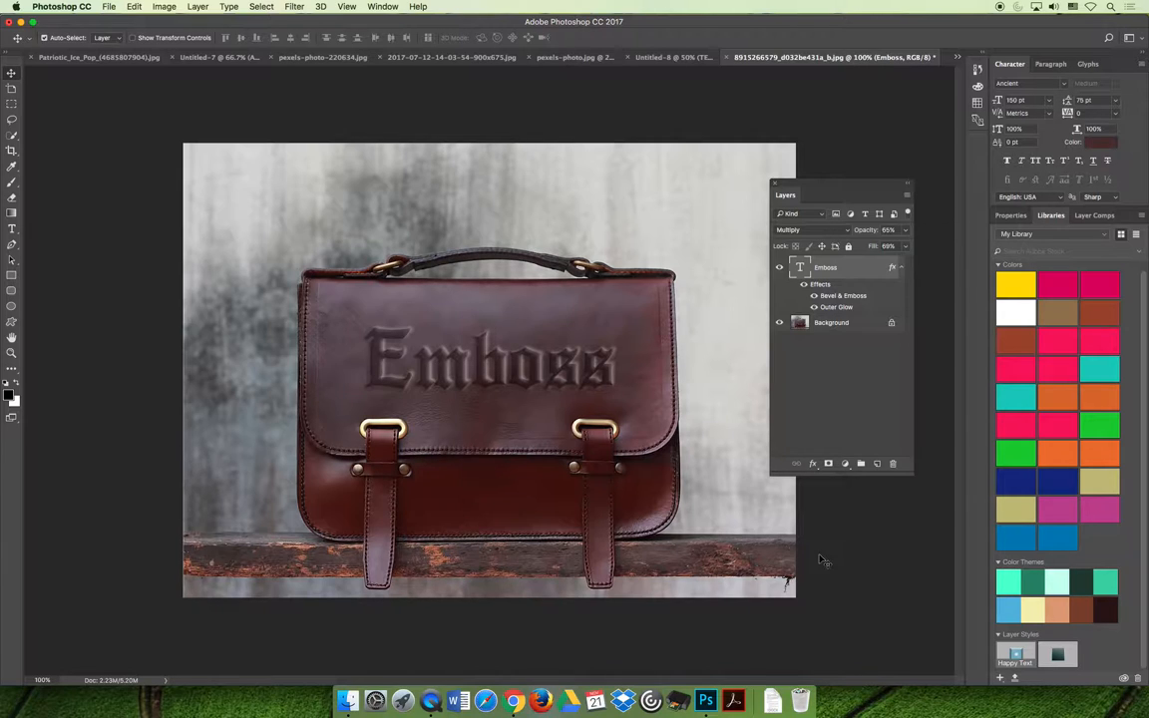
pyautogui.moveTo(210, 416)
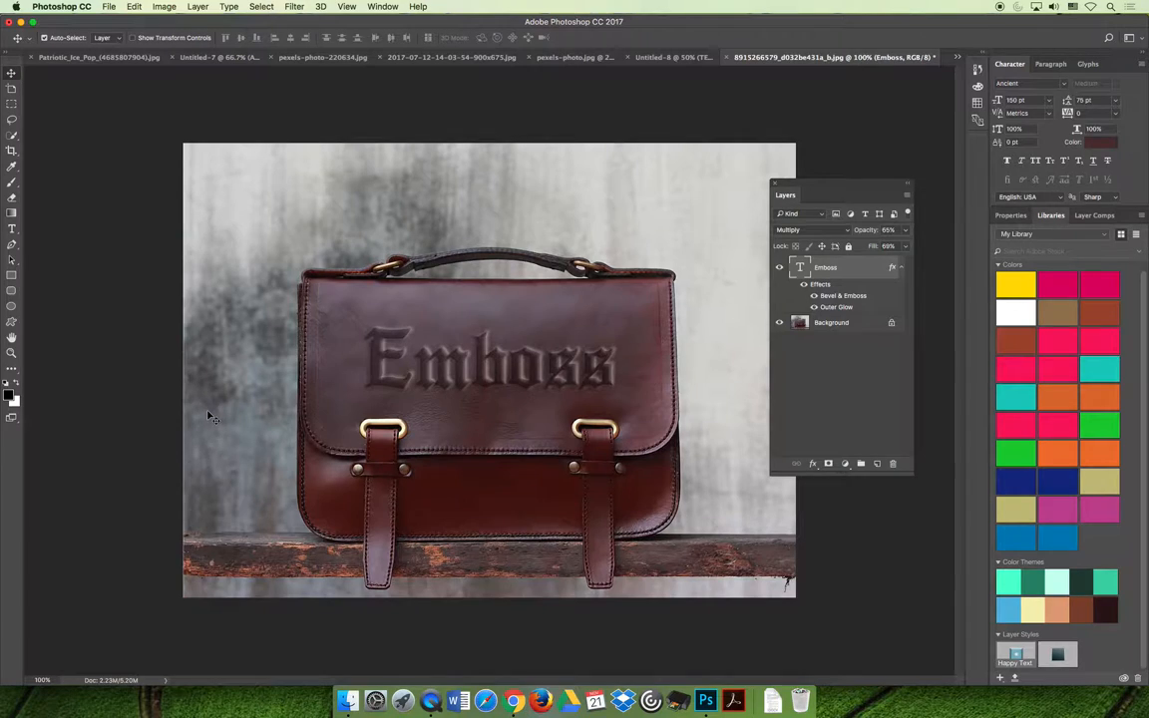
pyautogui.moveTo(163, 383)
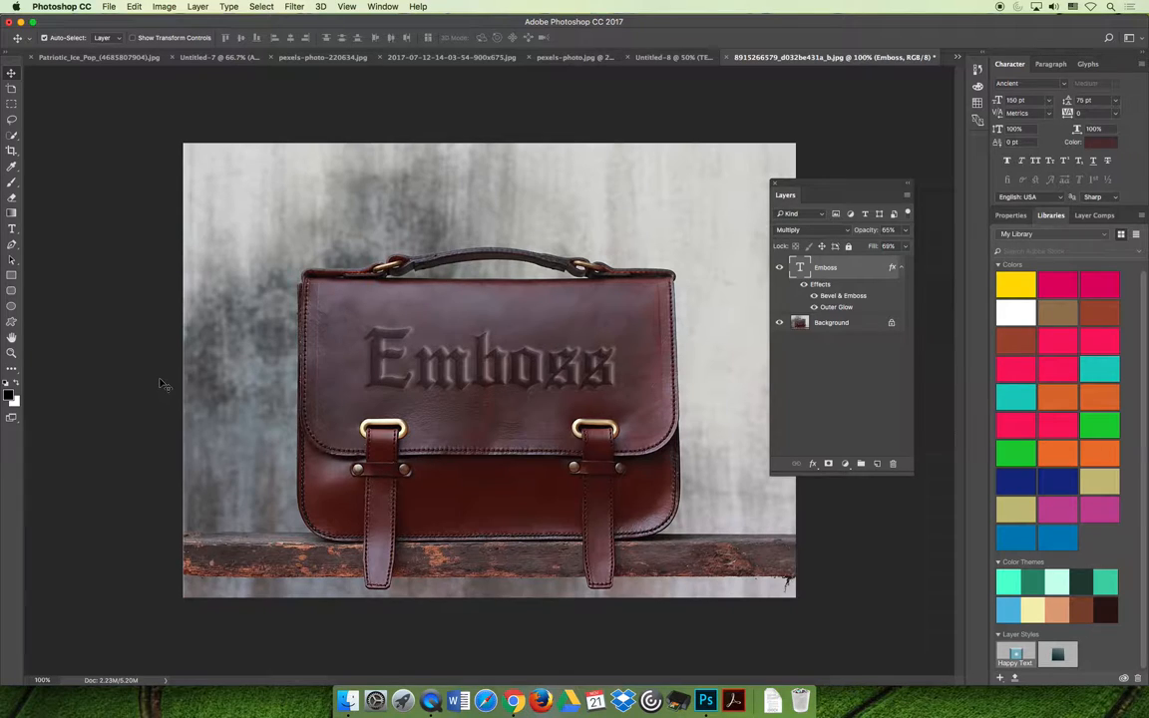
pyautogui.click(814, 295)
pyautogui.write('Curran')
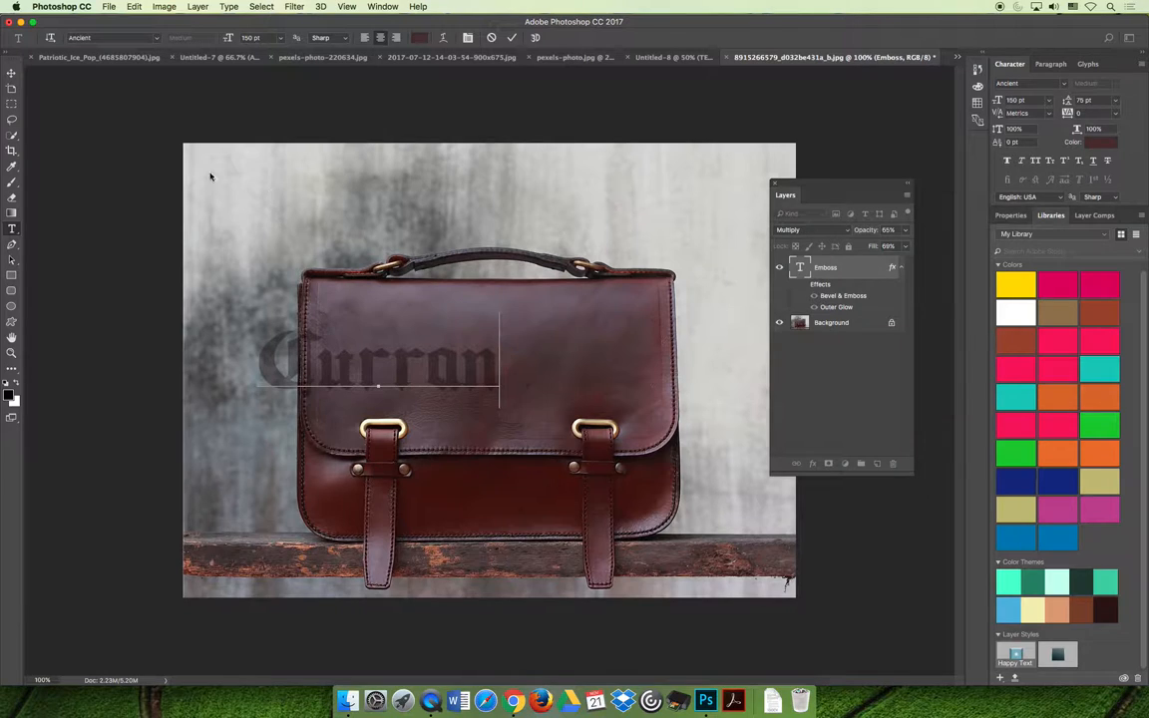
# Undo the typing, retype the bag name as Whitney then Jessica, and hide its effects
pyautogui.click(134, 7)
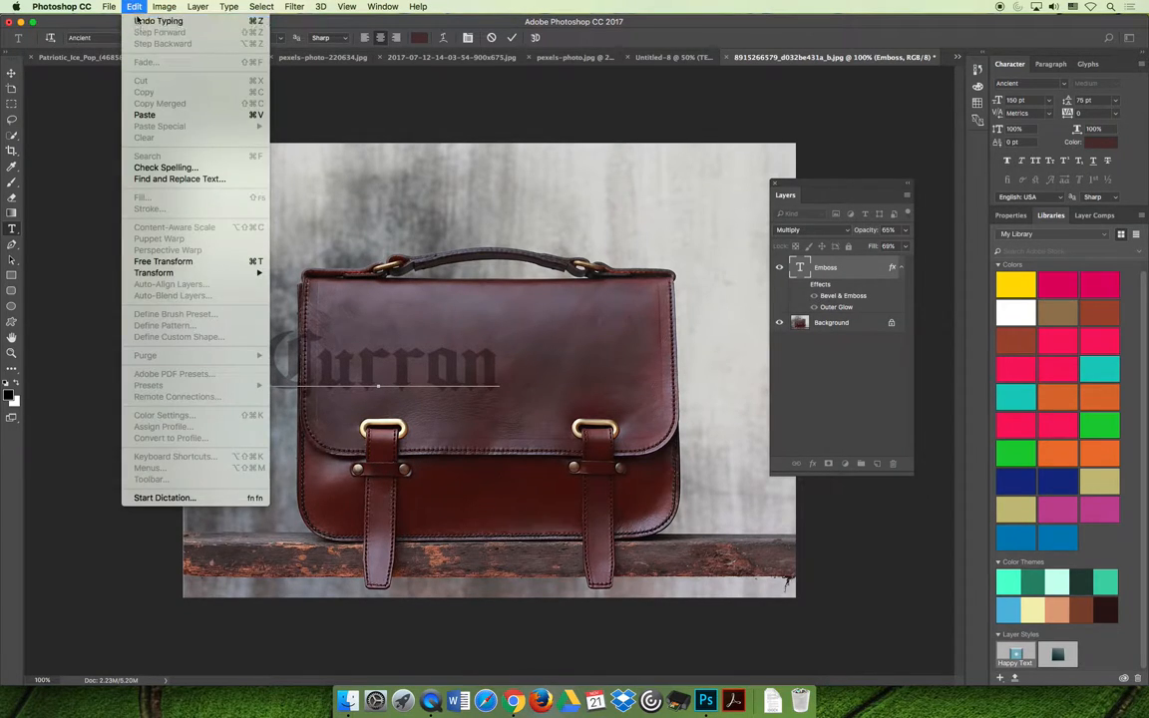
pyautogui.click(134, 7)
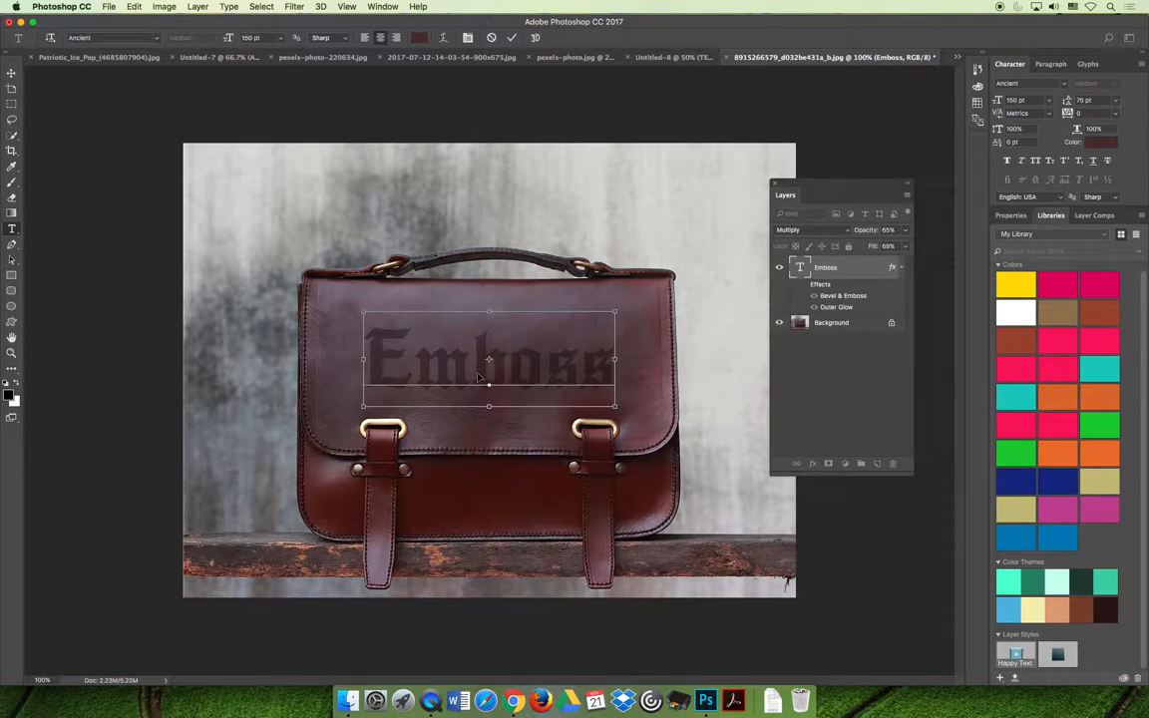
pyautogui.write('Whitney')
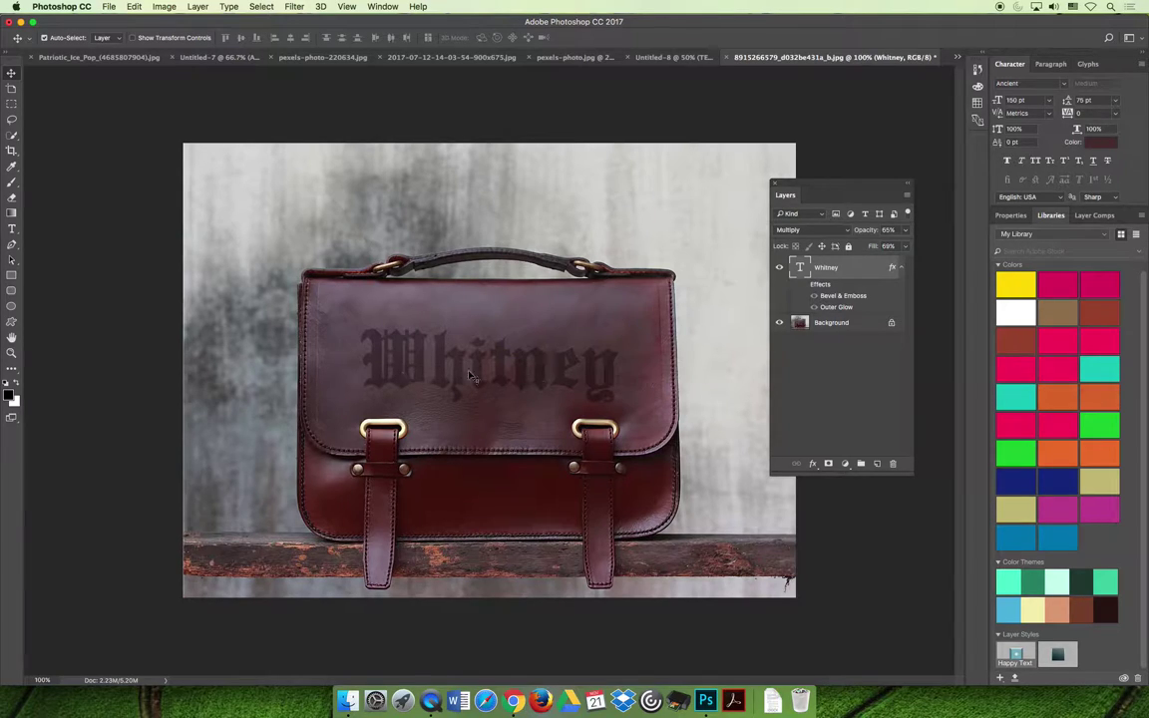
pyautogui.click(13, 227)
pyautogui.write('Jessica')
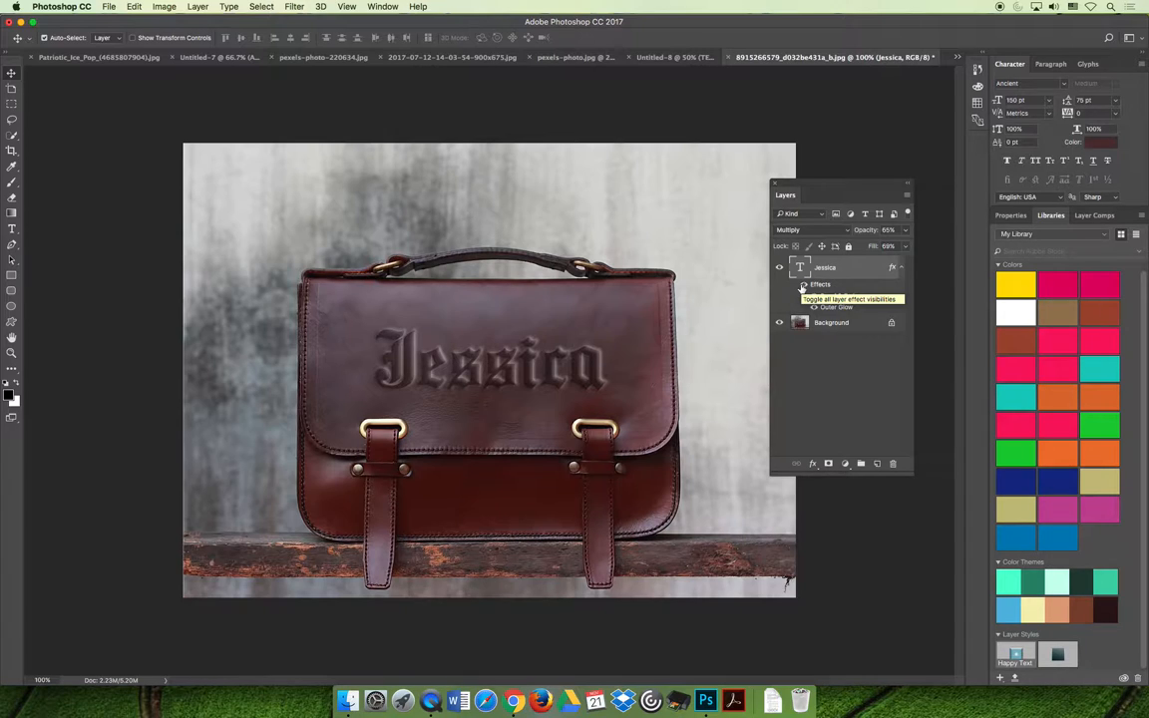
pyautogui.click(779, 284)
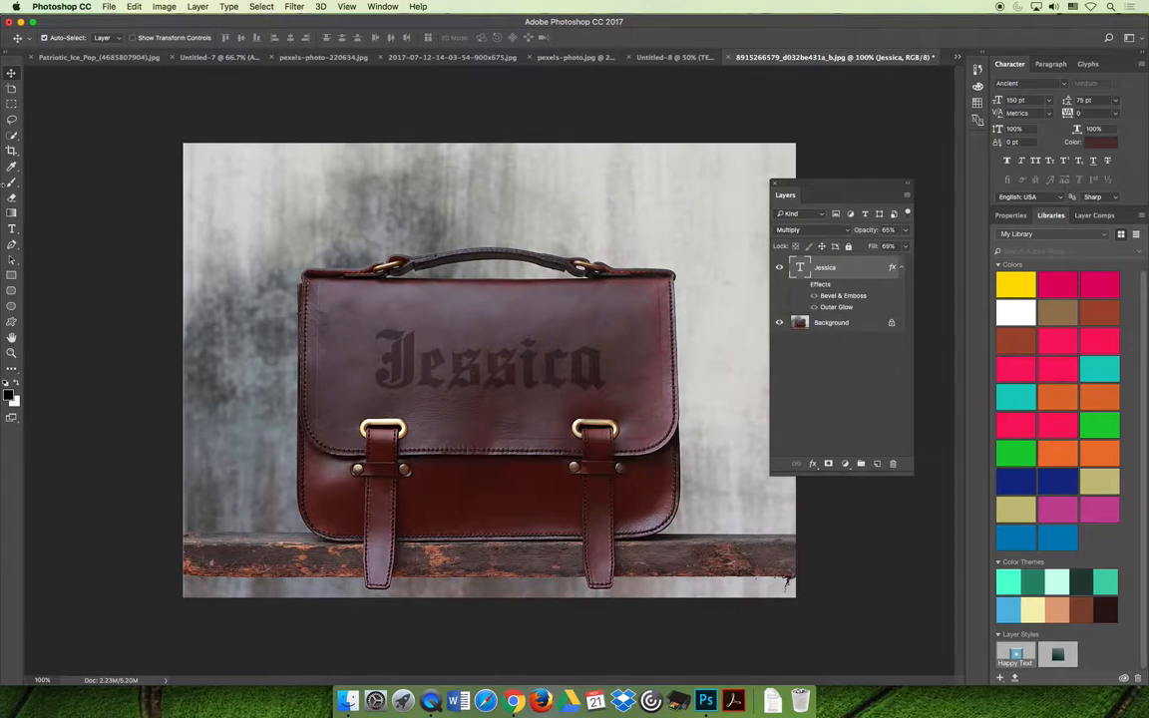
pyautogui.click(387, 361)
pyautogui.write('Emboss')
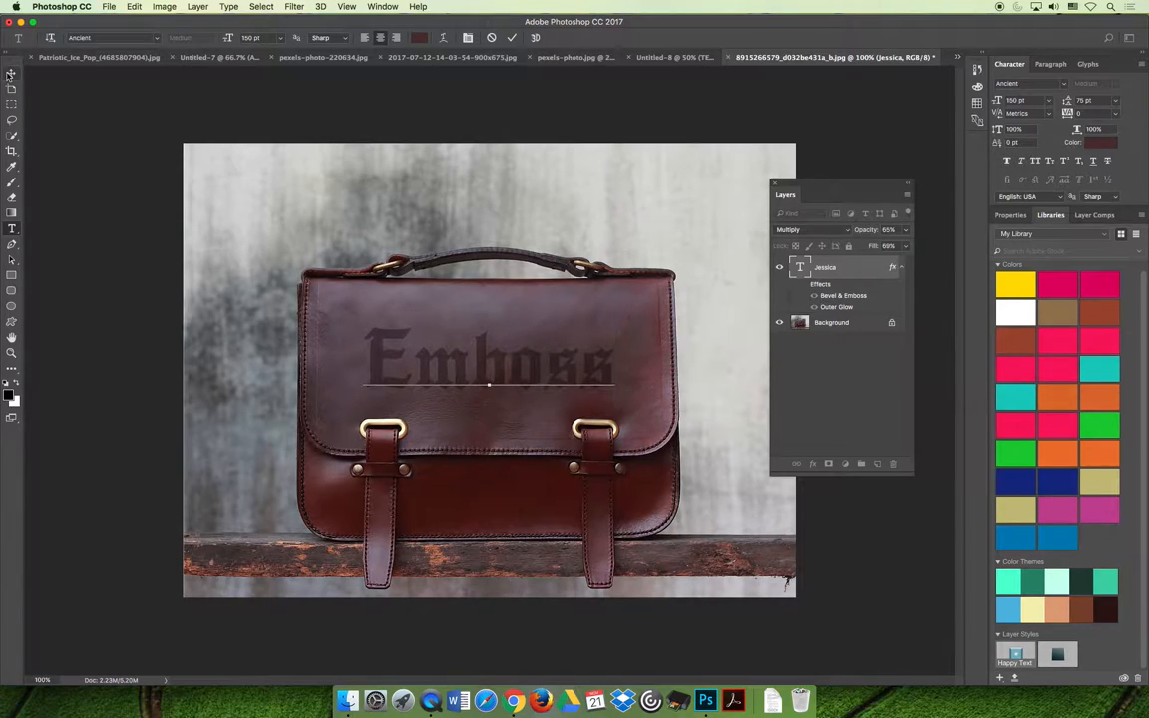
pyautogui.moveTo(12, 74)
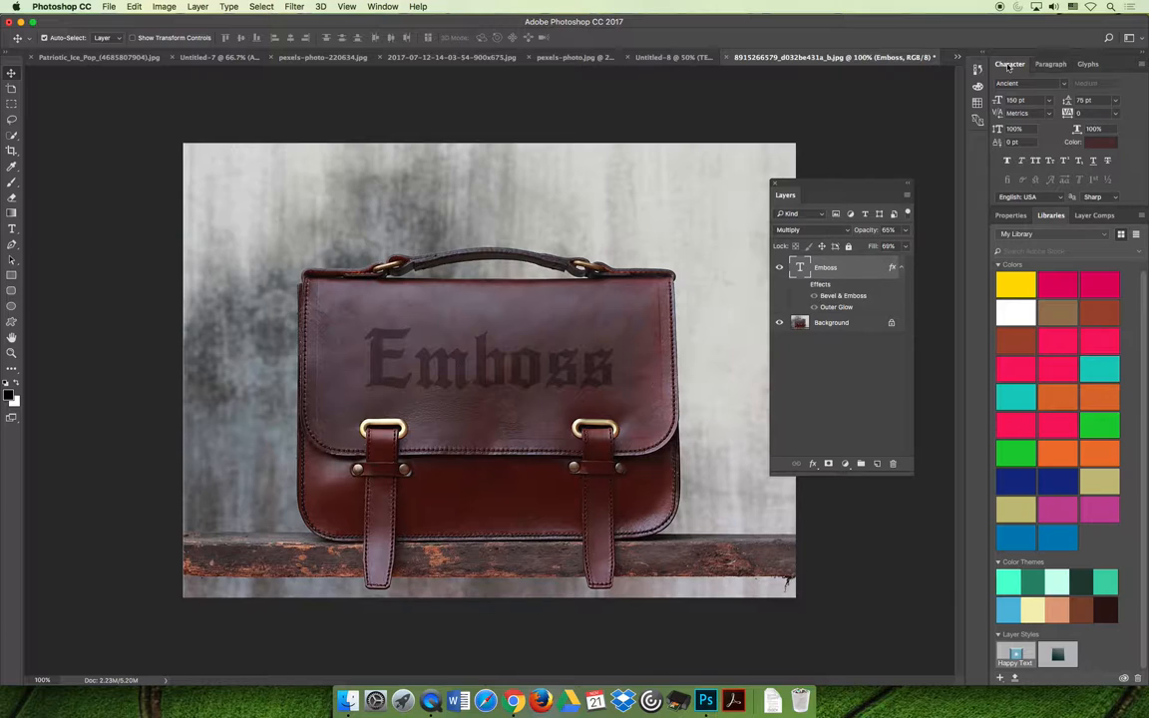
# Try pale and bright red text colours, then sample a muted dark tone from the photo
pyautogui.moveTo(1008, 64); pyautogui.dragTo(611, 115)
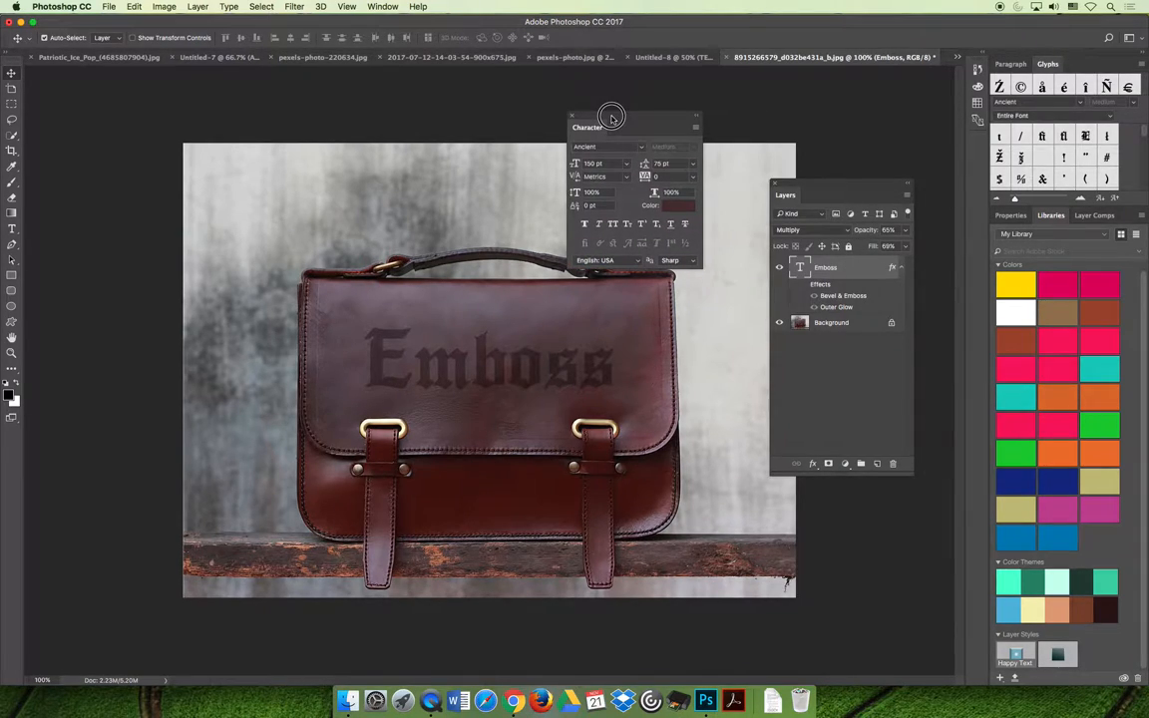
pyautogui.click(677, 206)
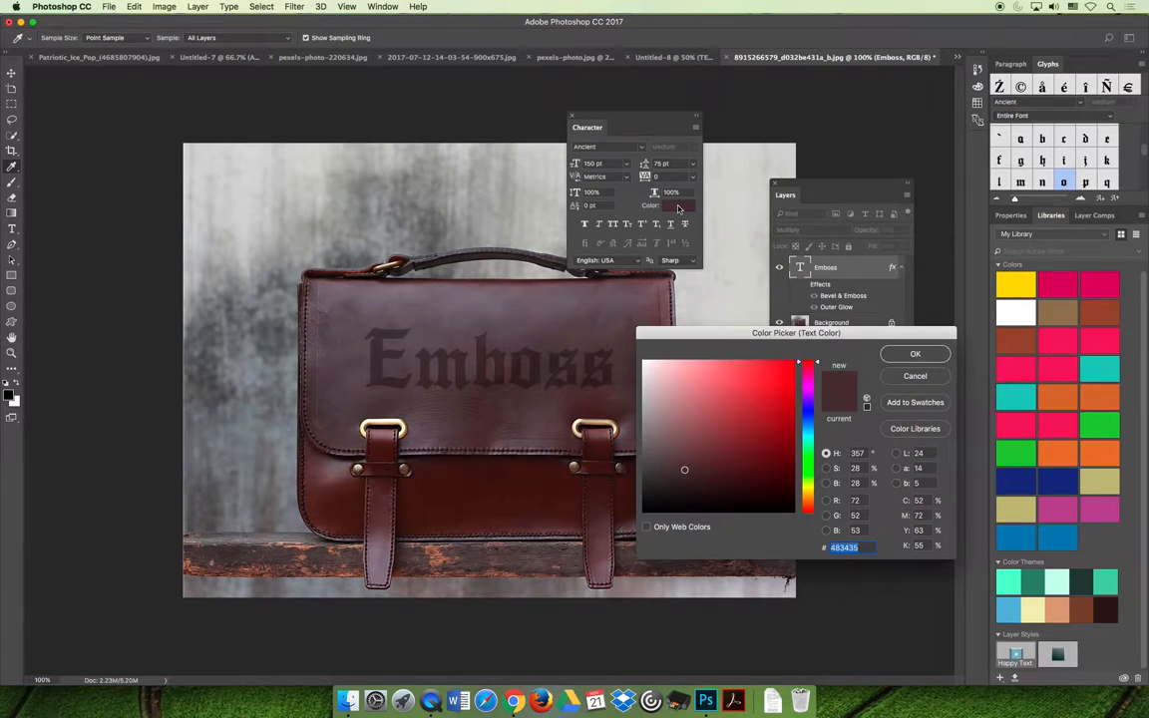
pyautogui.click(756, 387)
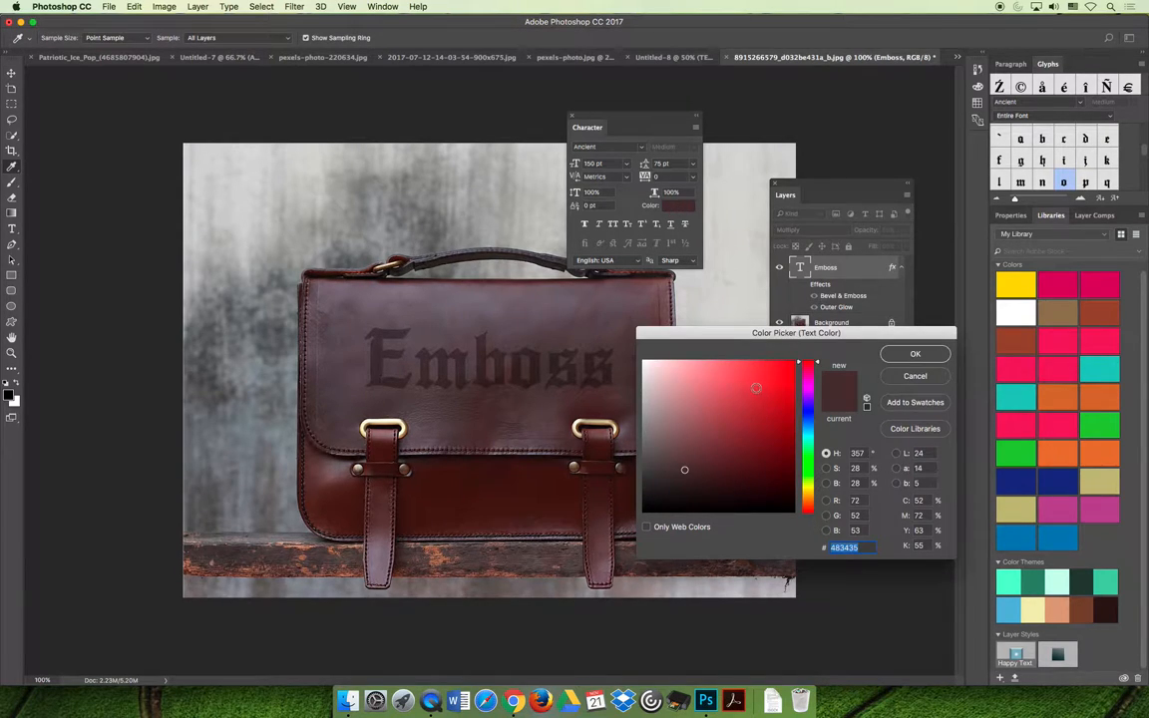
pyautogui.click(706, 387)
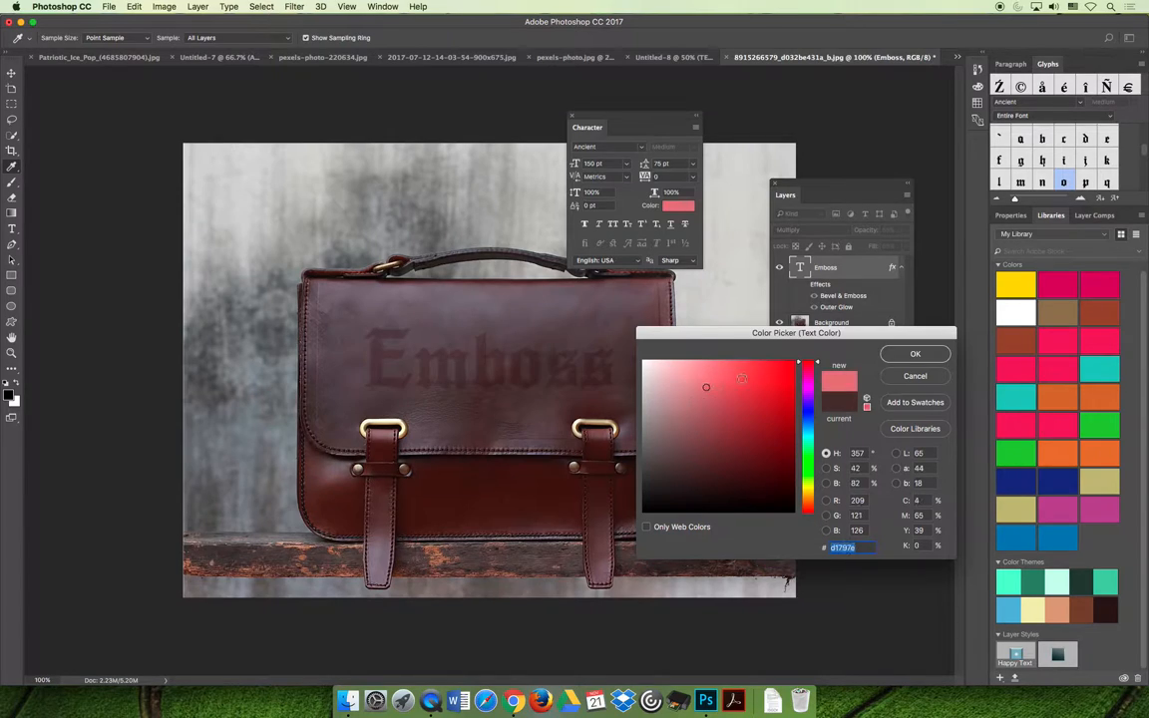
pyautogui.click(759, 375)
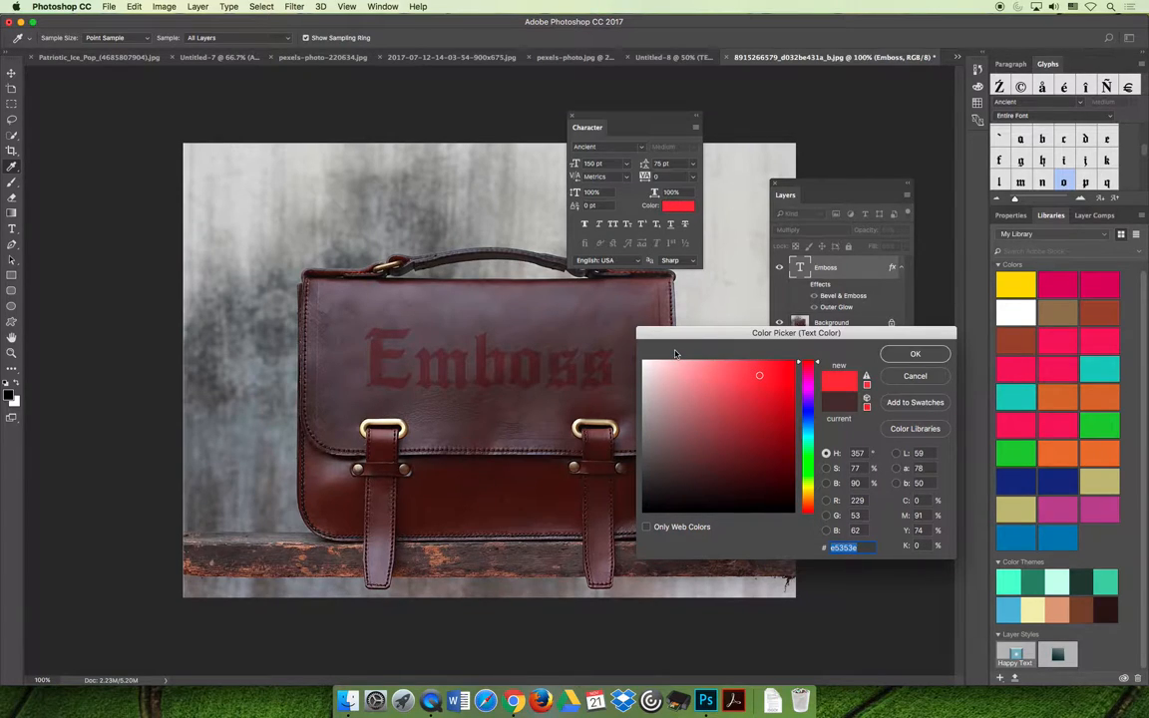
pyautogui.moveTo(595, 322)
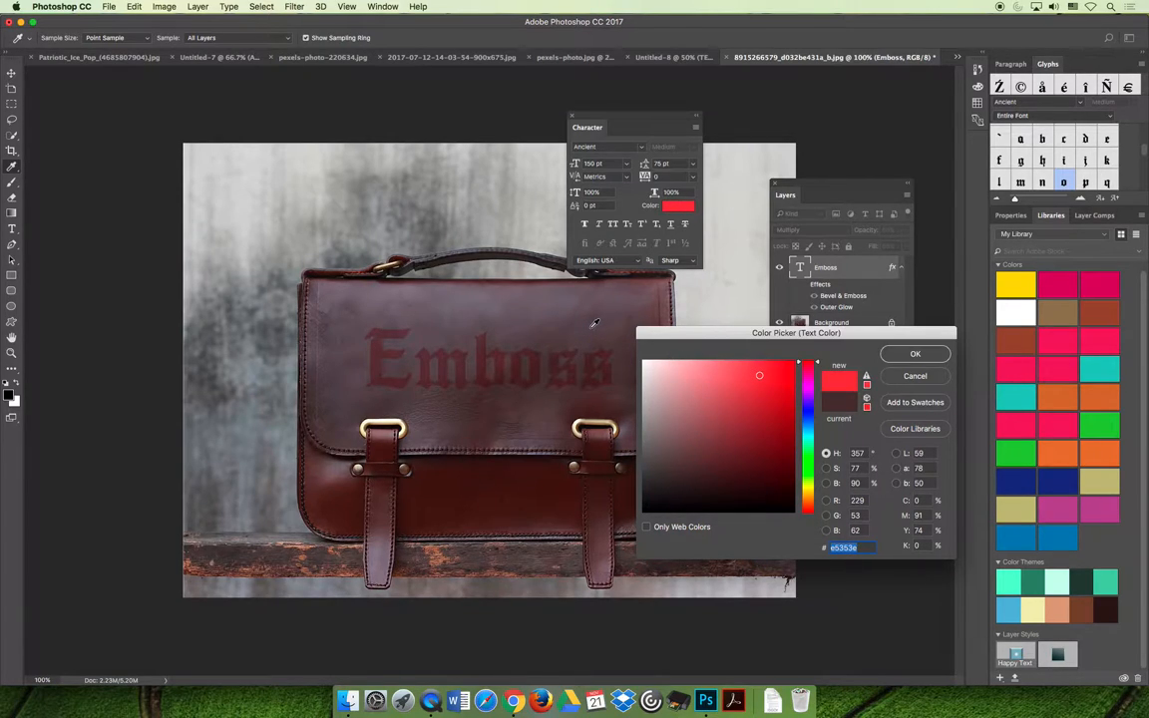
pyautogui.click(657, 447)
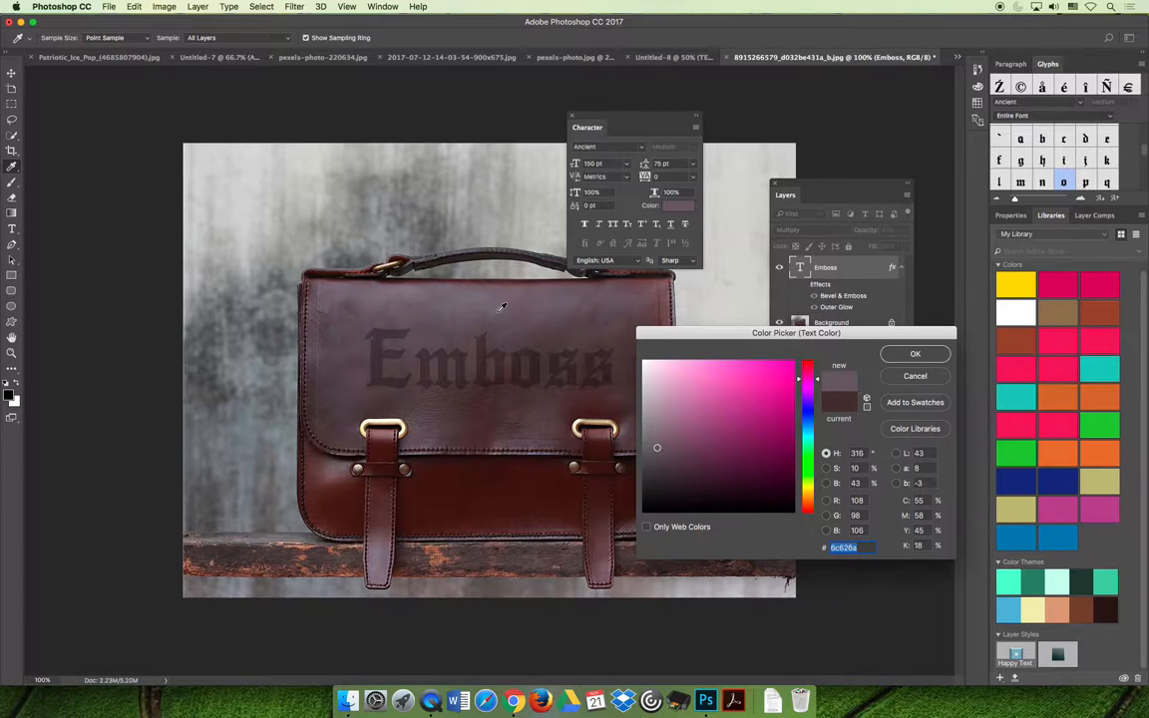
pyautogui.click(662, 457)
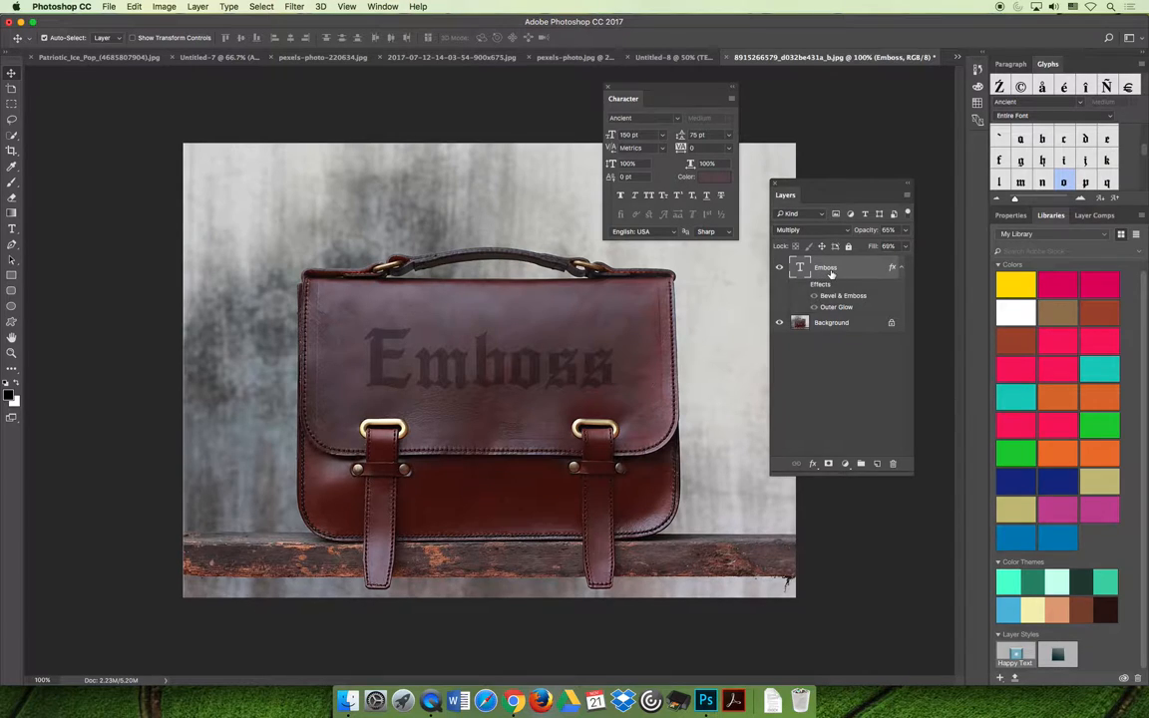
# Set the Multiply text layer's opacity to 66% and fill opacity to 72%
pyautogui.doubleClick(825, 267)
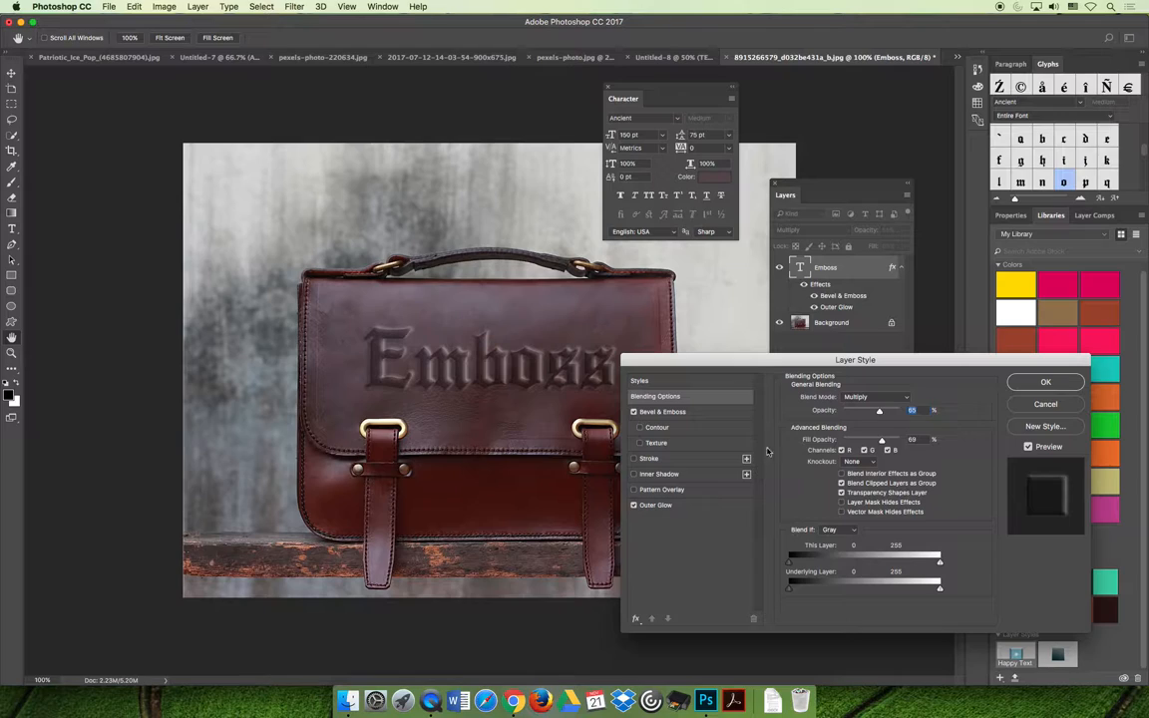
pyautogui.moveTo(783, 500)
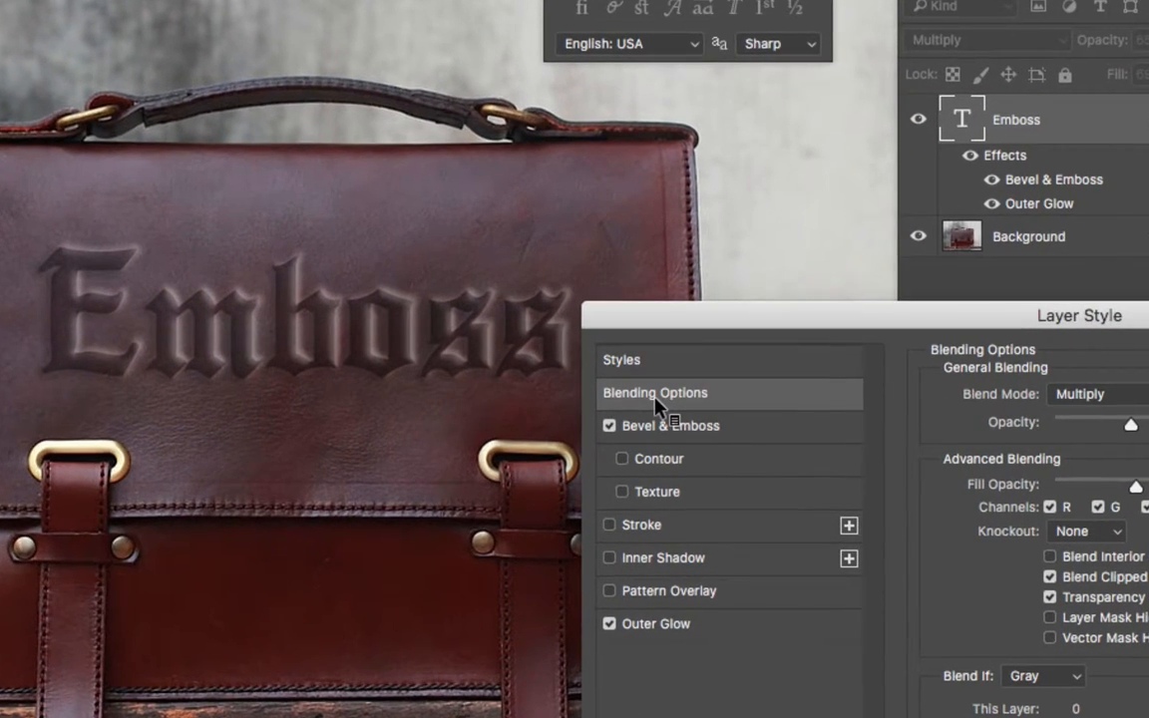
pyautogui.moveTo(656, 392)
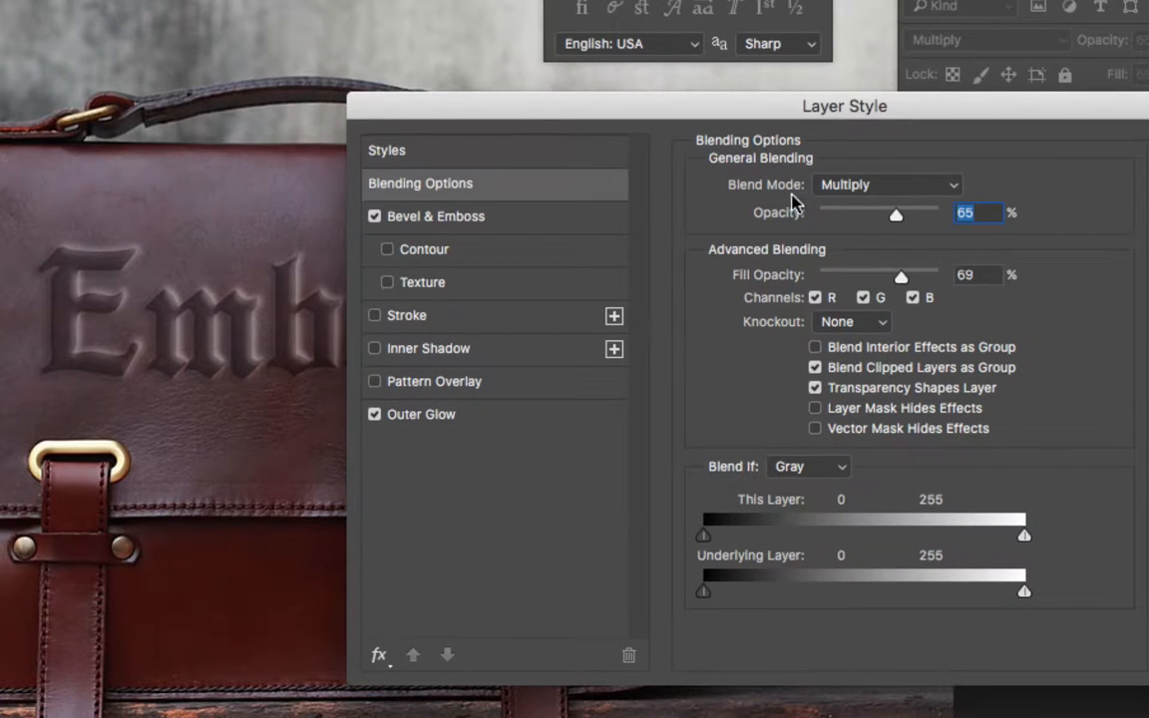
pyautogui.moveTo(826, 189)
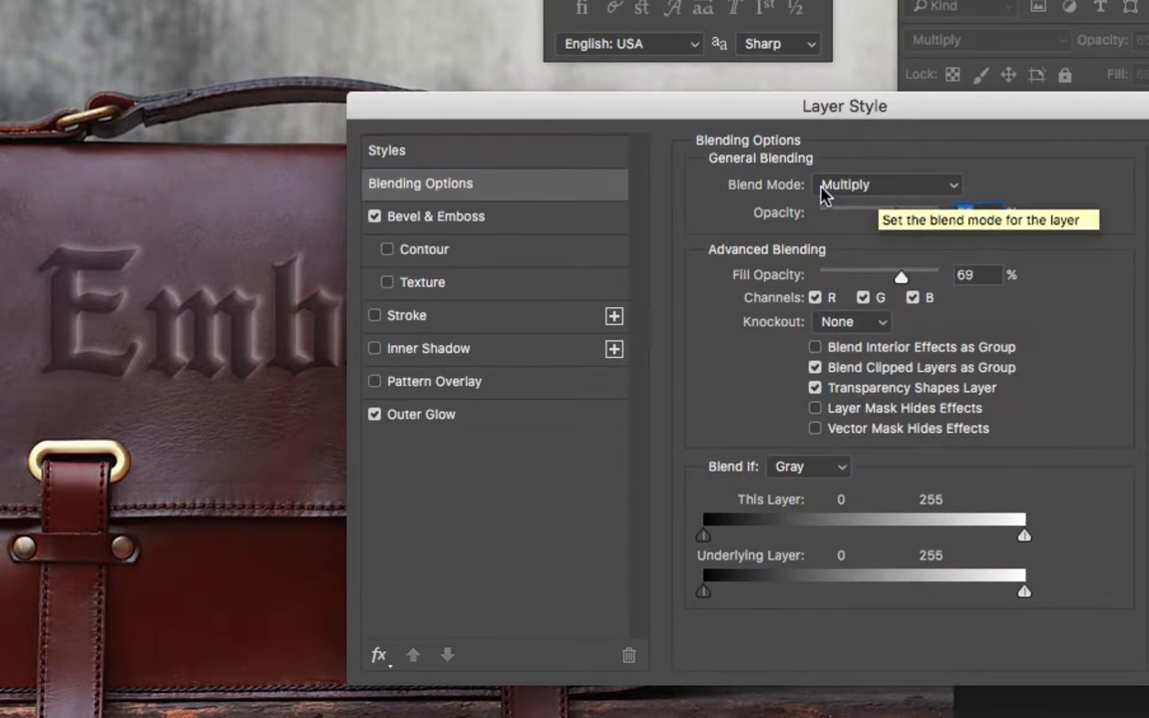
pyautogui.tripleClick(972, 213)
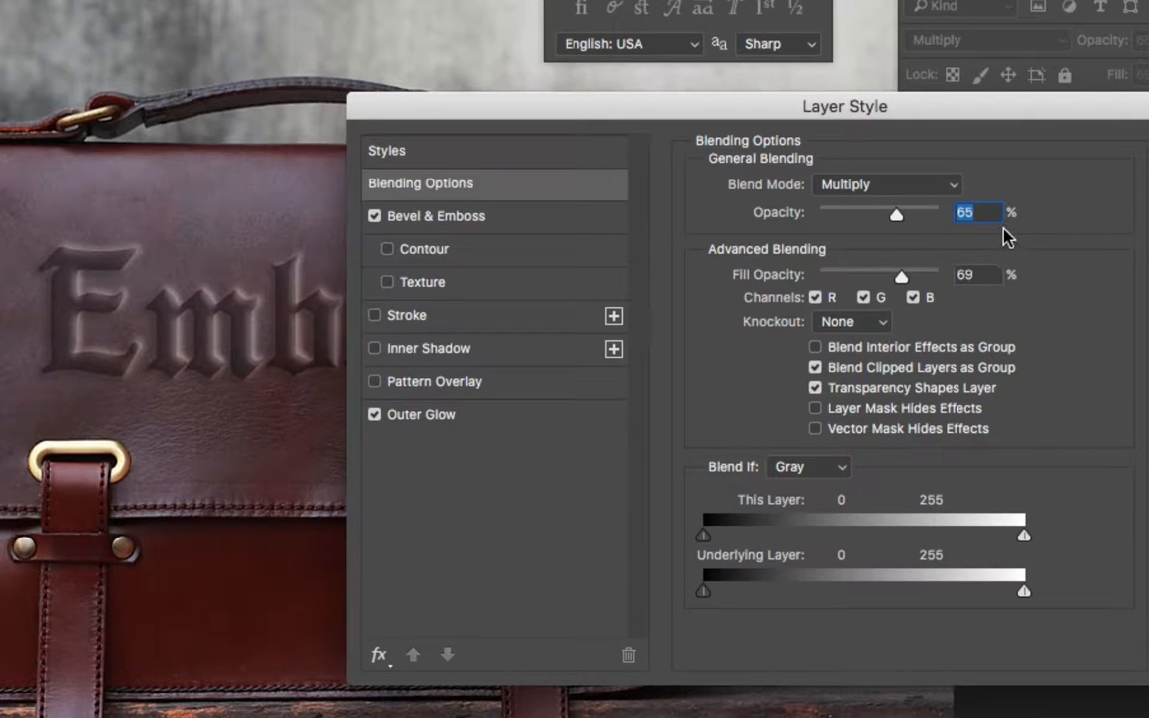
pyautogui.moveTo(998, 317)
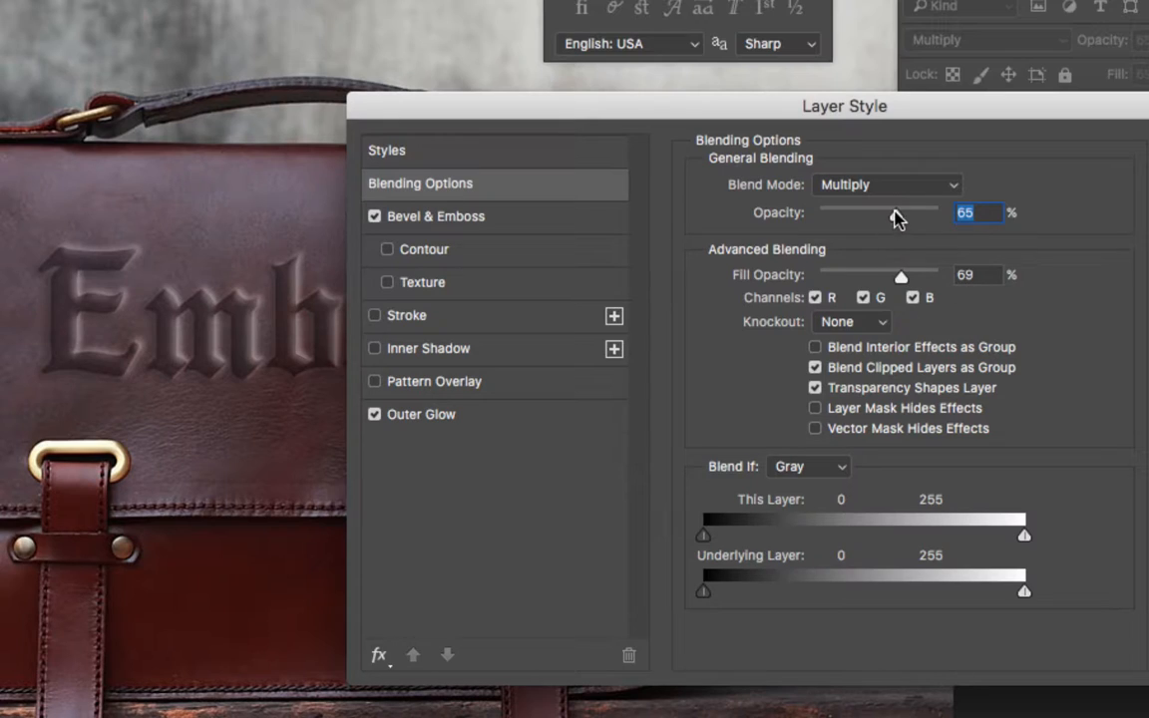
pyautogui.moveTo(878, 210); pyautogui.dragTo(919, 210)
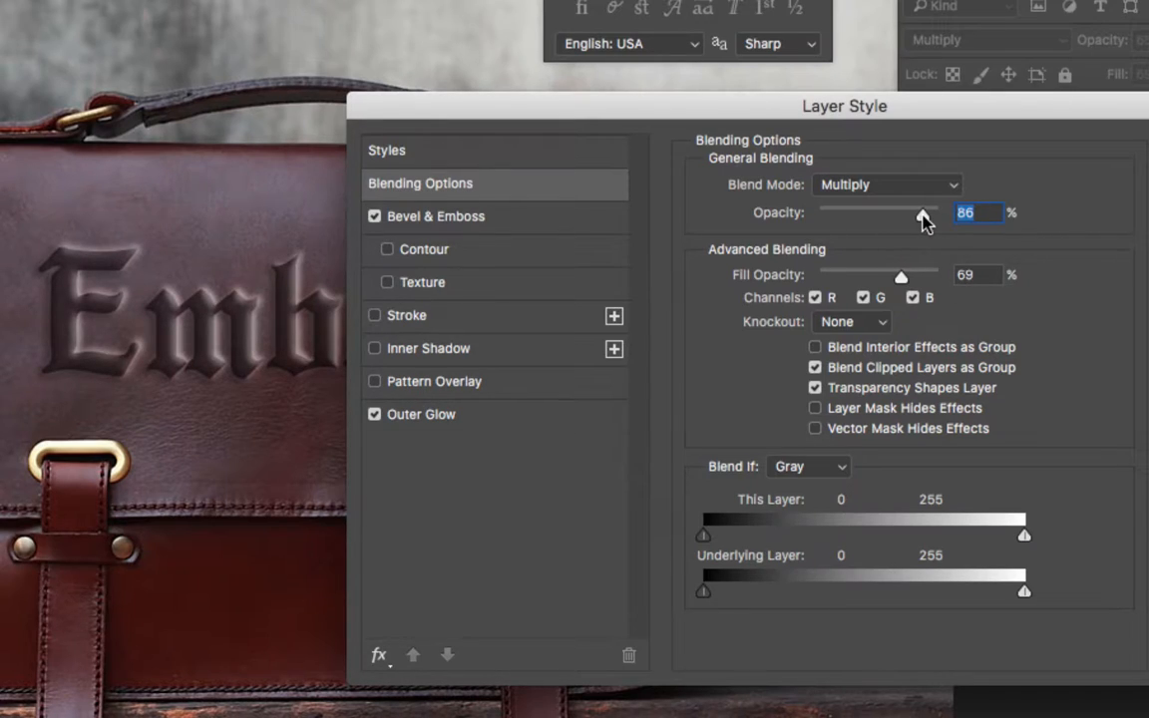
pyautogui.moveTo(921, 212); pyautogui.dragTo(878, 212)
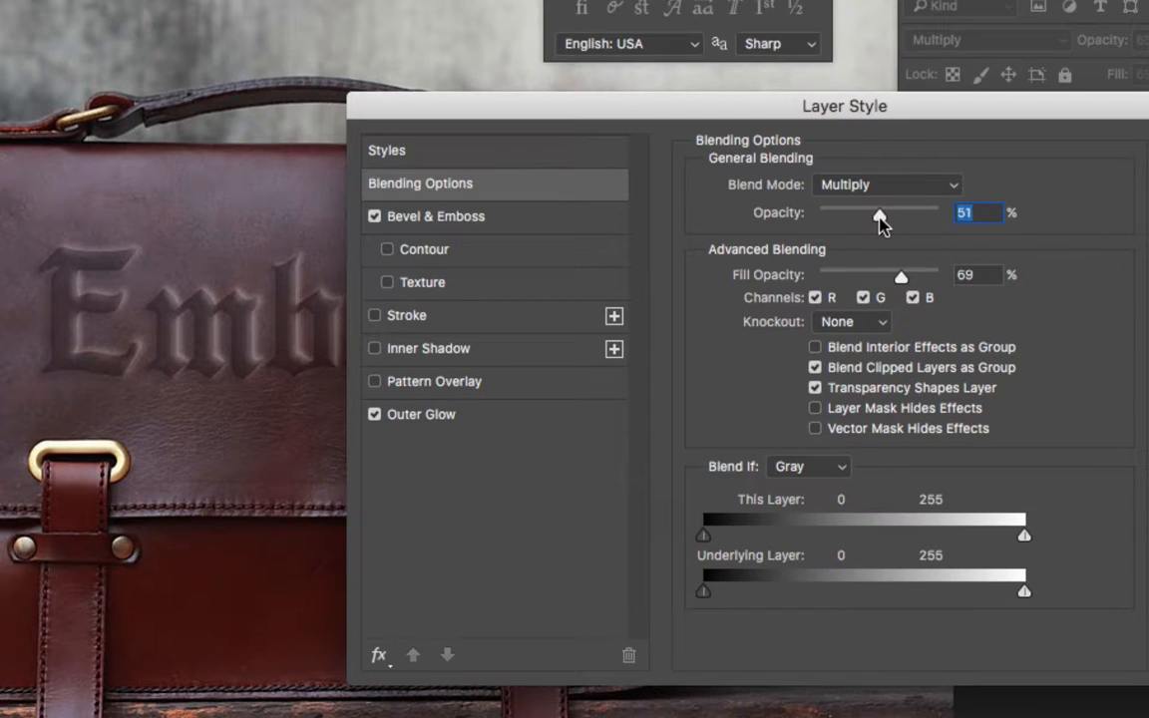
pyautogui.moveTo(880, 218); pyautogui.dragTo(892, 218)
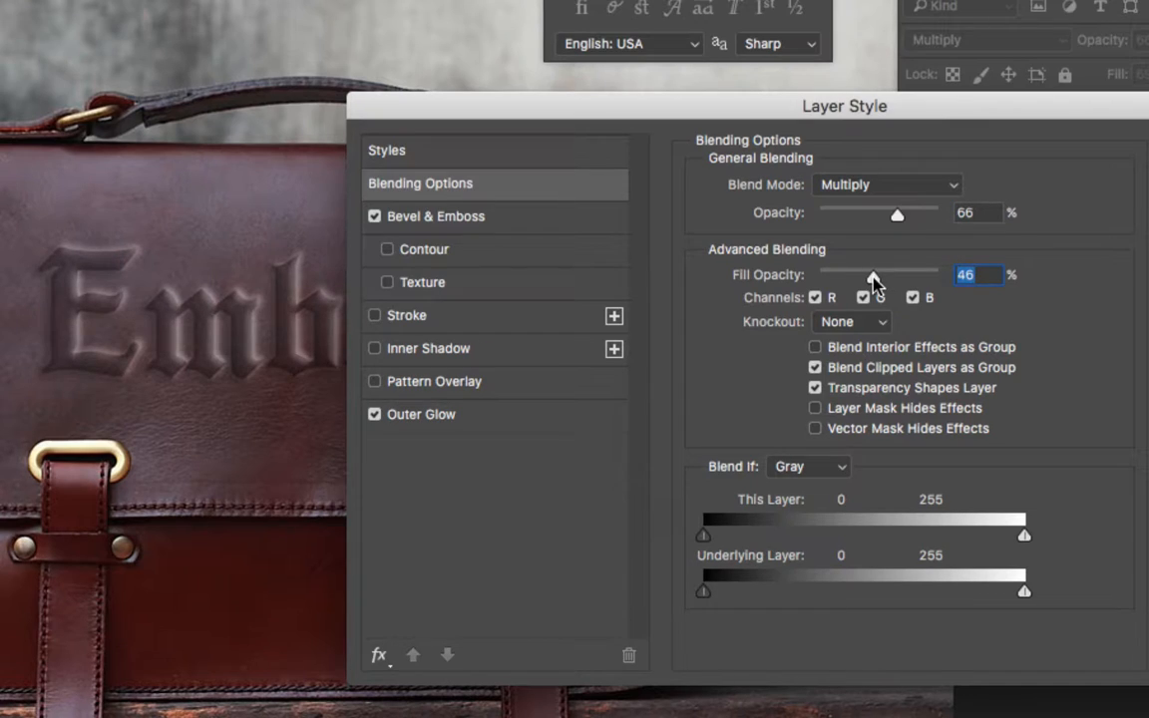
pyautogui.moveTo(871, 274); pyautogui.dragTo(904, 273)
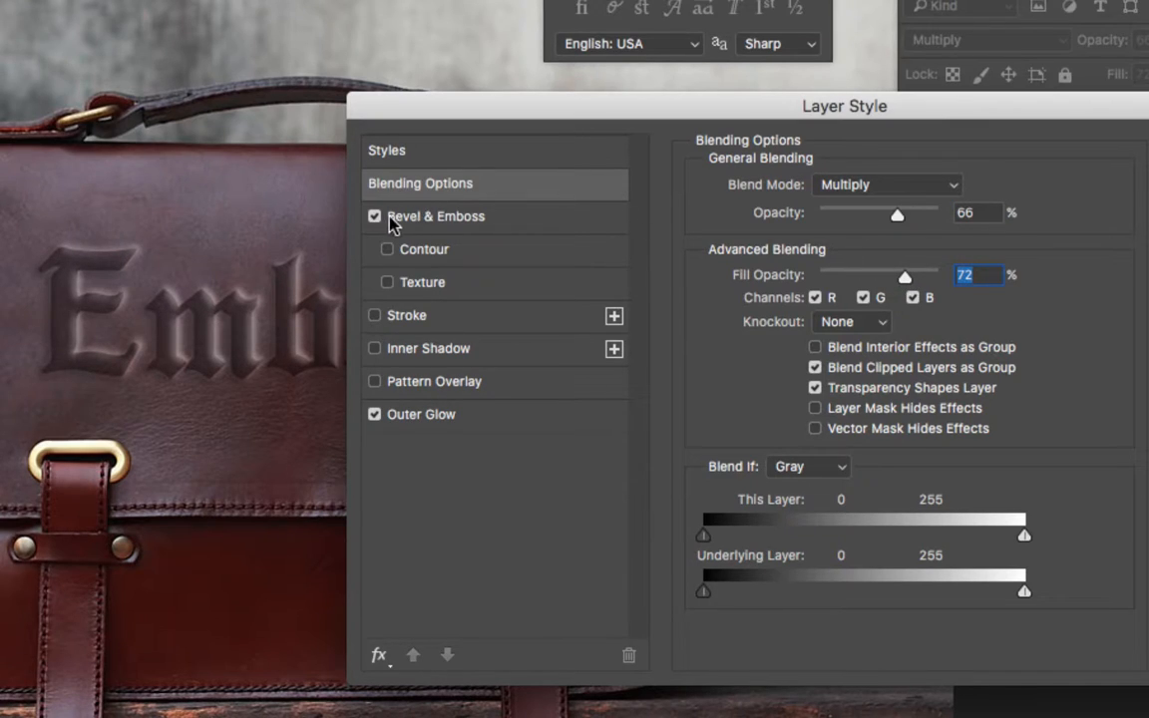
# Open the Bevel & Emboss settings for the Emboss text layer
pyautogui.click(435, 216)
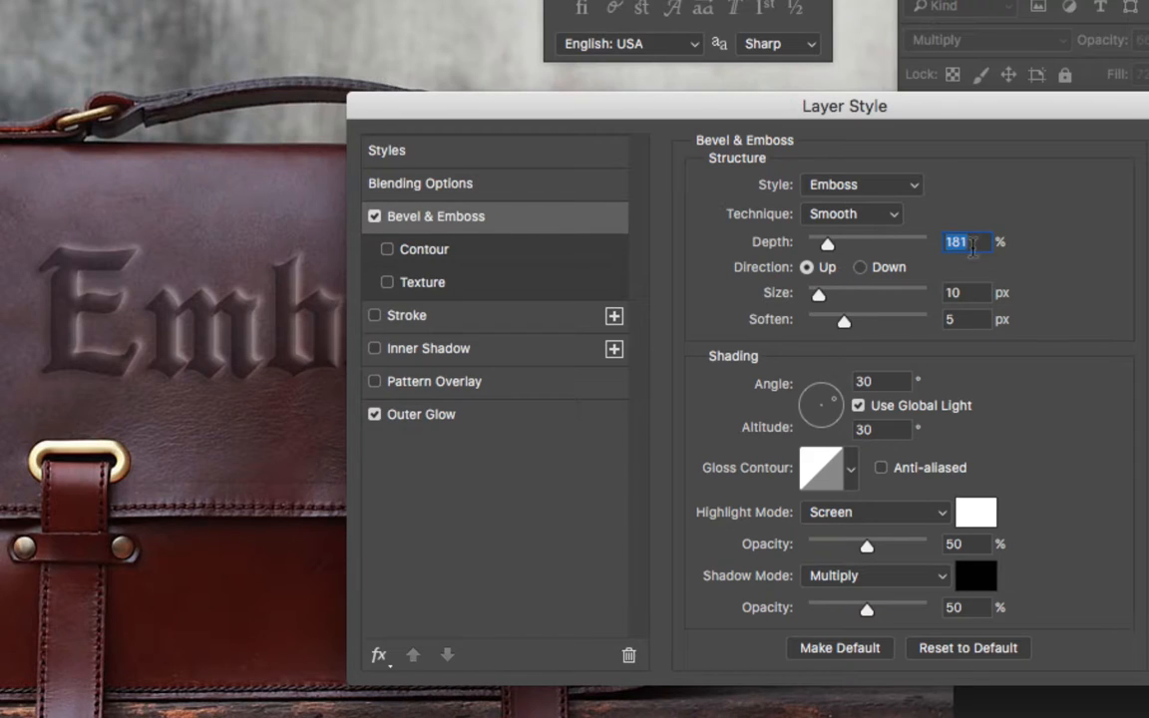
pyautogui.moveTo(973, 292)
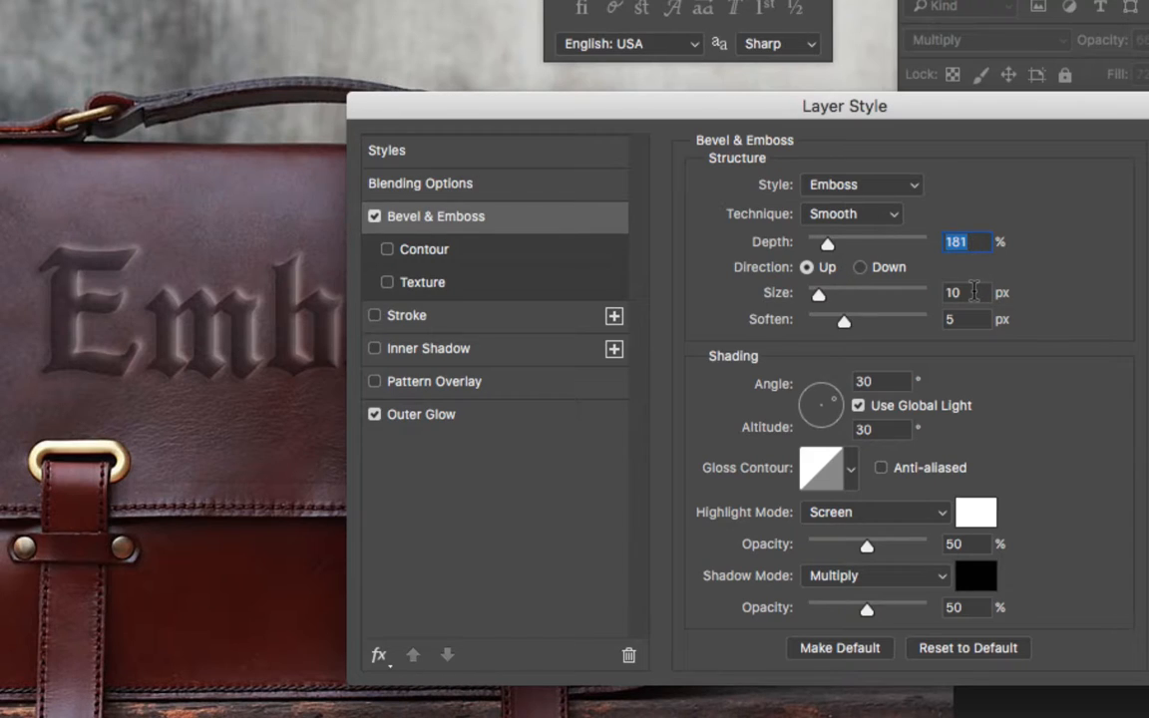
pyautogui.moveTo(967, 319)
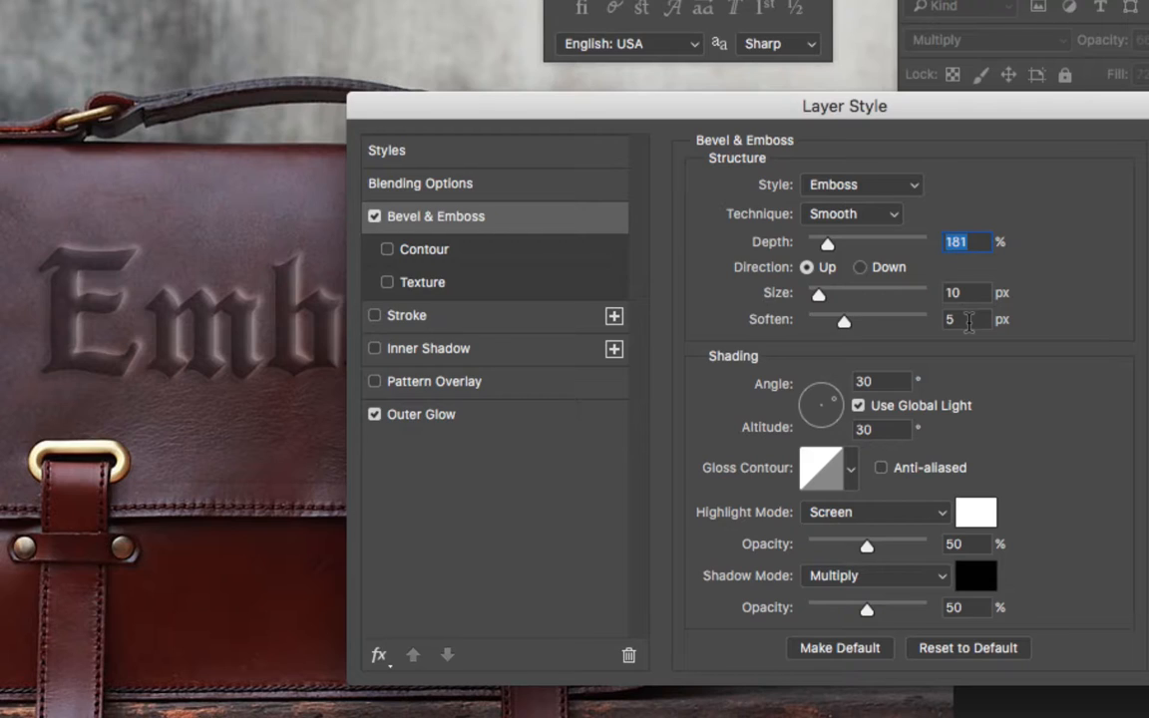
pyautogui.moveTo(907, 299)
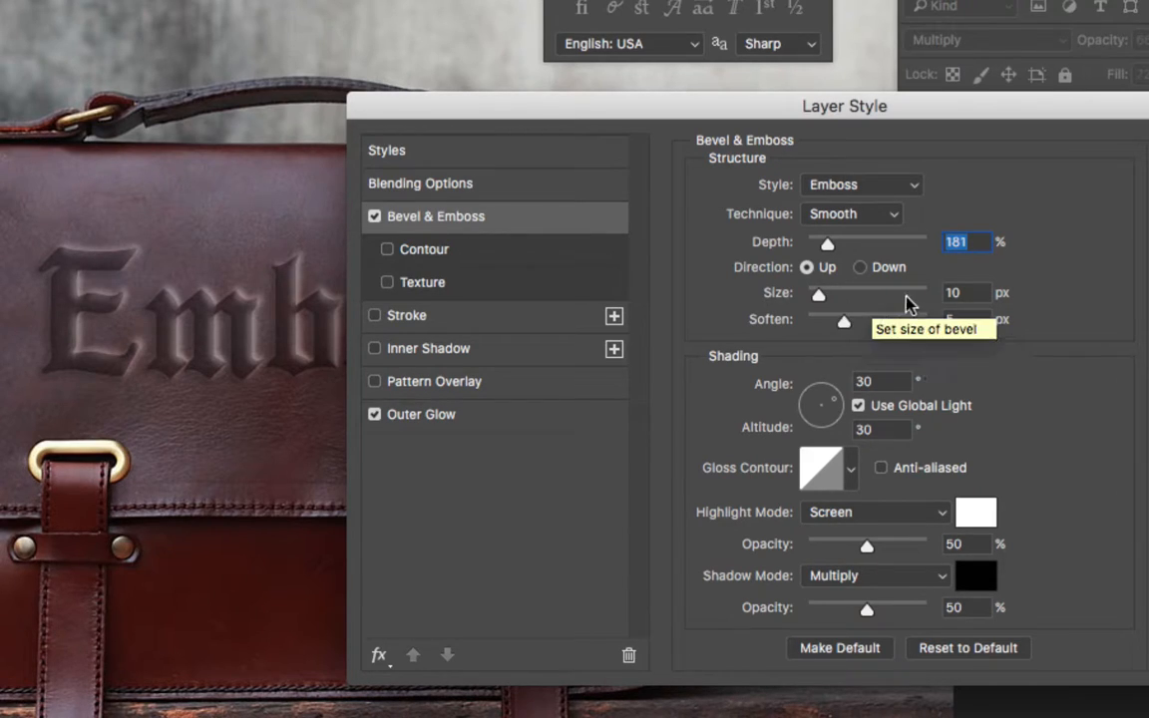
pyautogui.moveTo(817, 298)
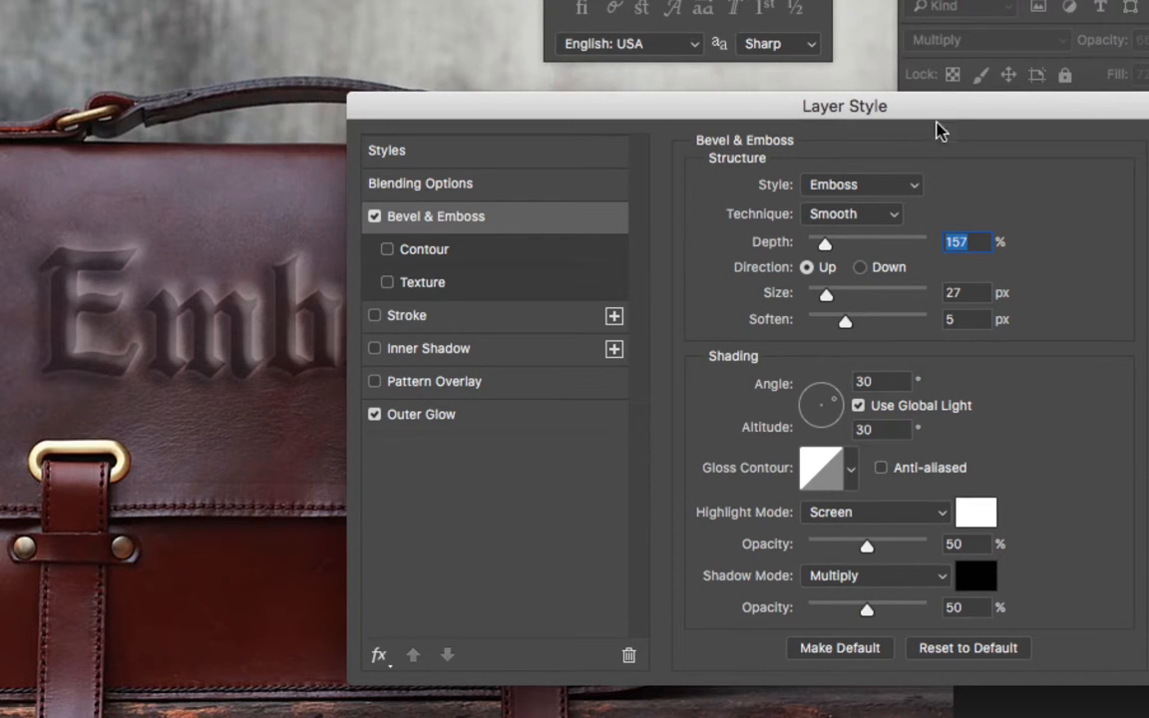
pyautogui.moveTo(434, 429)
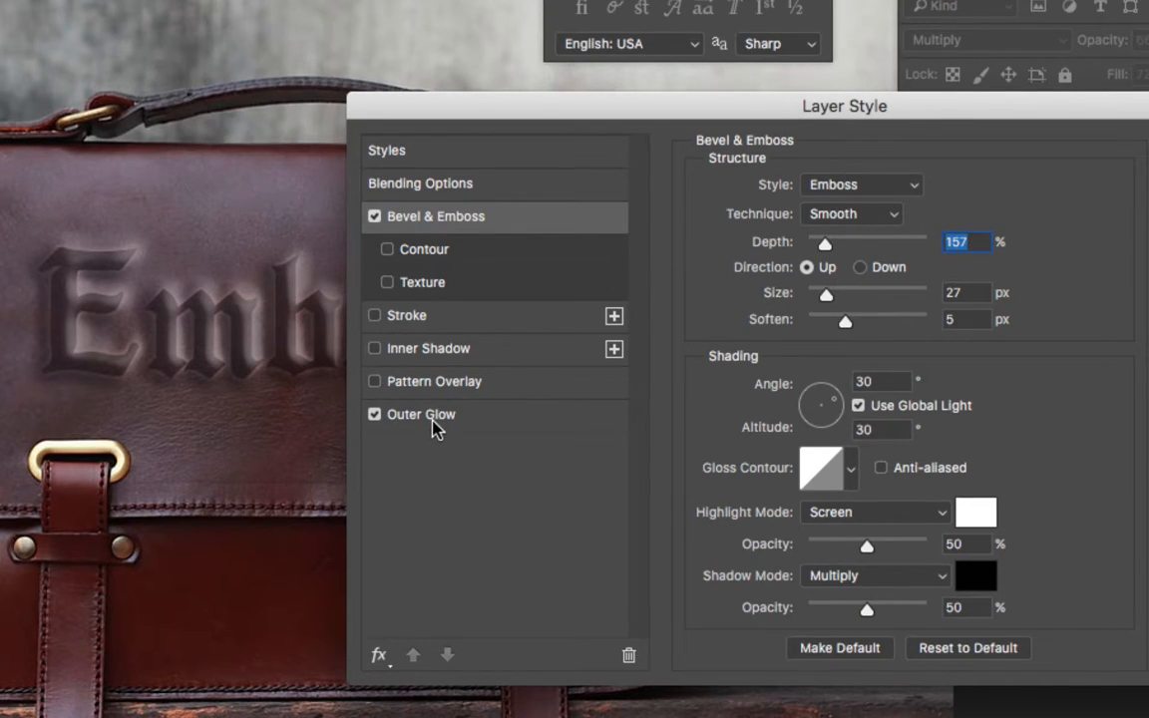
# Change the Outer Glow colour, trying blue-purple shades before settling on muted dusty red #ba8185
pyautogui.click(420, 414)
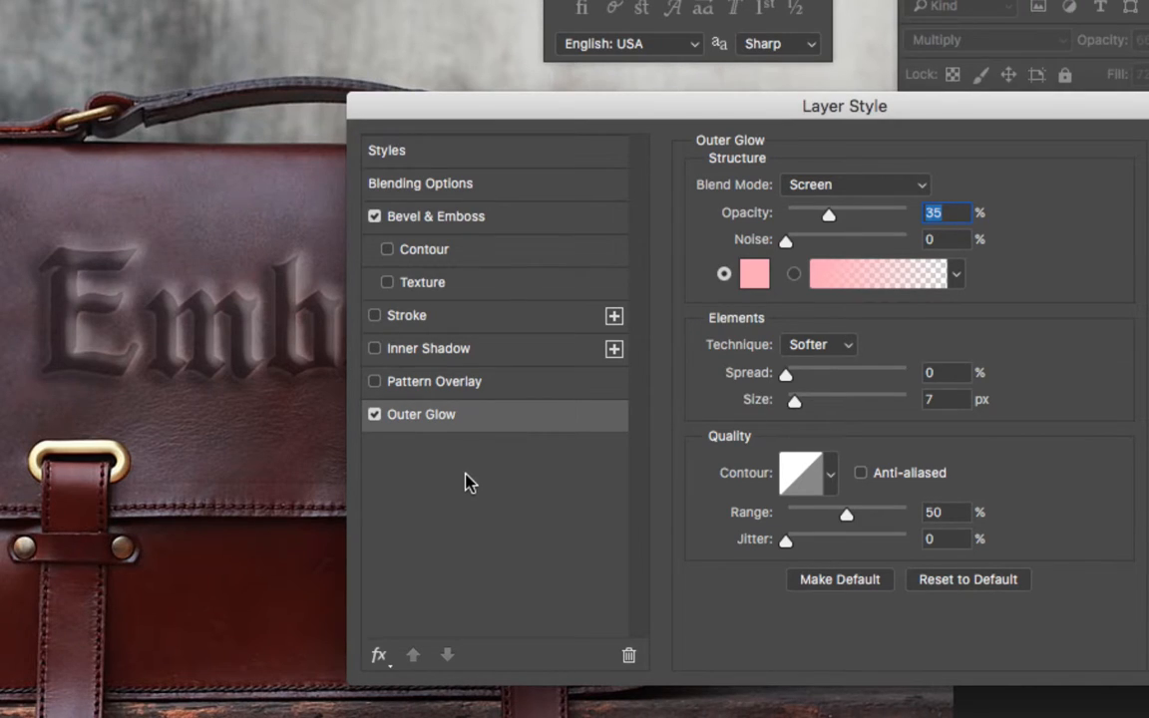
pyautogui.moveTo(793, 192)
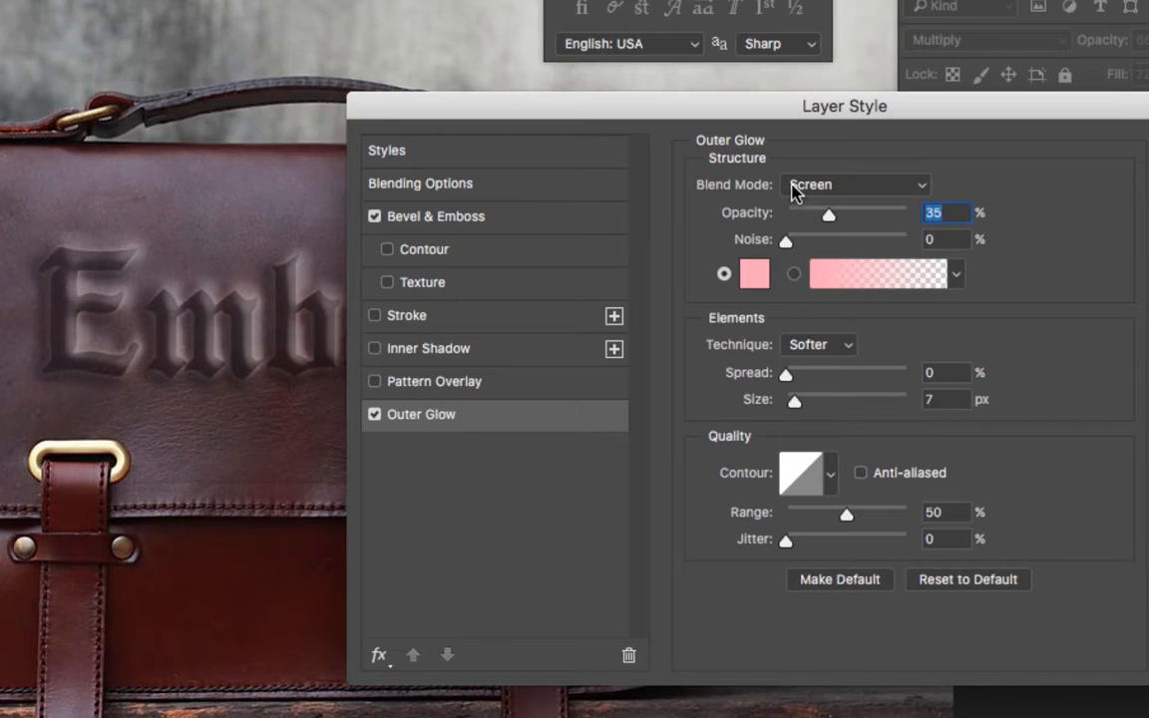
pyautogui.moveTo(853, 204)
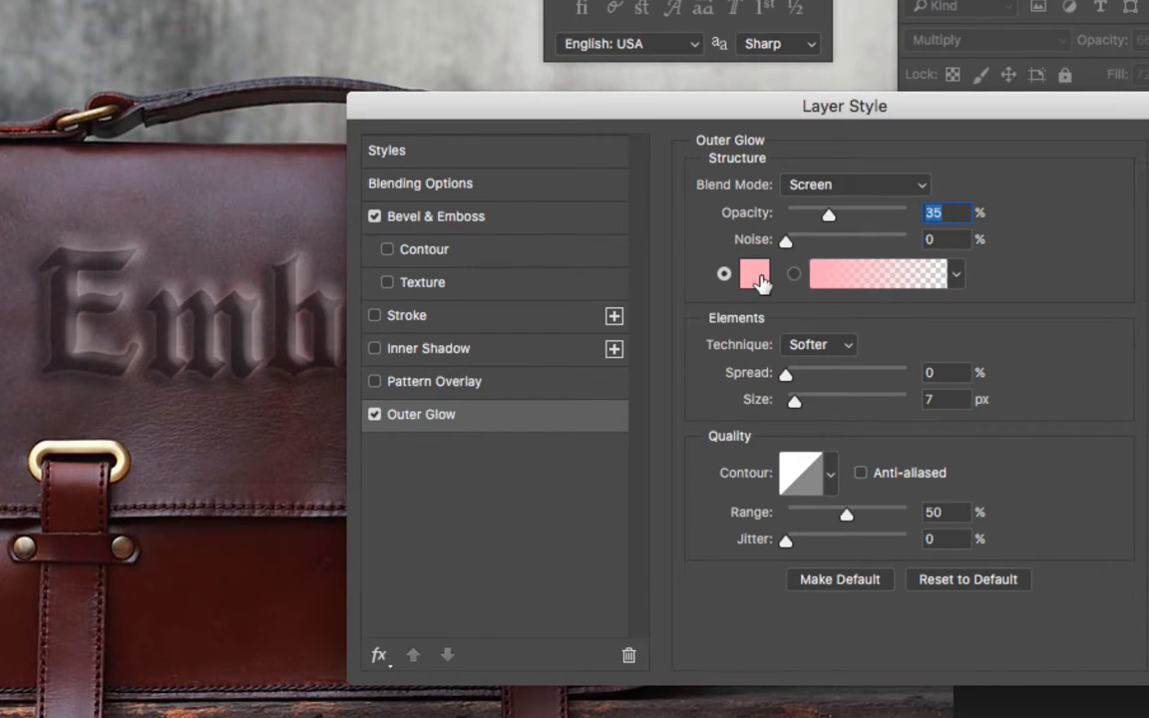
pyautogui.click(754, 273)
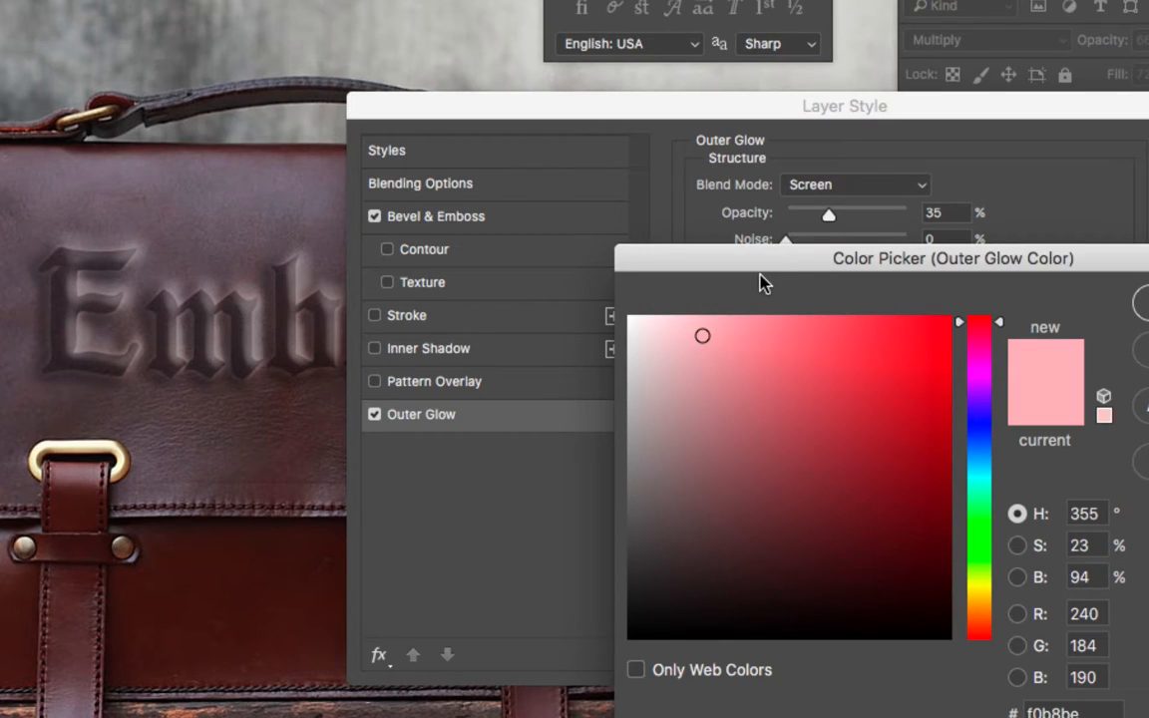
pyautogui.click(815, 426)
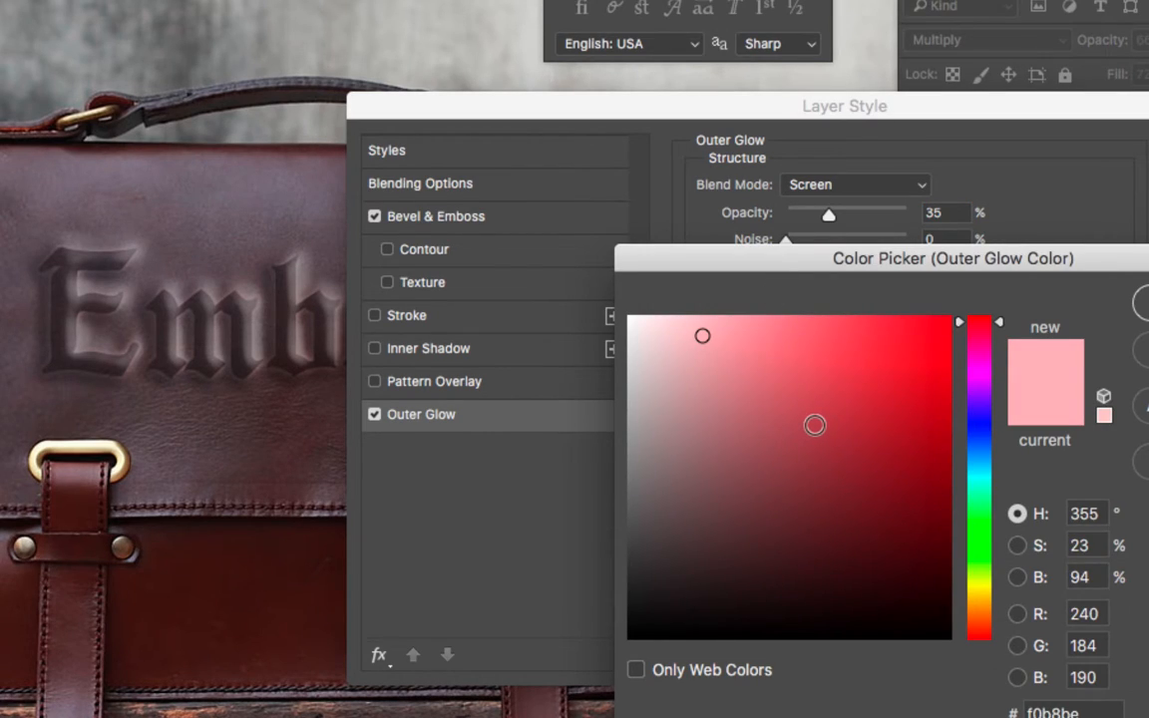
pyautogui.click(979, 419)
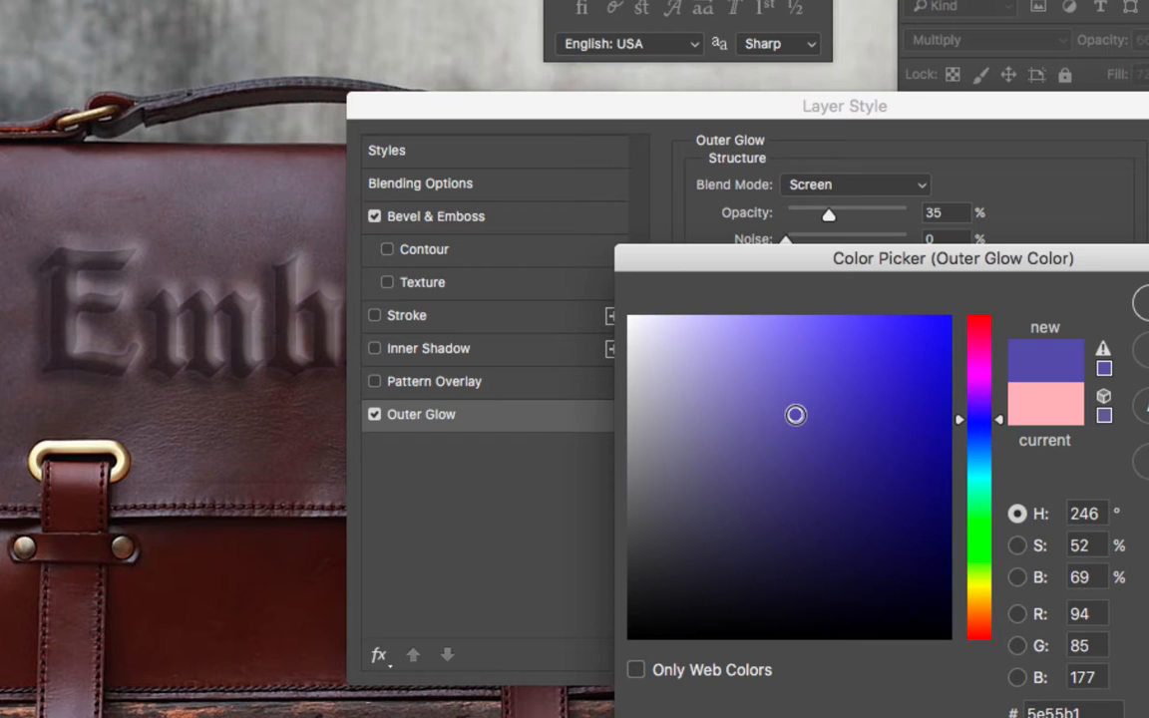
pyautogui.click(726, 403)
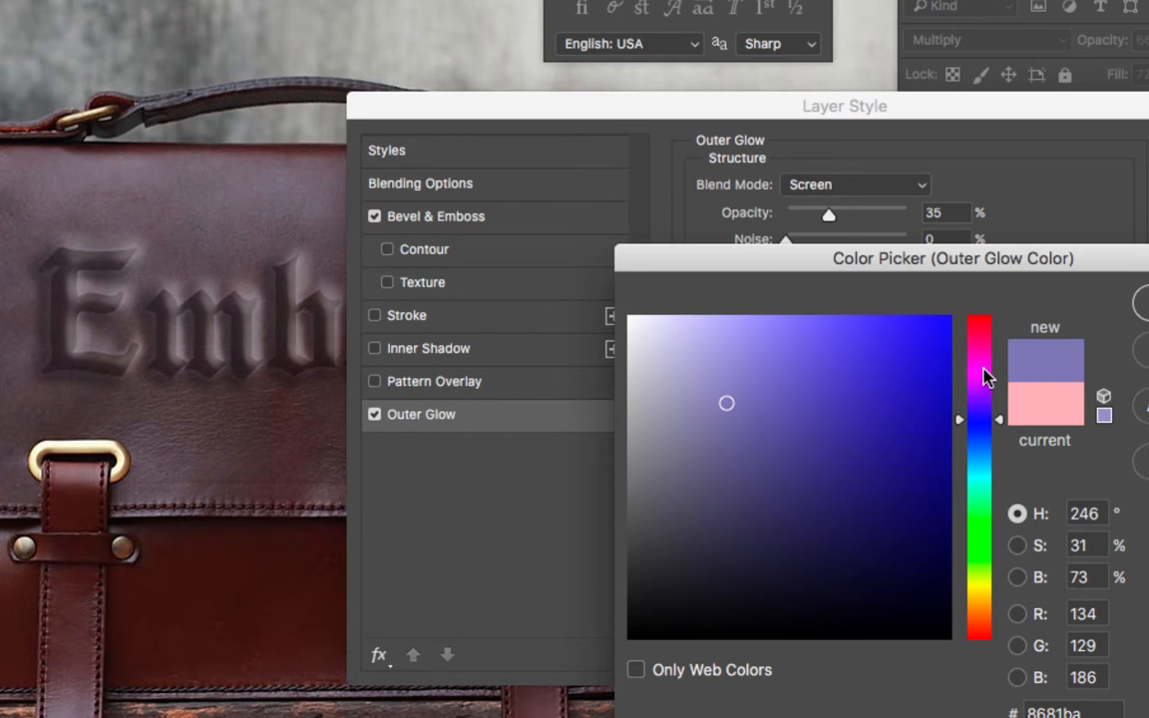
pyautogui.click(979, 321)
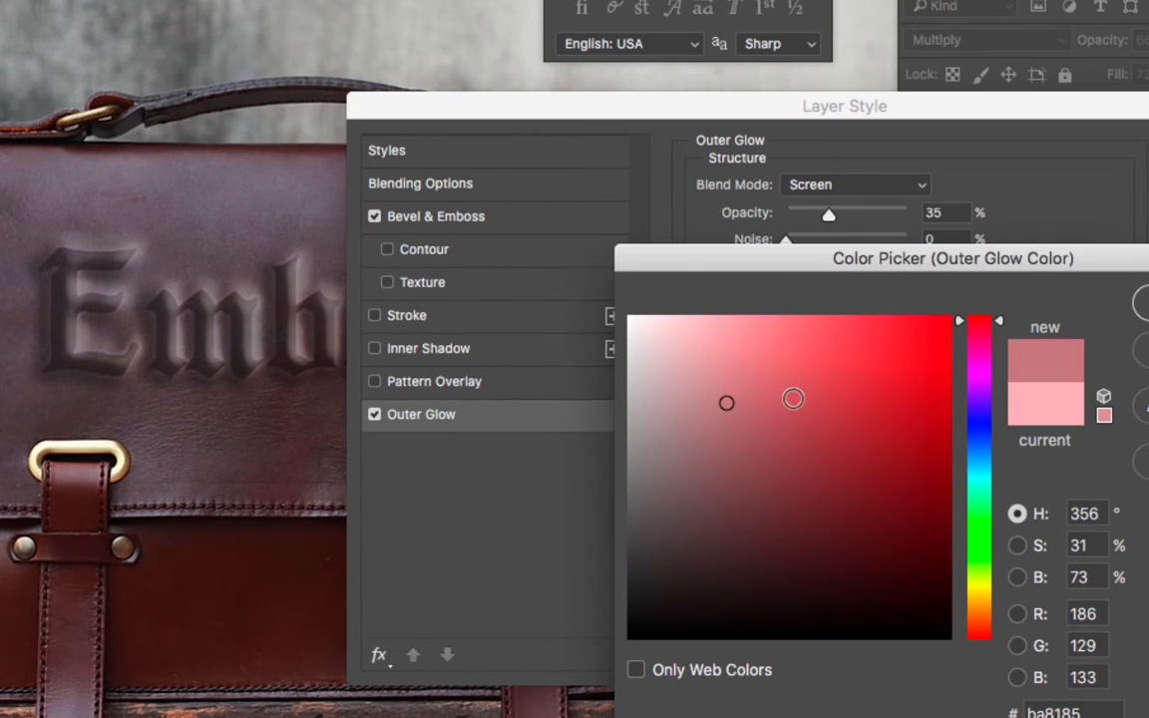
pyautogui.click(793, 398)
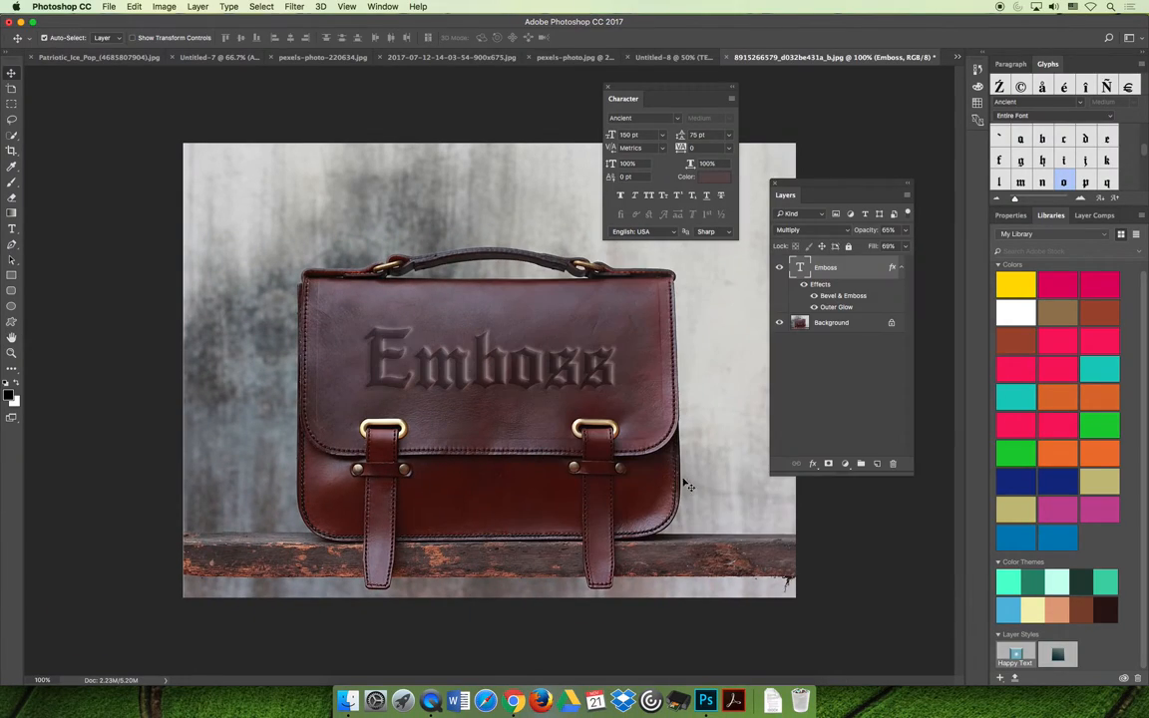
pyautogui.moveTo(581, 451)
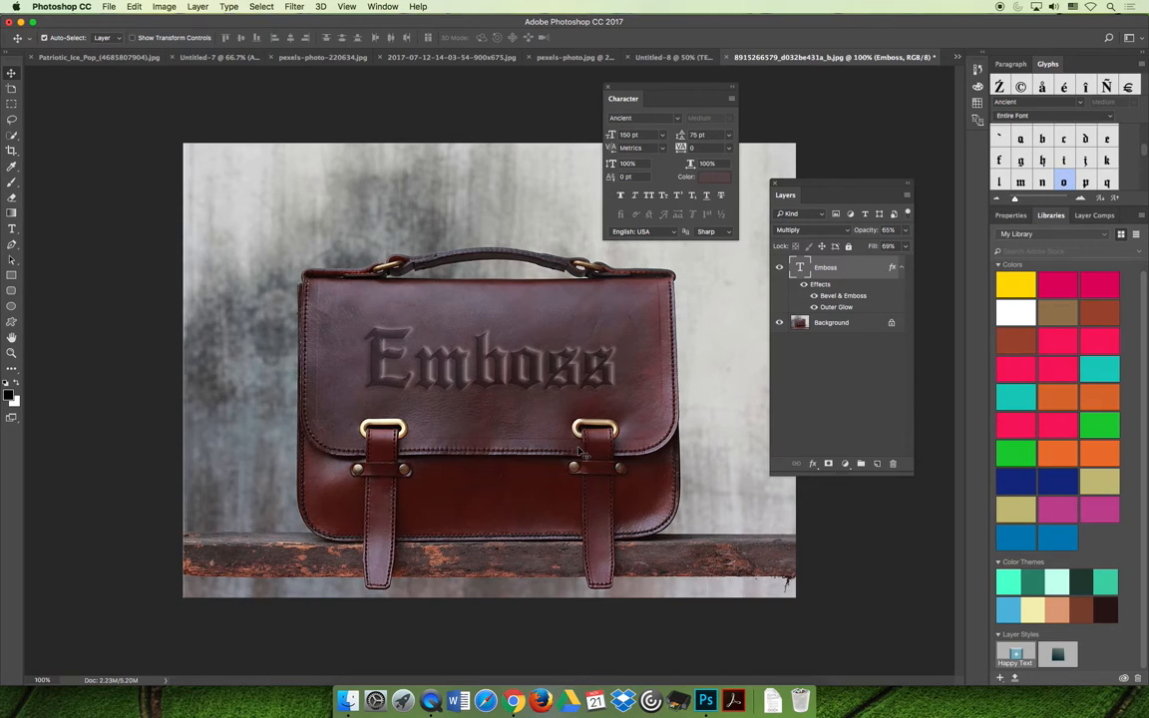
pyautogui.moveTo(760, 479)
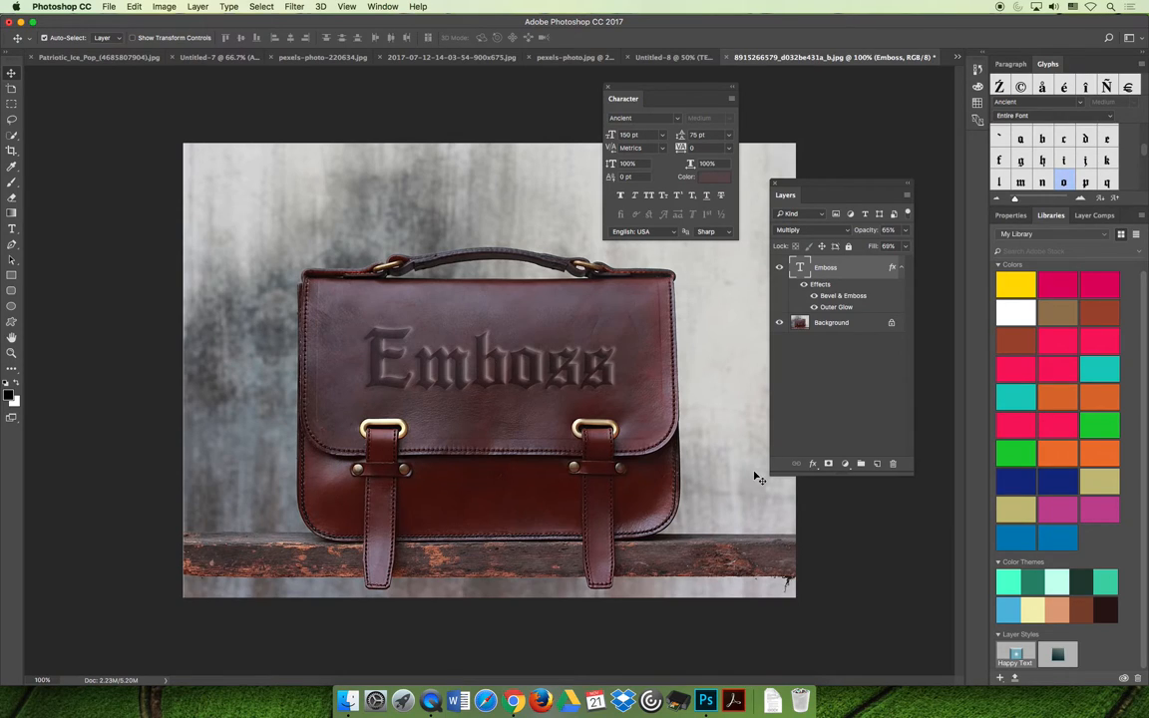
pyautogui.moveTo(841, 526)
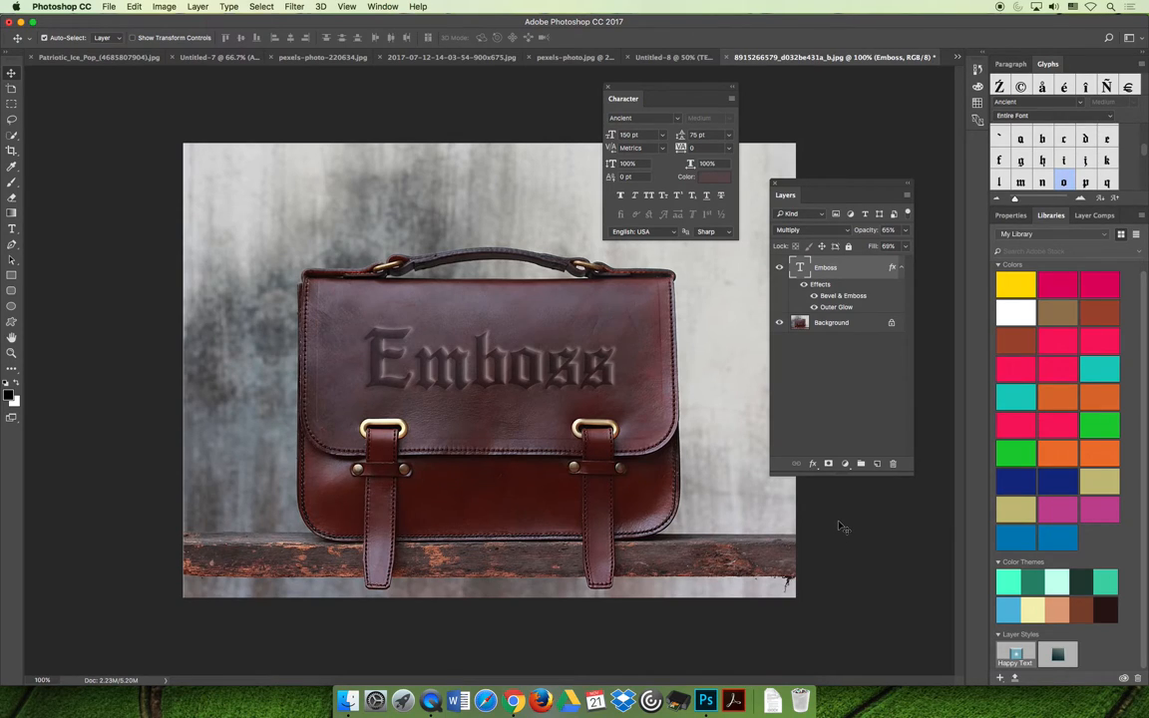